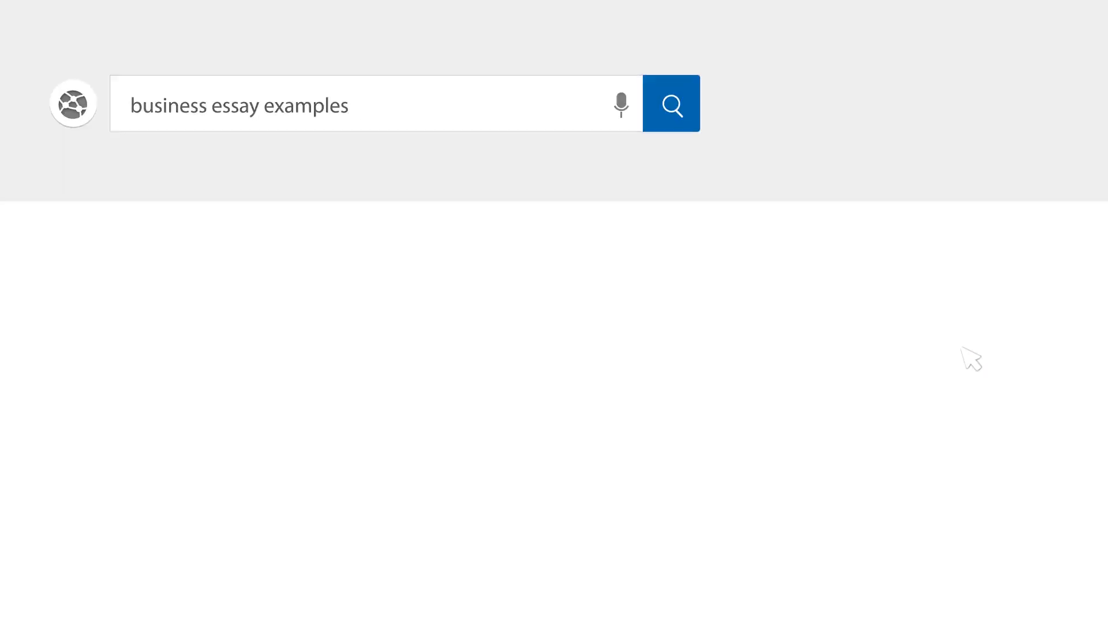
- Type the Heading 1 title 'Organizational Behavior Study Design and Methodology' at the top of the blank page
{"action": "left_click", "coordinate": [670, 104]}
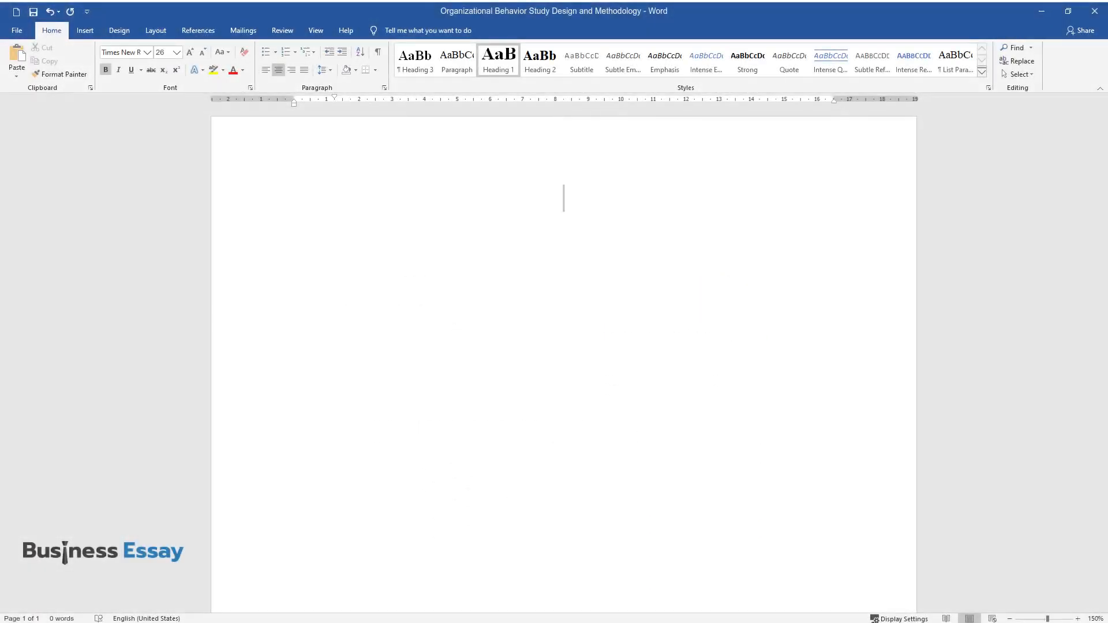
{"action": "type", "text": "Organizatio"}
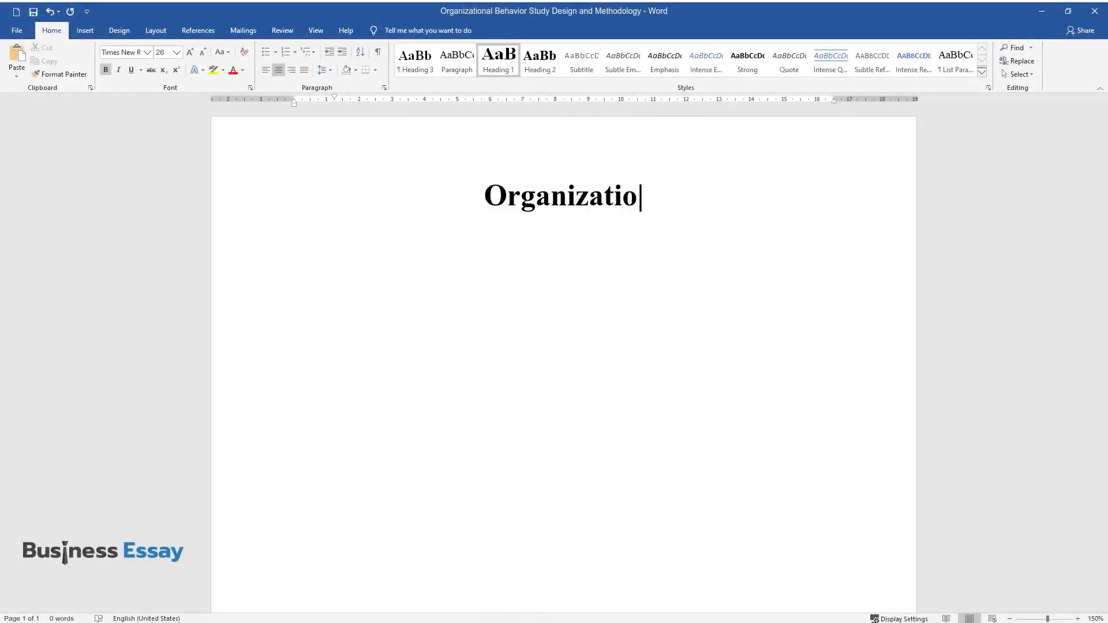
{"action": "type", "text": "nal Behavior Study Design"}
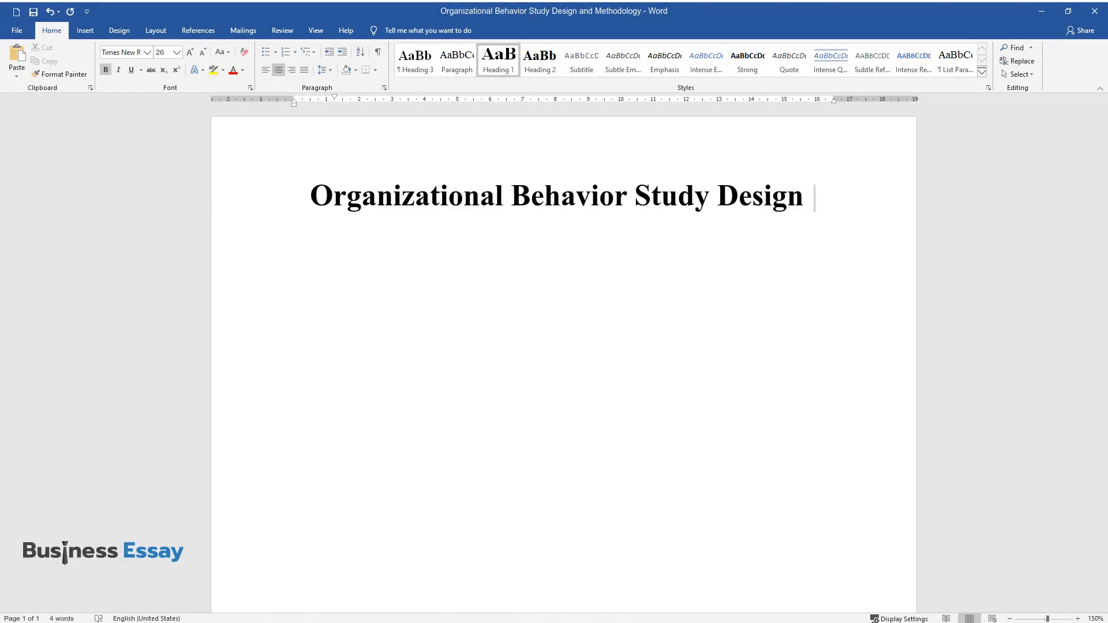
{"action": "type", "text": "and Methodology"}
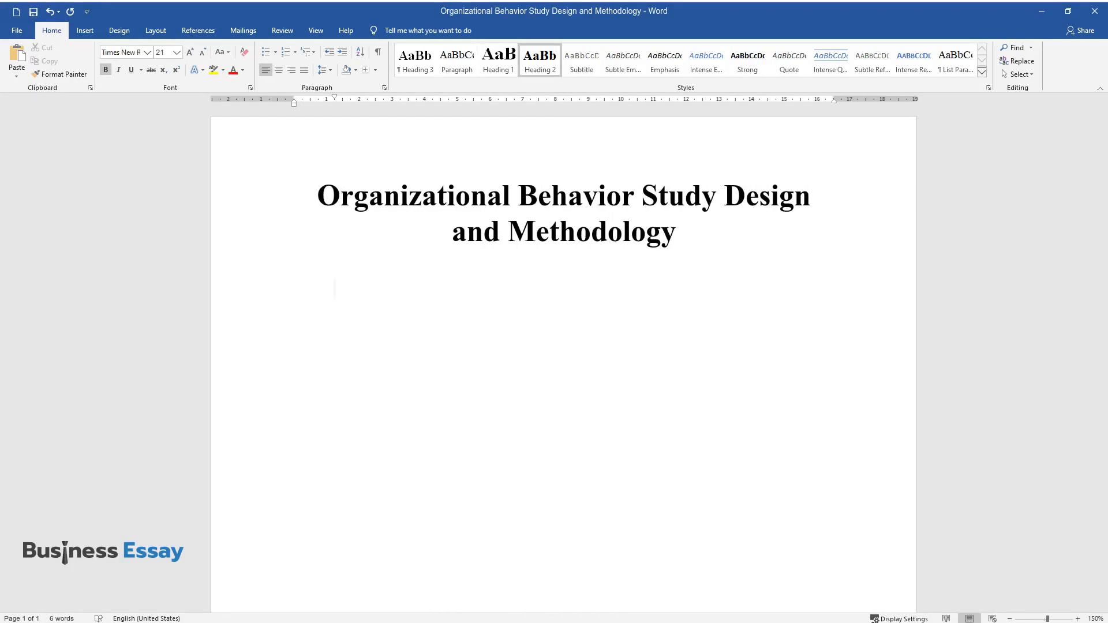
- Add the 'Abstract' heading and open the paragraph on organizational behavior's three levels for companies
{"action": "type", "text": "Abstract"}
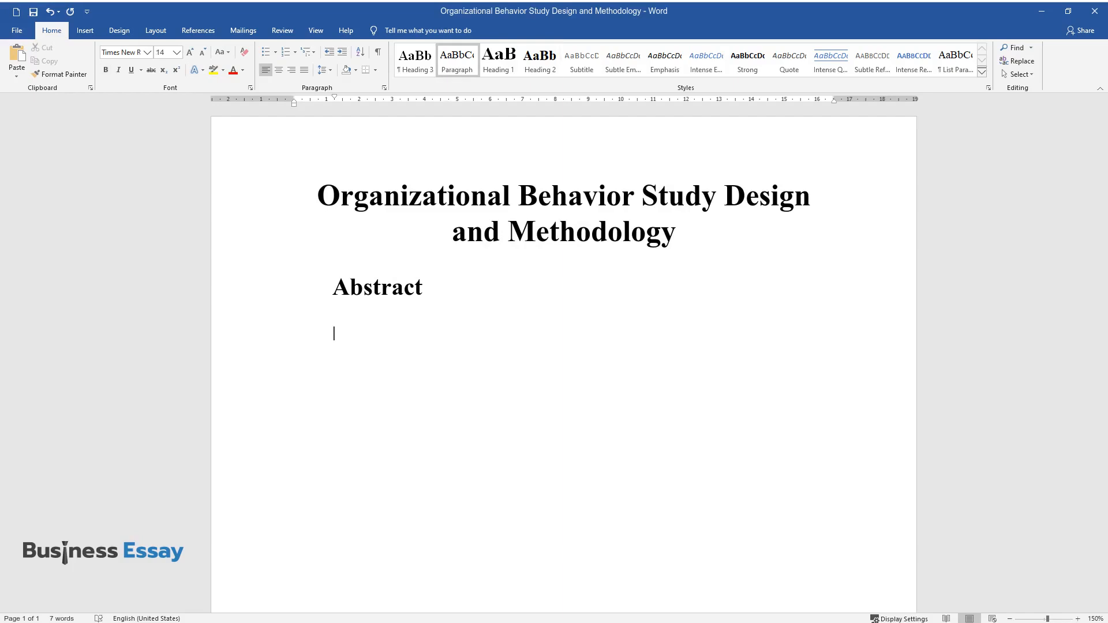
{"action": "type", "text": "Organizational behavior is a critical issue"}
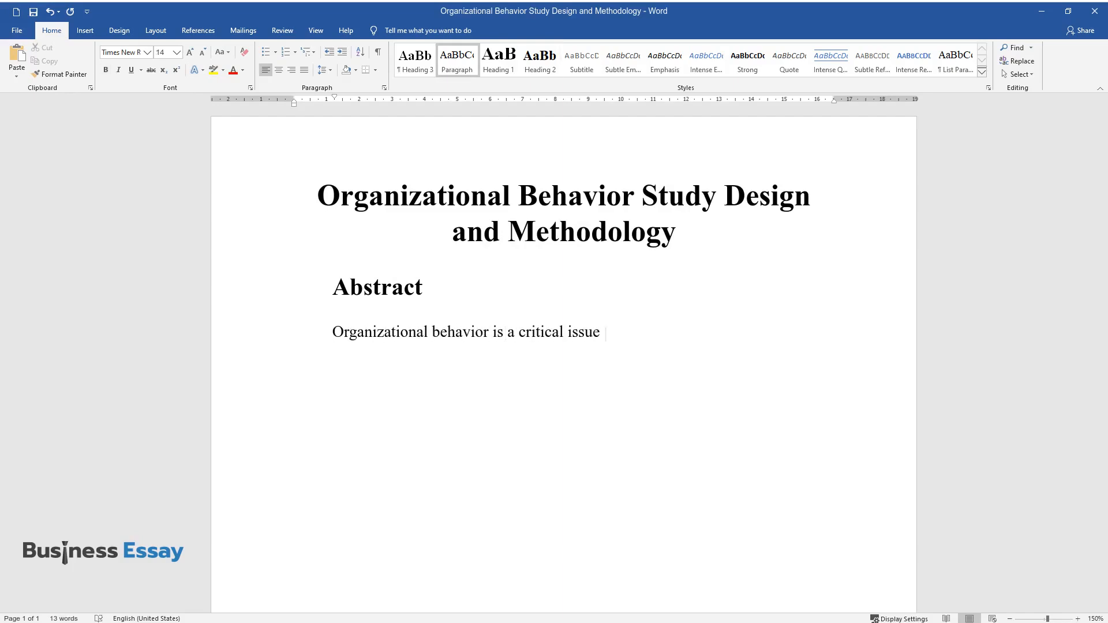
{"action": "type", "text": "for many companies. The domain cove"}
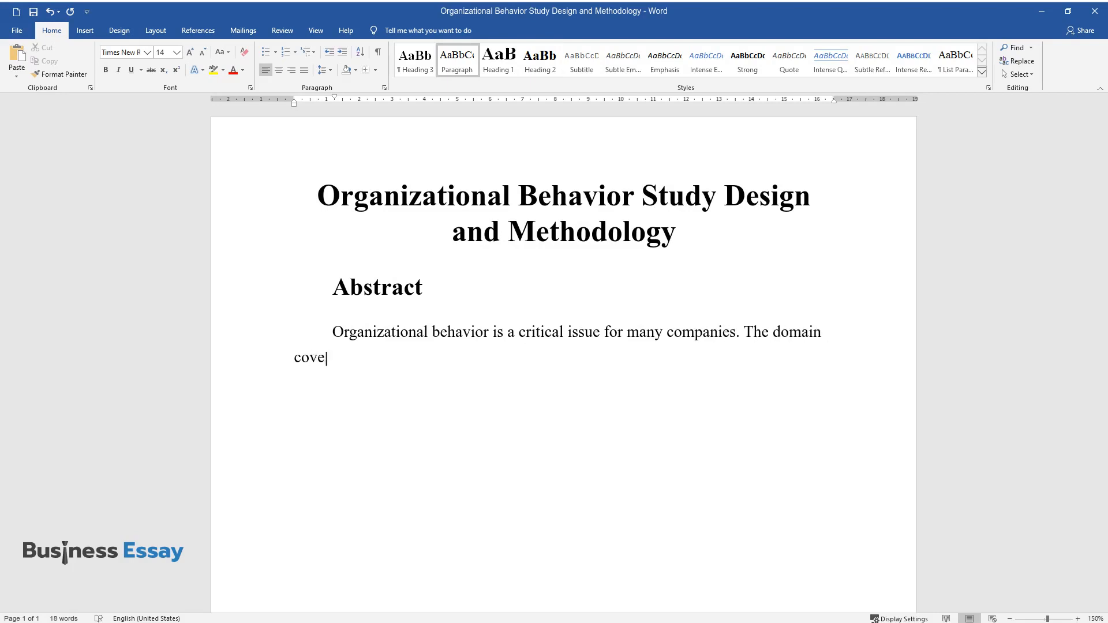
{"action": "type", "text": "rs the three levels to be considered when assessing employee performan"}
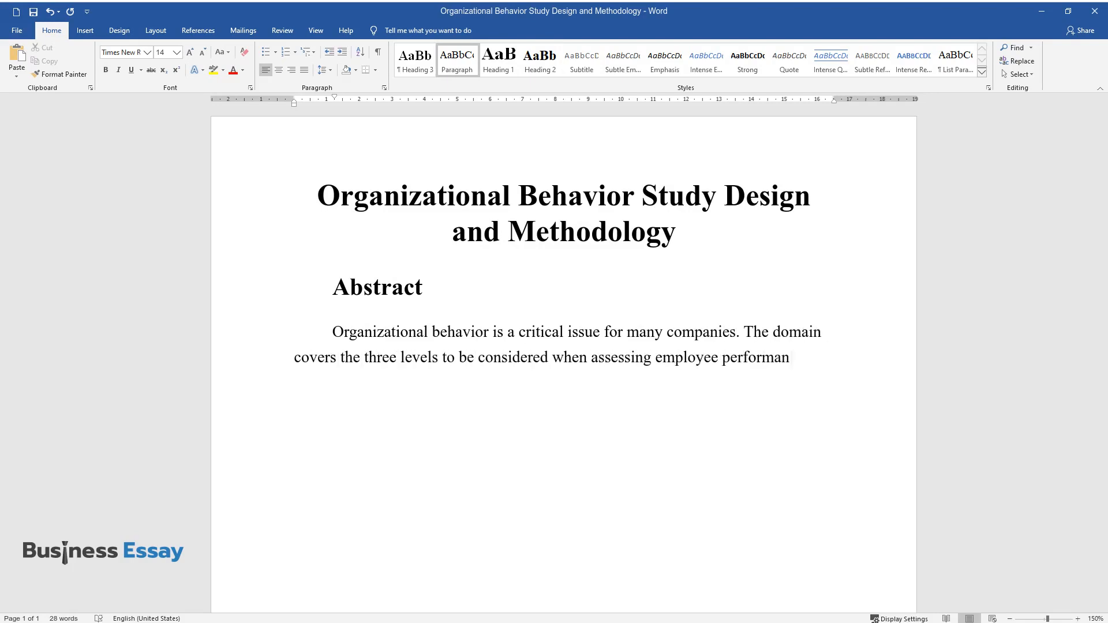
{"action": "type", "text": "ce, which are the individual member level, the working teams and unit"}
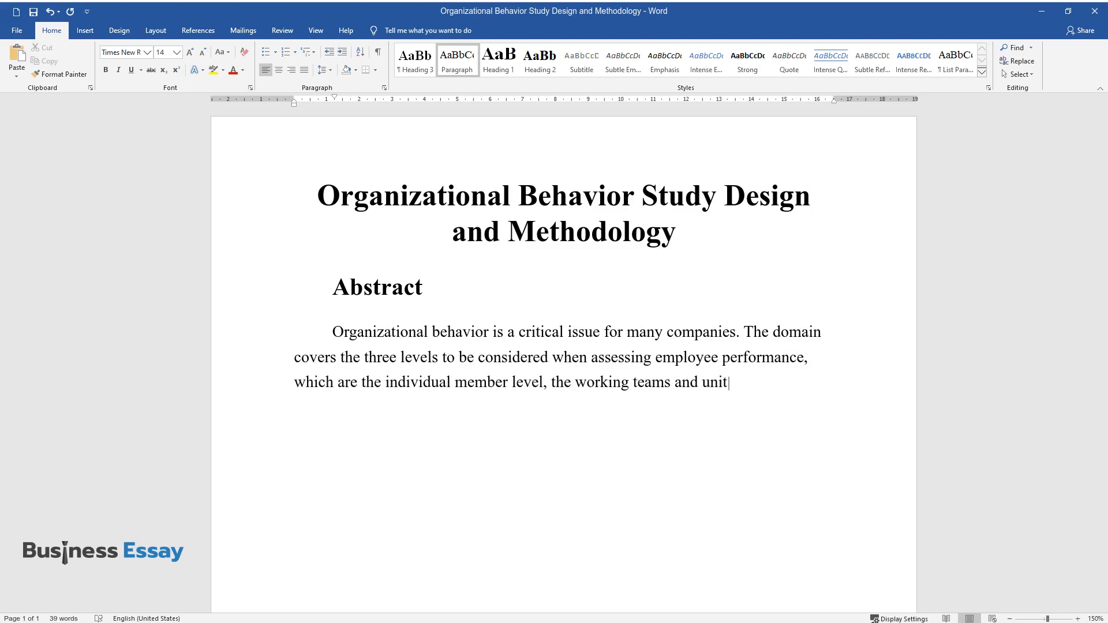
- Continue the abstract on personnel dedication and practices sustaining firms' competitive edge through stimulation
{"action": "type", "text": "s, and the level of the personnel. The proposed study will enable companies to reassess the degree of work"}
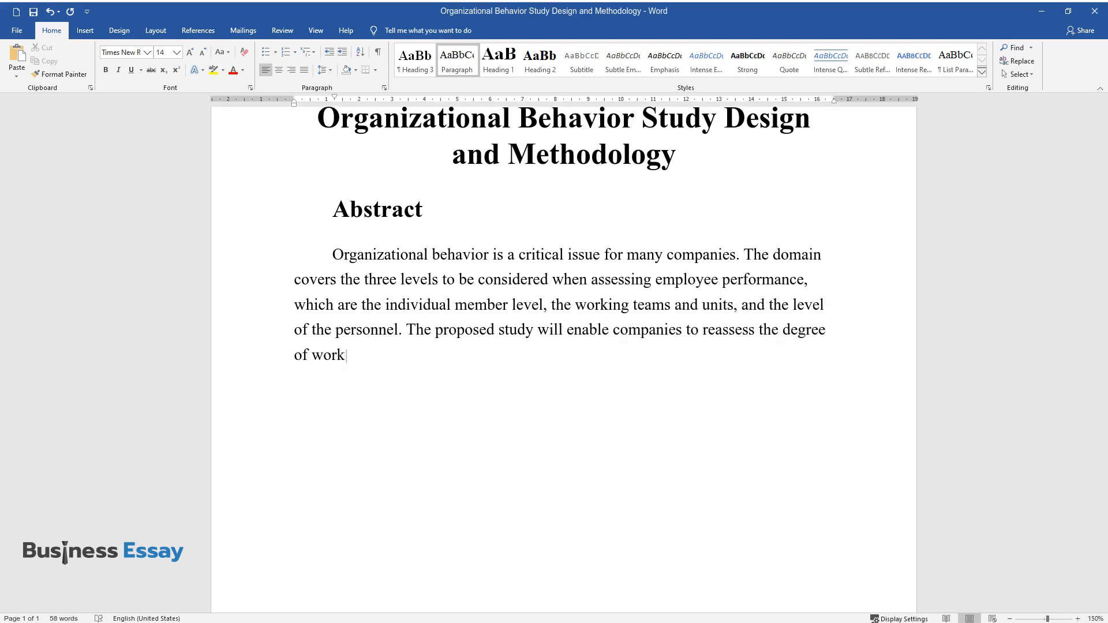
{"action": "type", "text": "dedication and to facilitate such"}
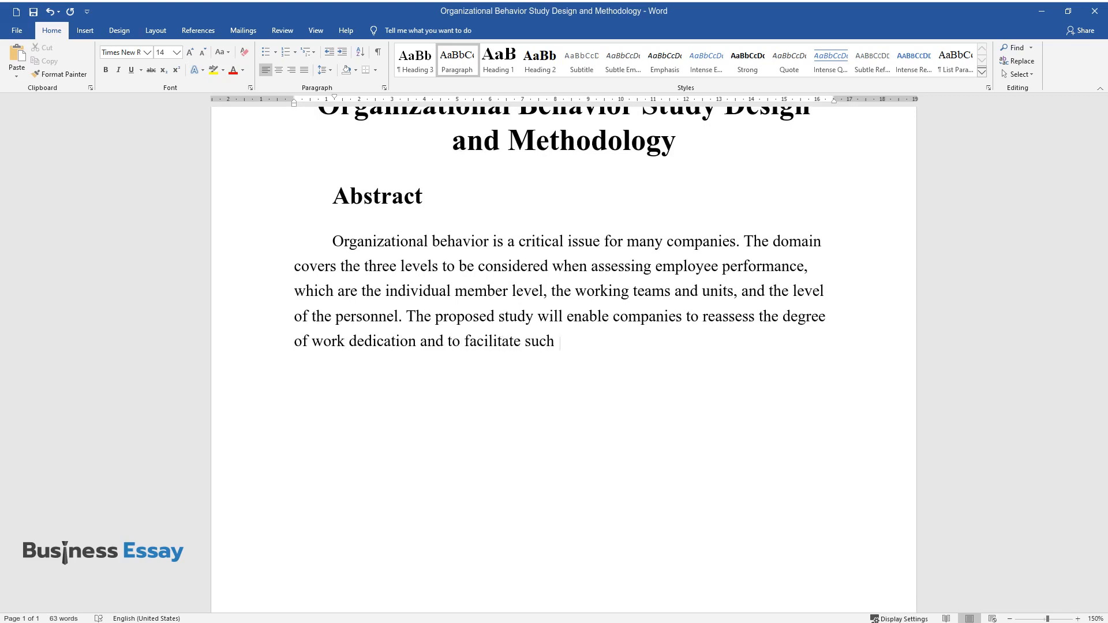
{"action": "type", "text": "practices that will enable firms to"}
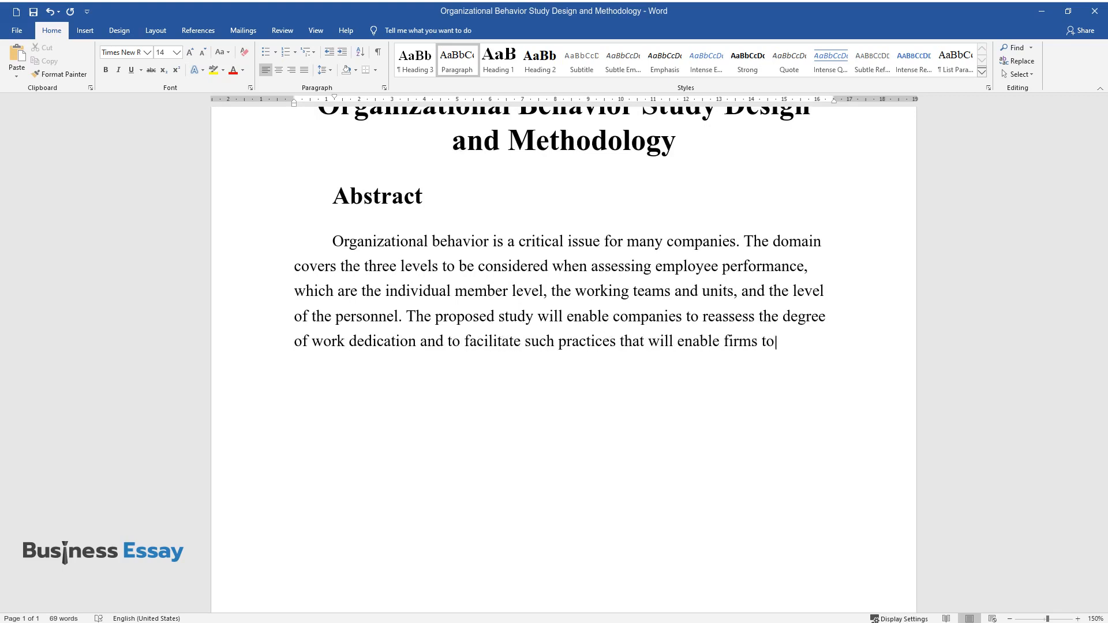
{"action": "type", "text": "sustain the competitive edge through employee stimulation on all three"}
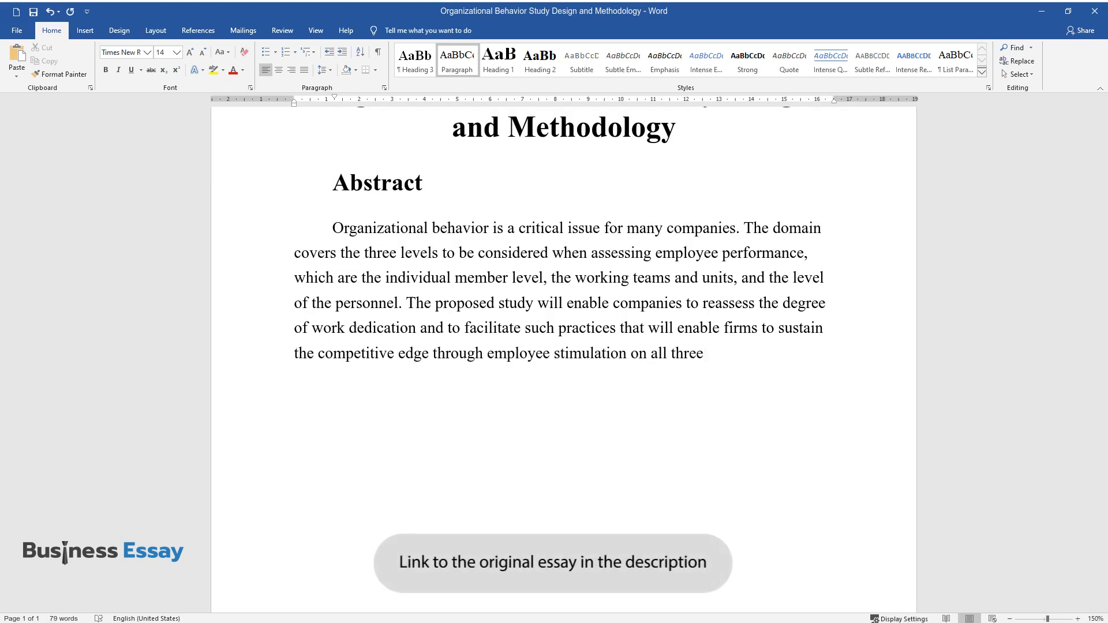
- Extend the abstract with primary and secondary data collection and detailed information on employees' motives
{"action": "type", "text": "levels. Importantly, the study wil"}
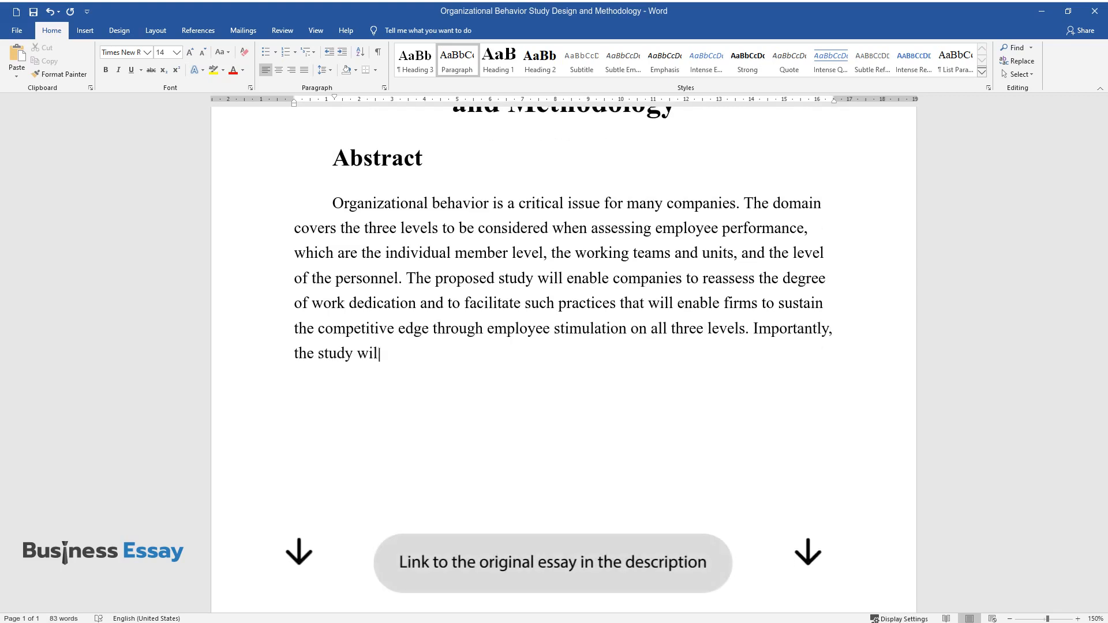
{"action": "type", "text": "engage in both primary and second"}
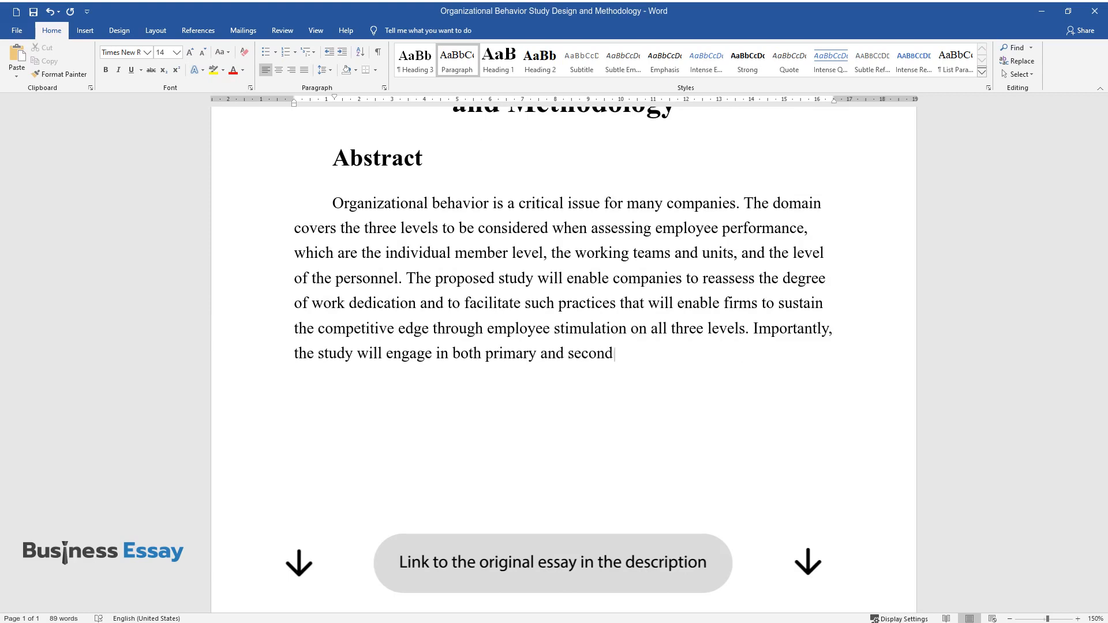
{"action": "type", "text": "ary data collection. The analysis o"}
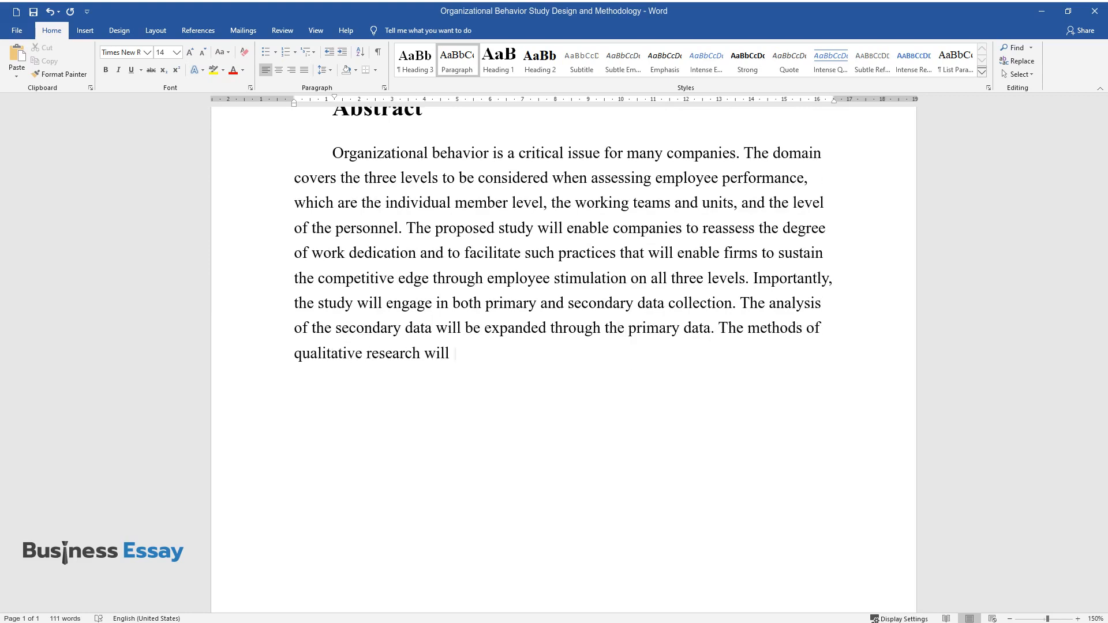
{"action": "type", "text": "be used to gather detailed information about the deep"}
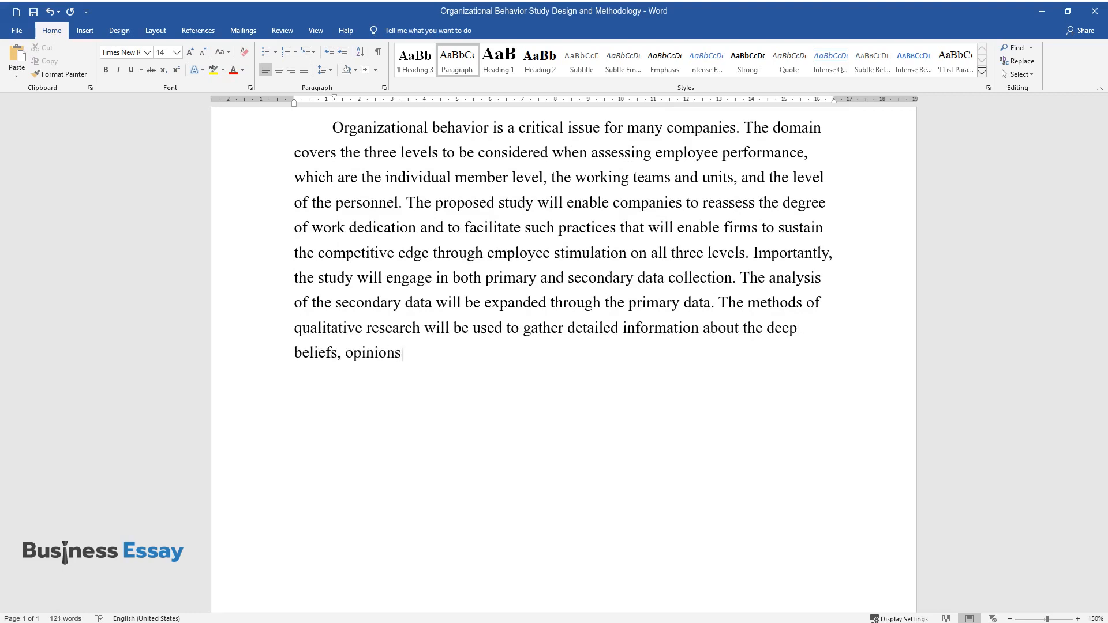
{"action": "type", "text": ", and motives of the employees and"}
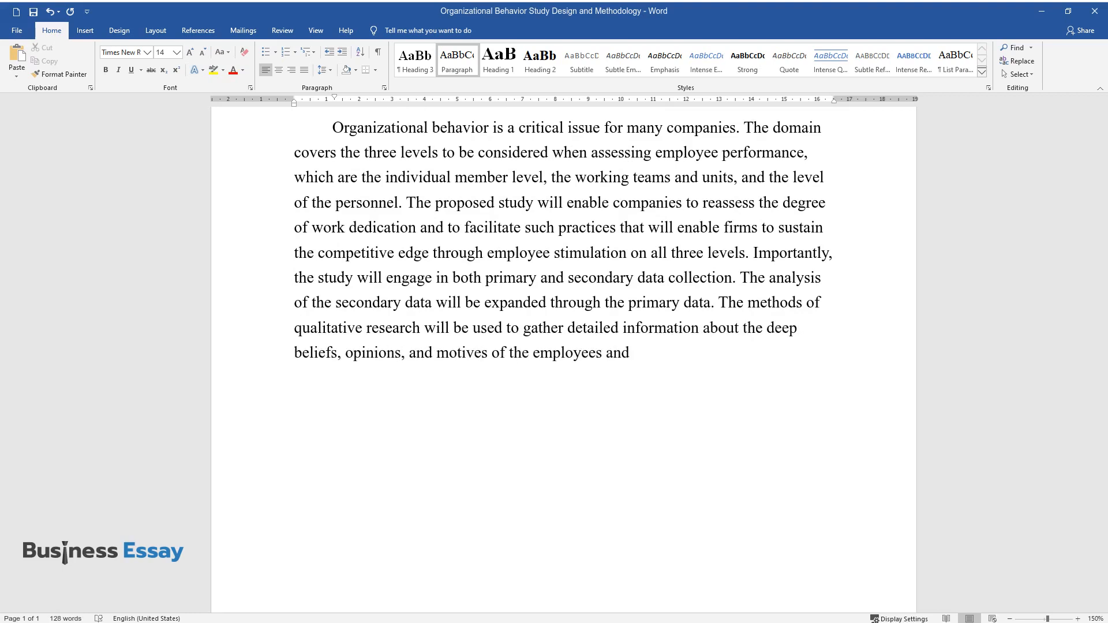
{"action": "type", "text": "theoretical triangulation will be"}
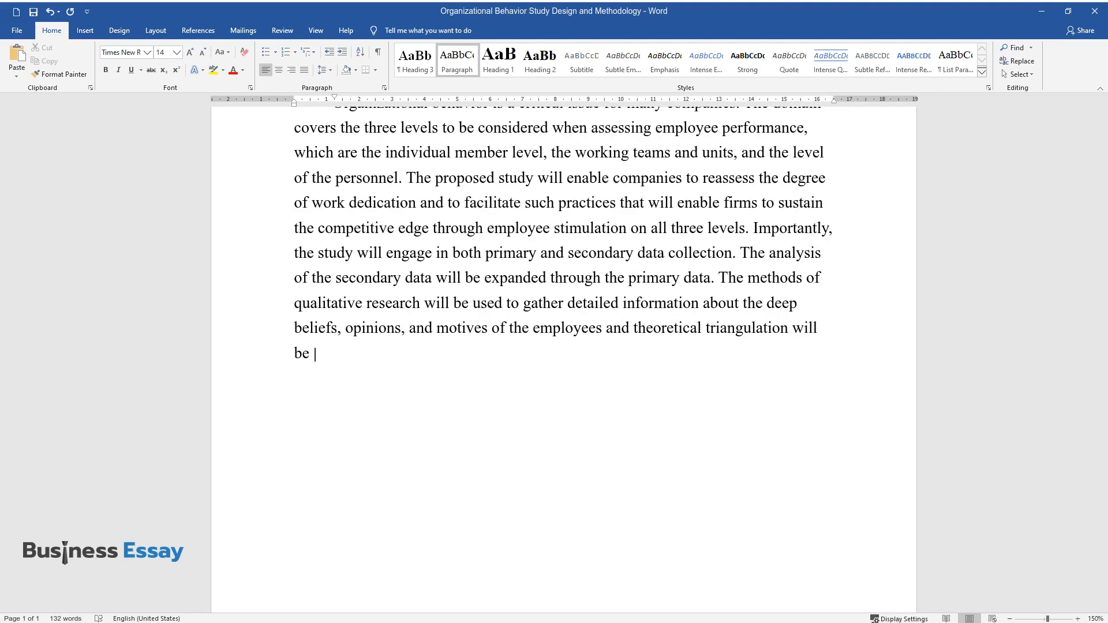
- Finish the abstract with triangulation for validity, feasibility and 'the possibility of surveying the Internet.'
{"action": "type", "text": "applied to test the validity of the"}
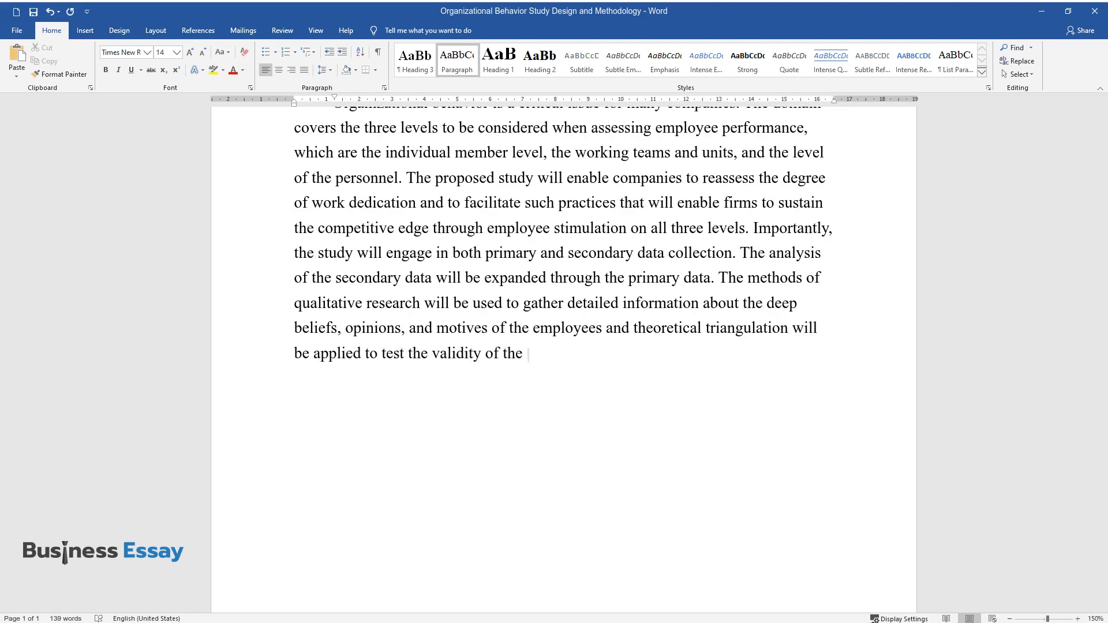
{"action": "type", "text": "obtained results. The phenomenon un"}
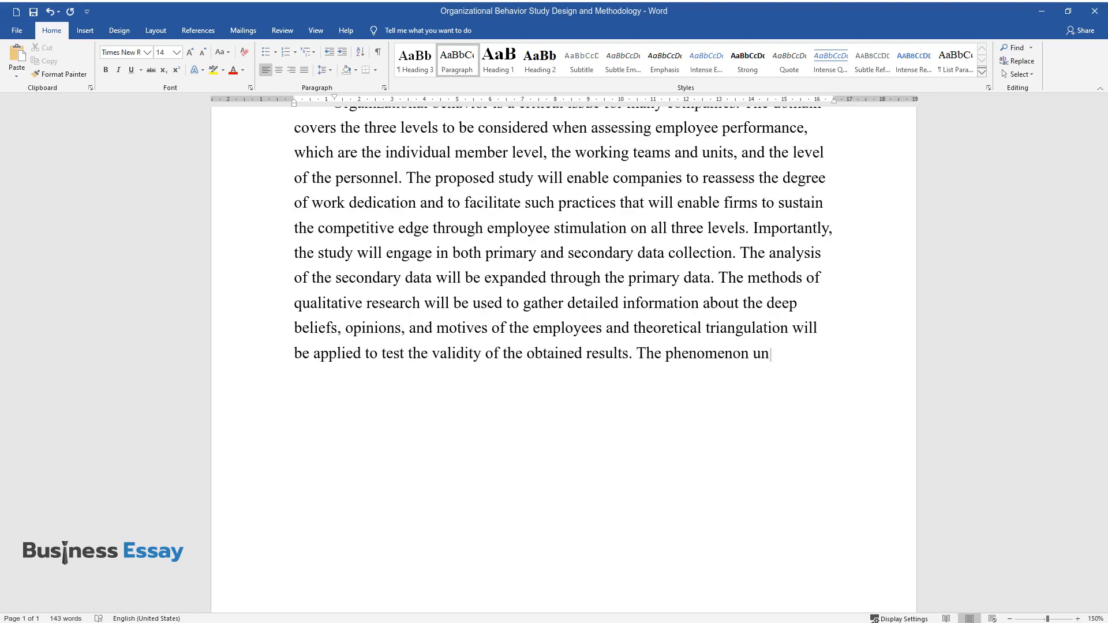
{"action": "type", "text": "der study will be evaluated in its"}
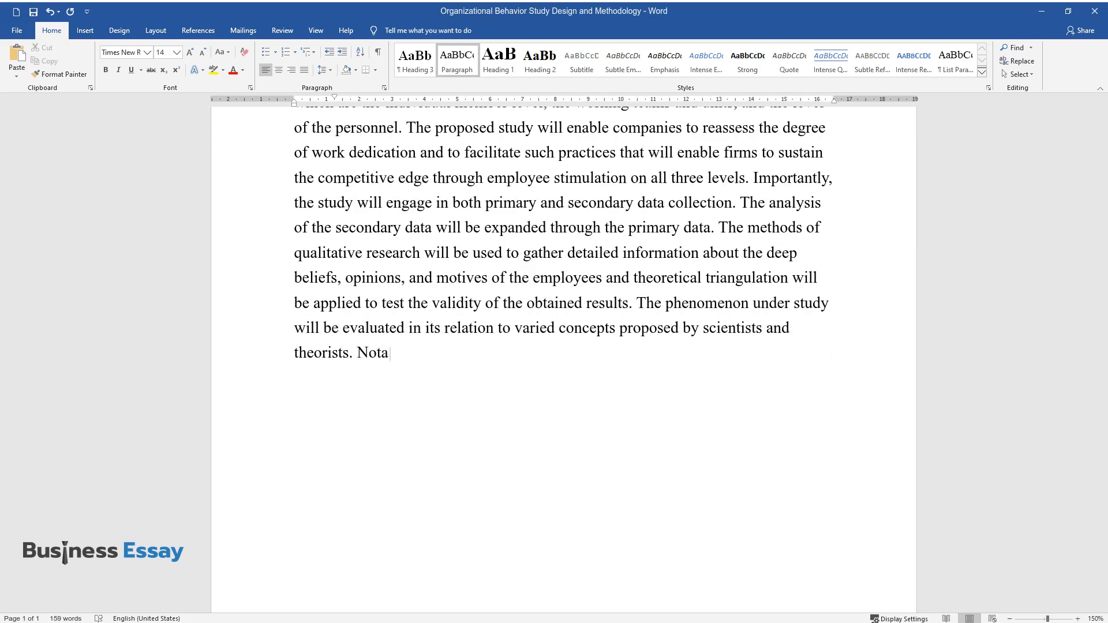
{"action": "type", "text": "bly, the feasibility of the proposed study design is justified due to"}
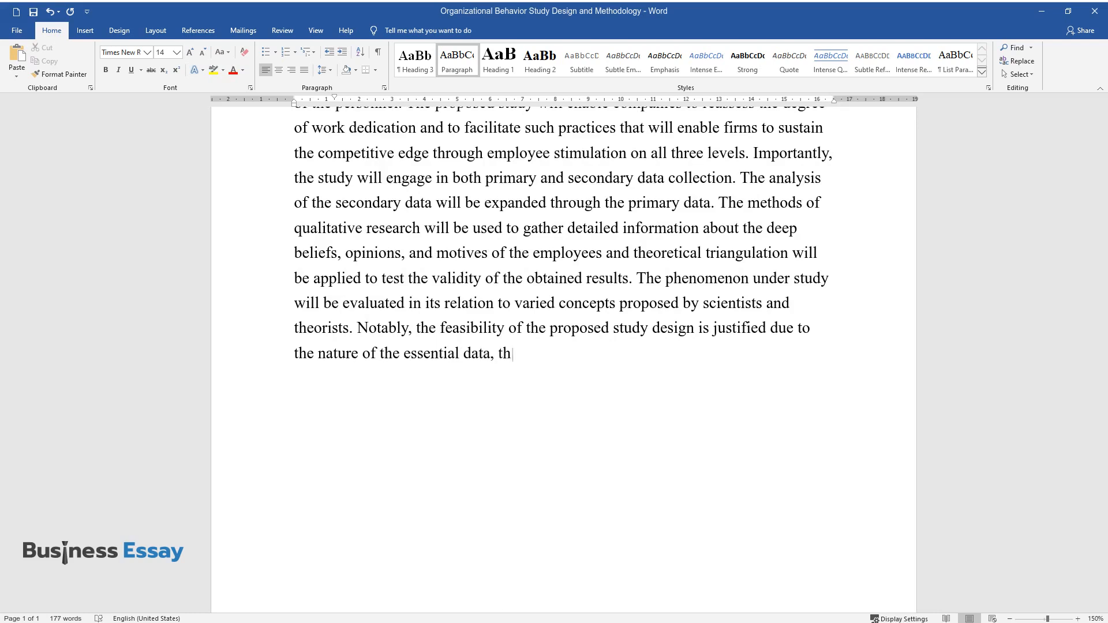
{"action": "type", "text": "e high accessibility of secondary sources, and th"}
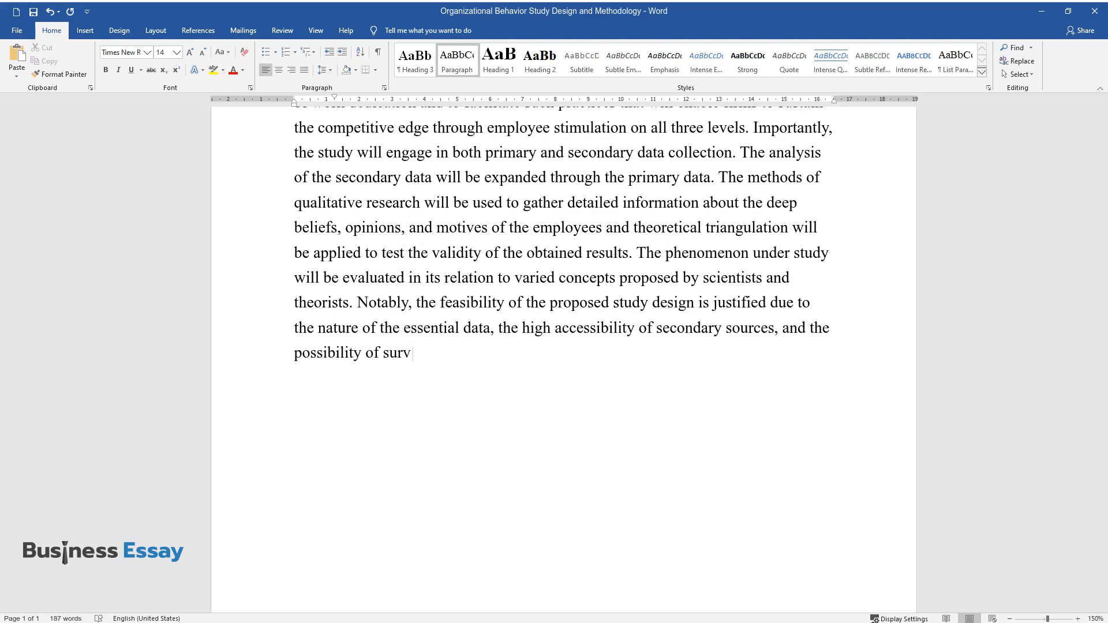
{"action": "type", "text": "eying the Internet."}
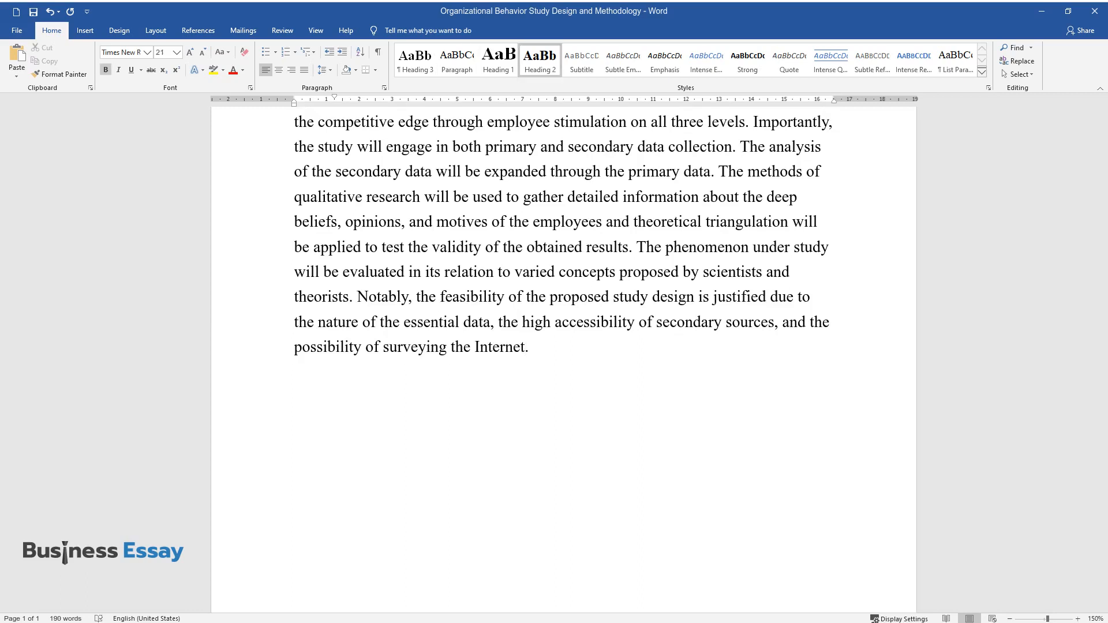
- Add the 'Research Design and Methodology' heading and open its paragraph on organizational behavior as an urgent issue
{"action": "type", "text": "Research Design and M"}
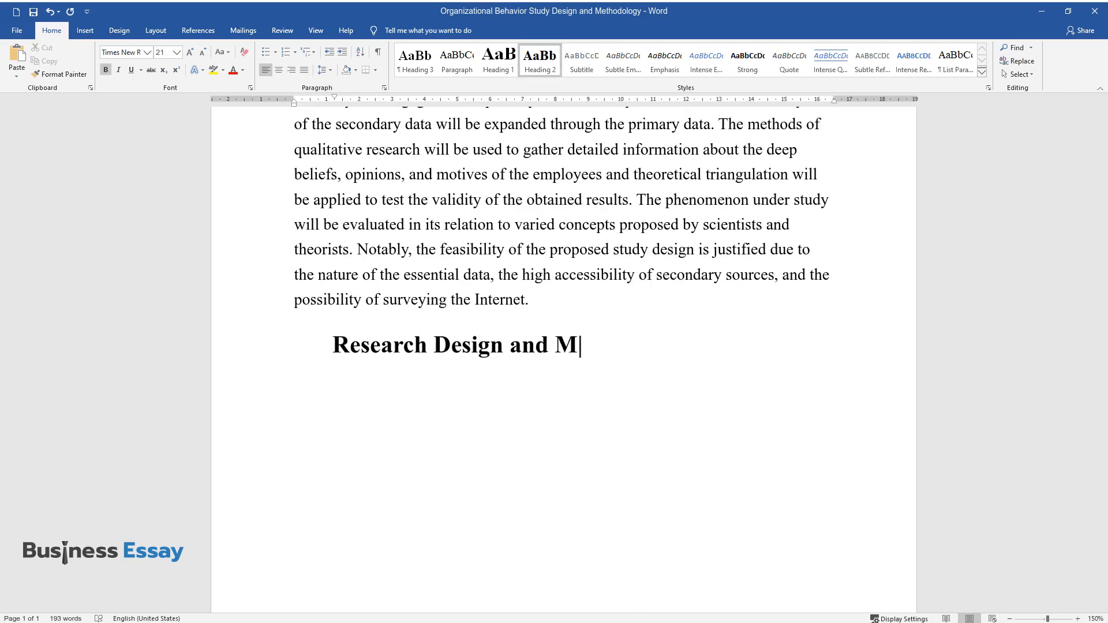
{"action": "type", "text": "ethodology"}
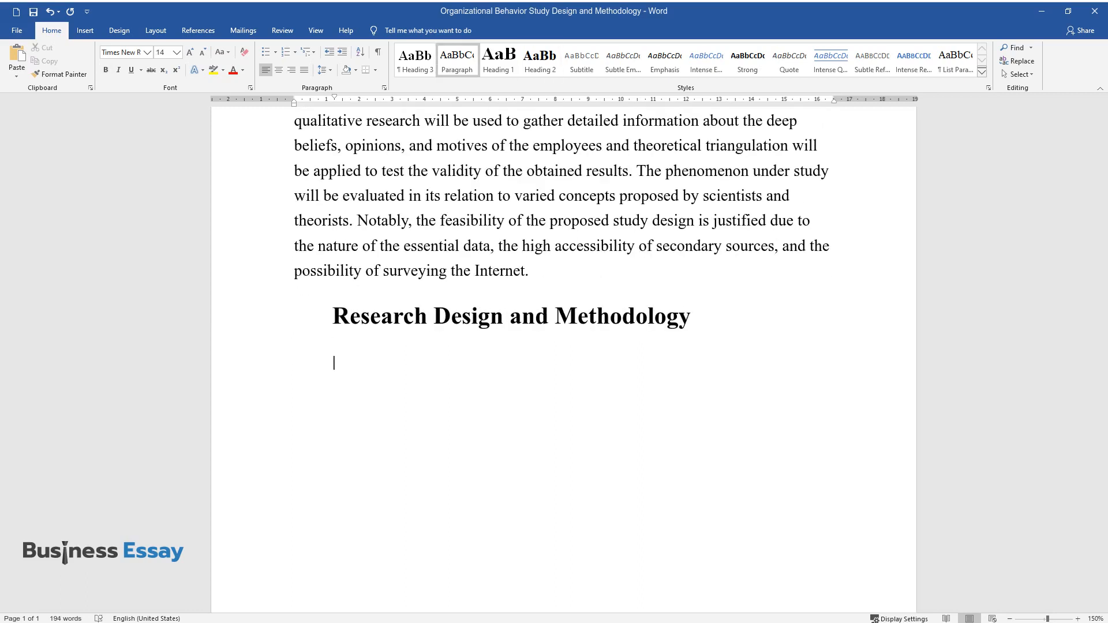
{"action": "type", "text": "The notion of organizational be"}
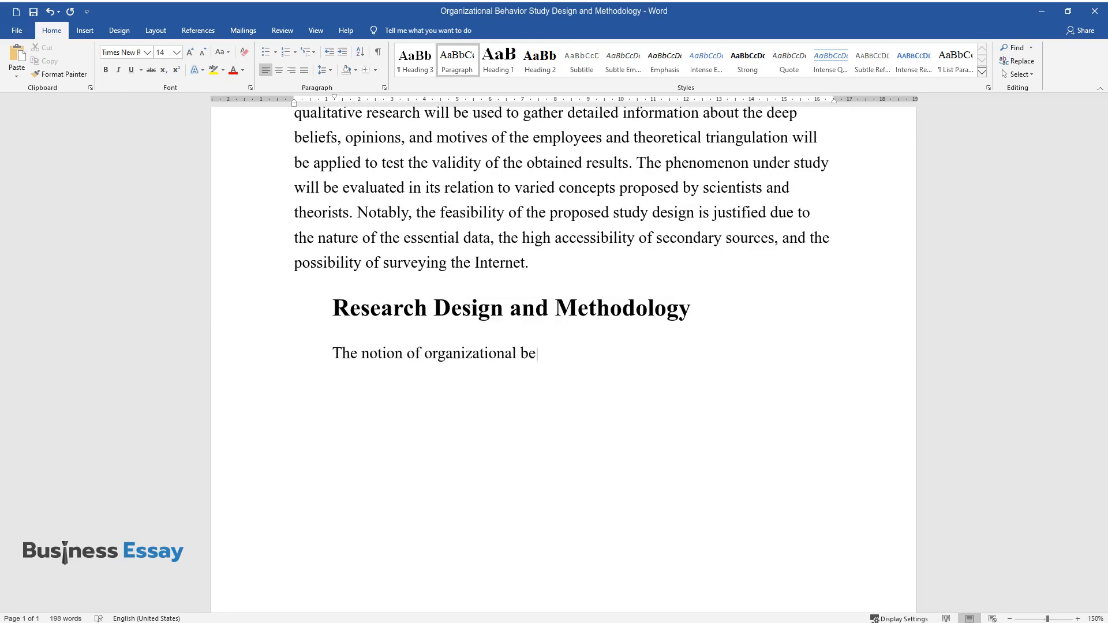
{"action": "type", "text": "havior is one of the most urgent and"}
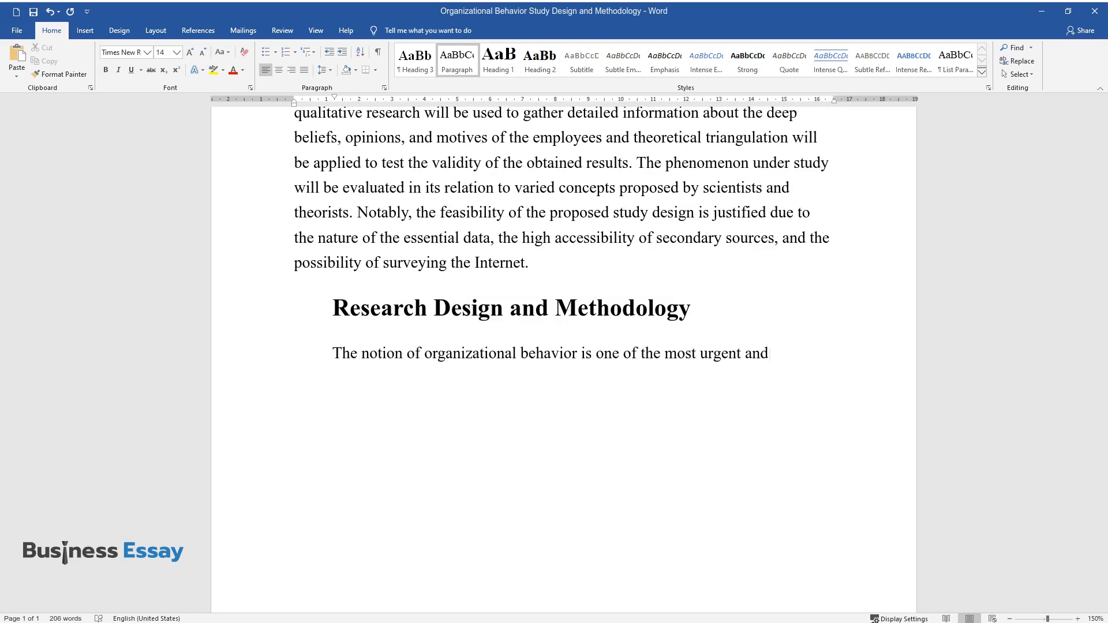
{"action": "type", "text": "critical issues in modern companie"}
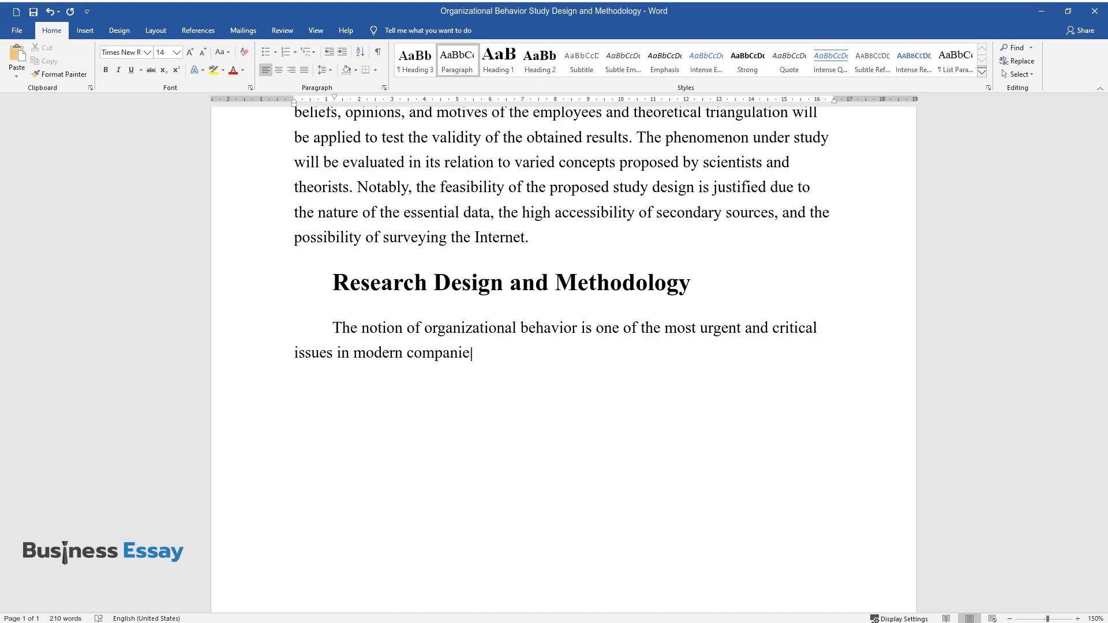
{"action": "type", "text": "s. The concept enables leadership to"}
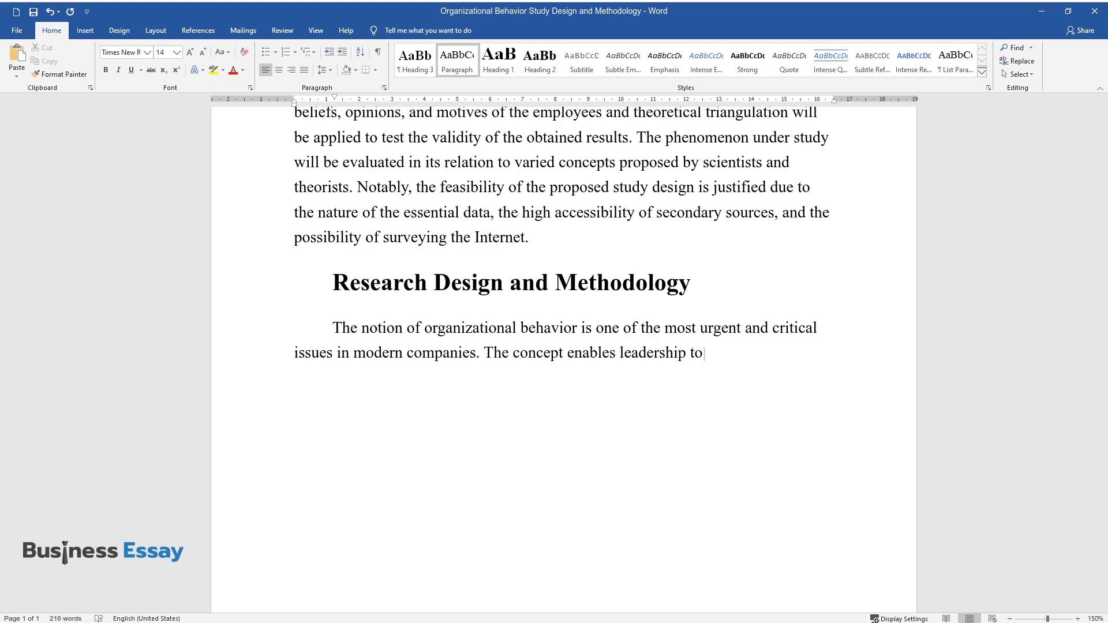
- Continue with leadership appraising employee conduct and the three interconnected assessment levels
{"action": "type", "text": "appraise and analyze the conduct of"}
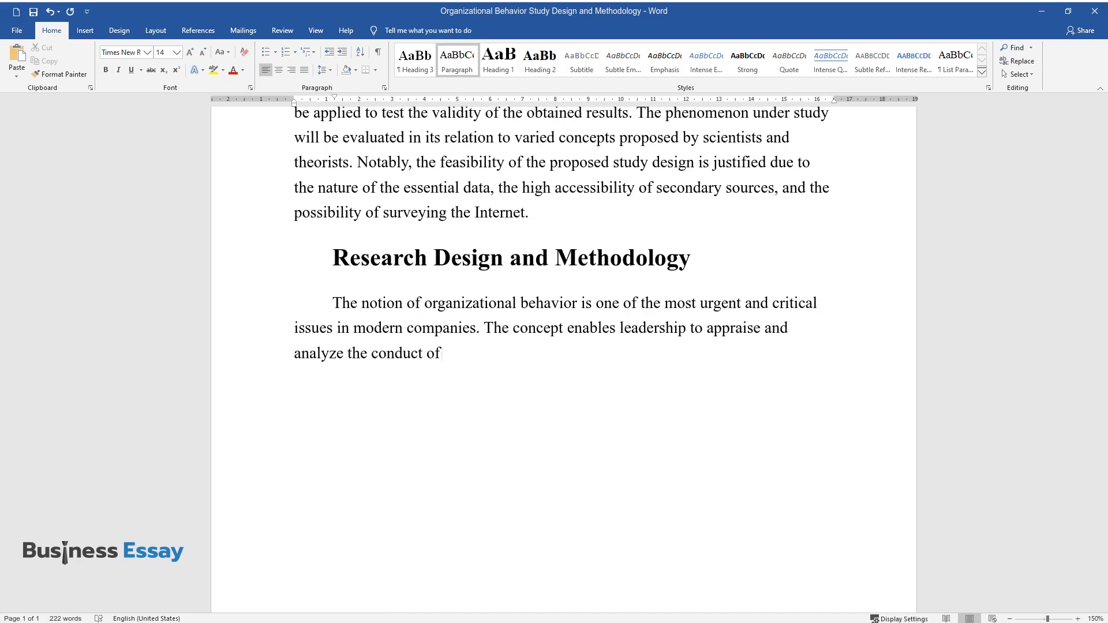
{"action": "type", "text": "employees and take the corresponding measures to boos"}
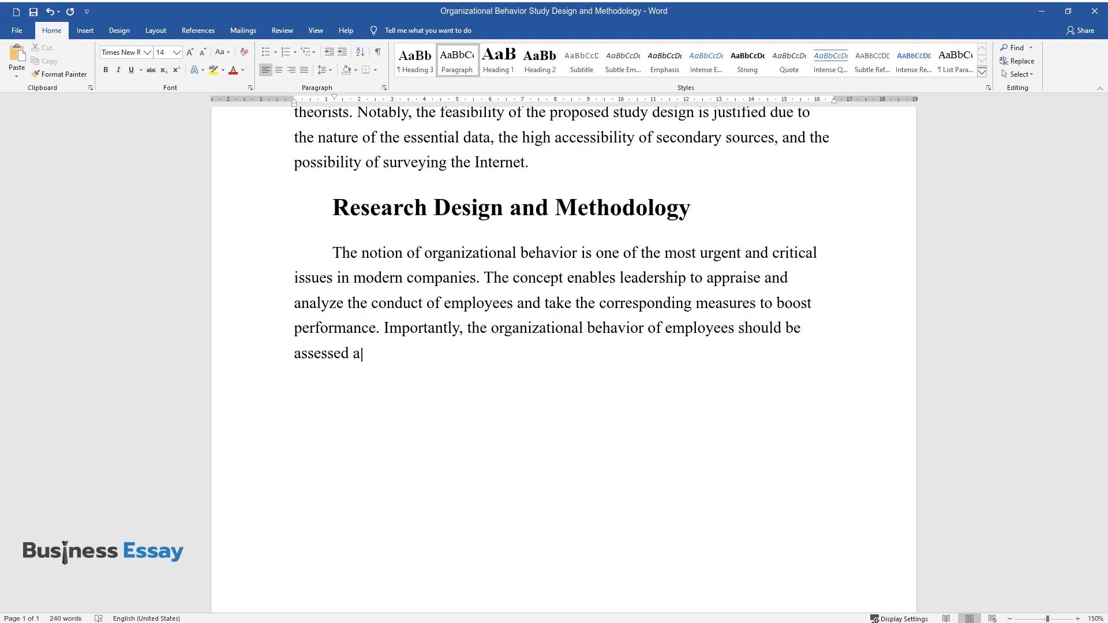
{"action": "type", "text": "t three interconnected levels, whic"}
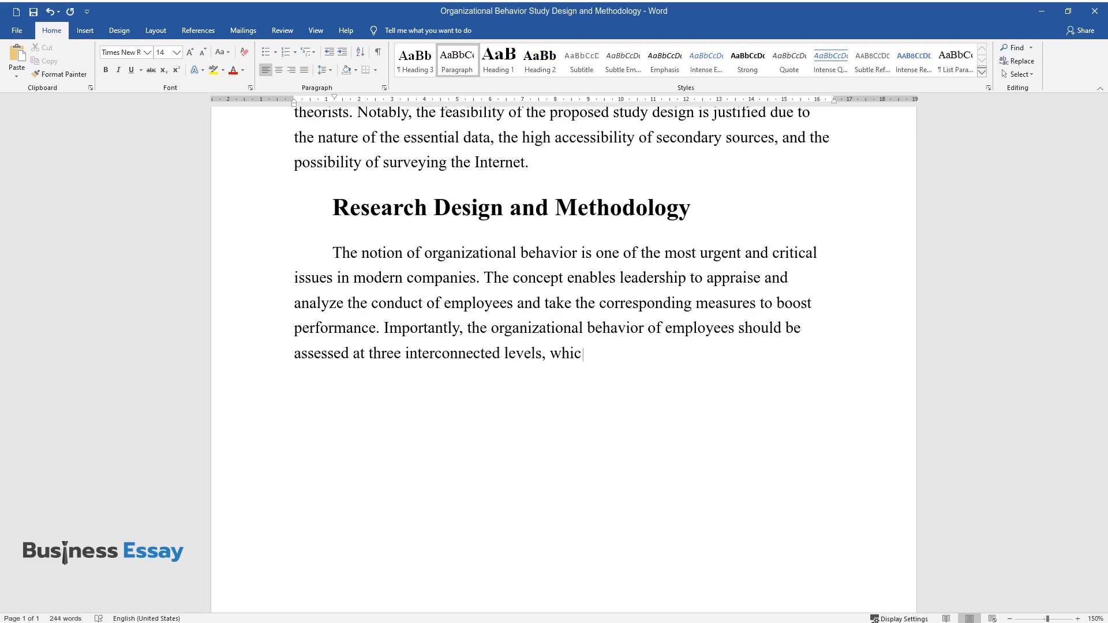
{"action": "type", "text": "h are the individual member level, the"}
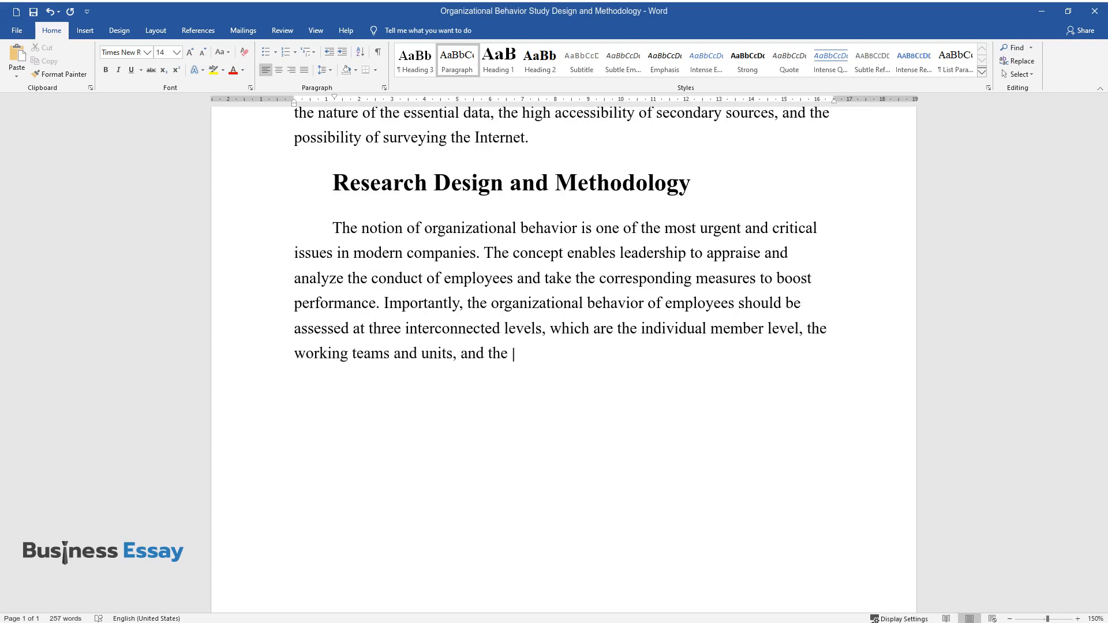
- State the study's purpose and the hypothesis that material and psychological factors together raise employee motivation
{"action": "type", "text": "level of the personnel. The purpose of the"}
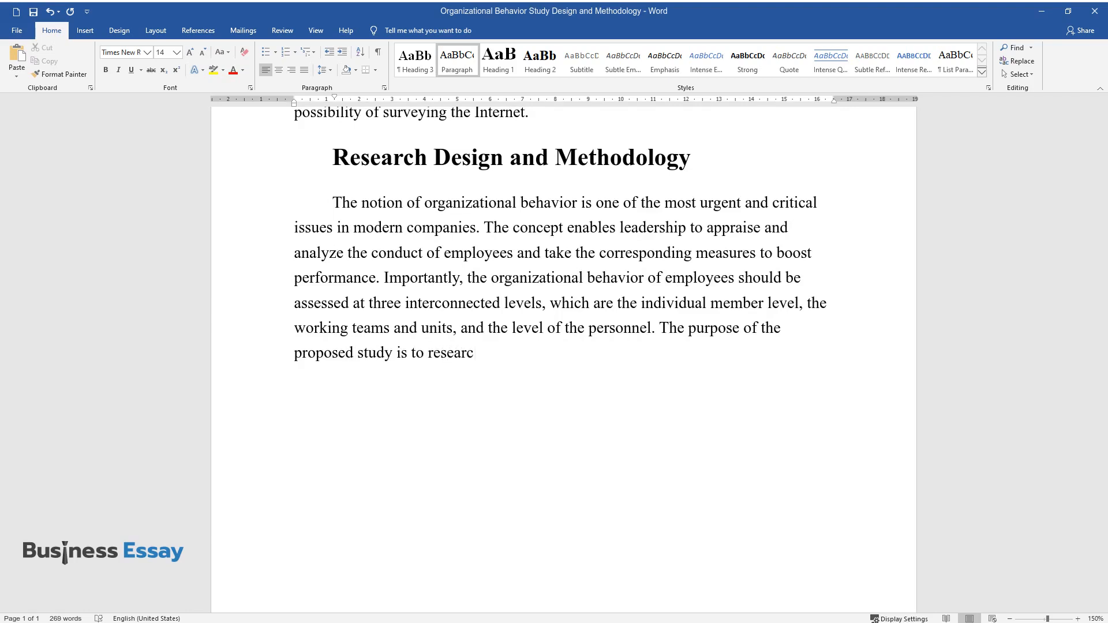
{"action": "type", "text": "h the key methods and techniques through which"}
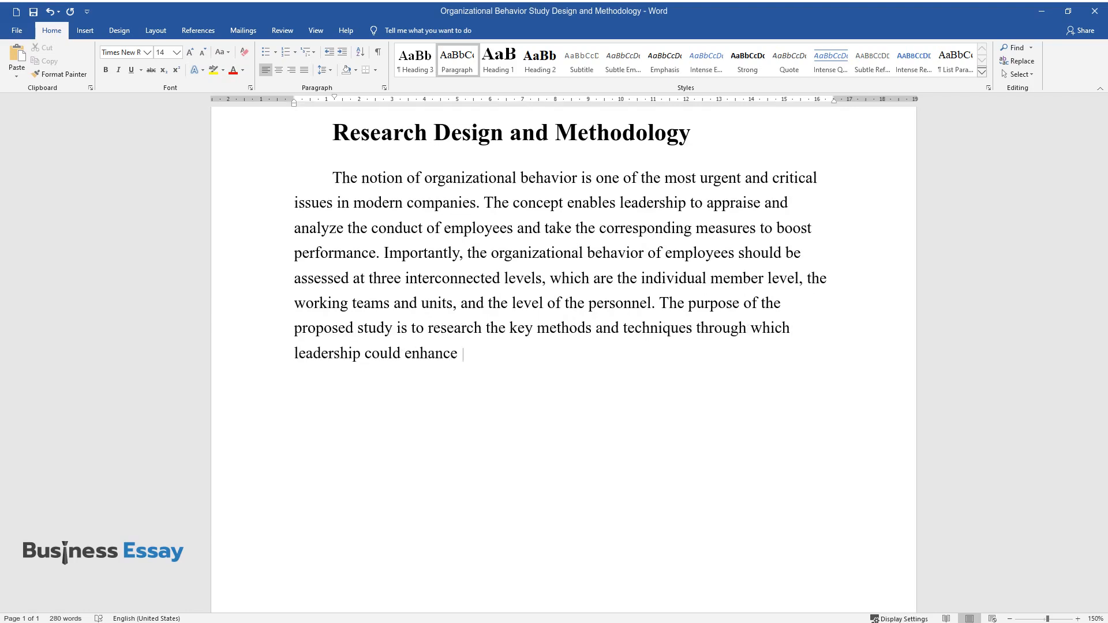
{"action": "type", "text": "organizational behavior on all three levels respectively. It"}
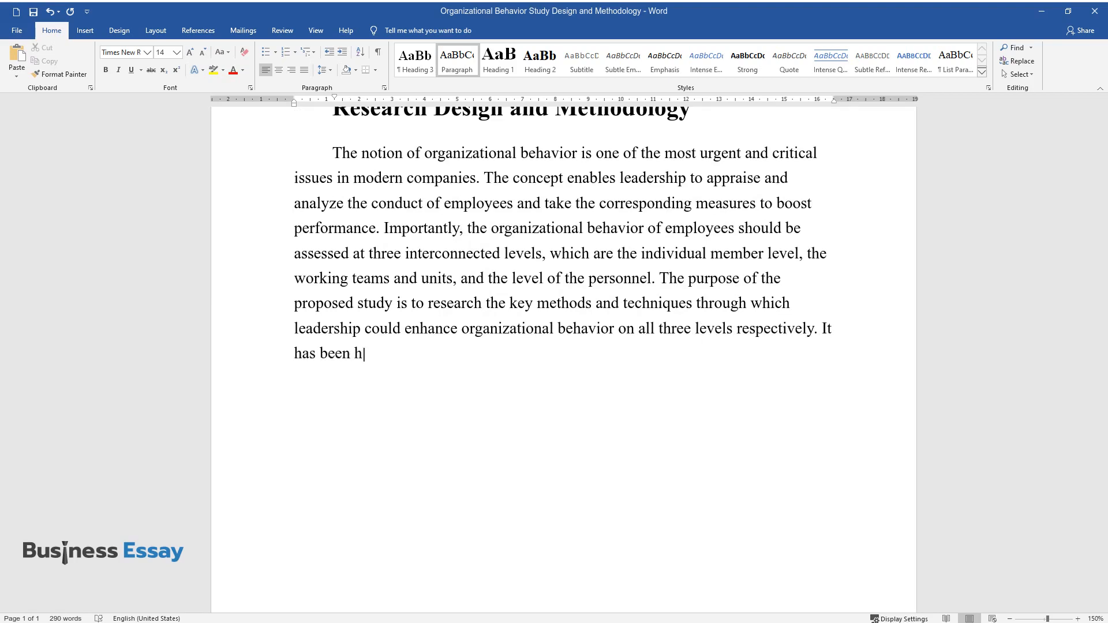
{"action": "type", "text": "ypothesized that it is possible to"}
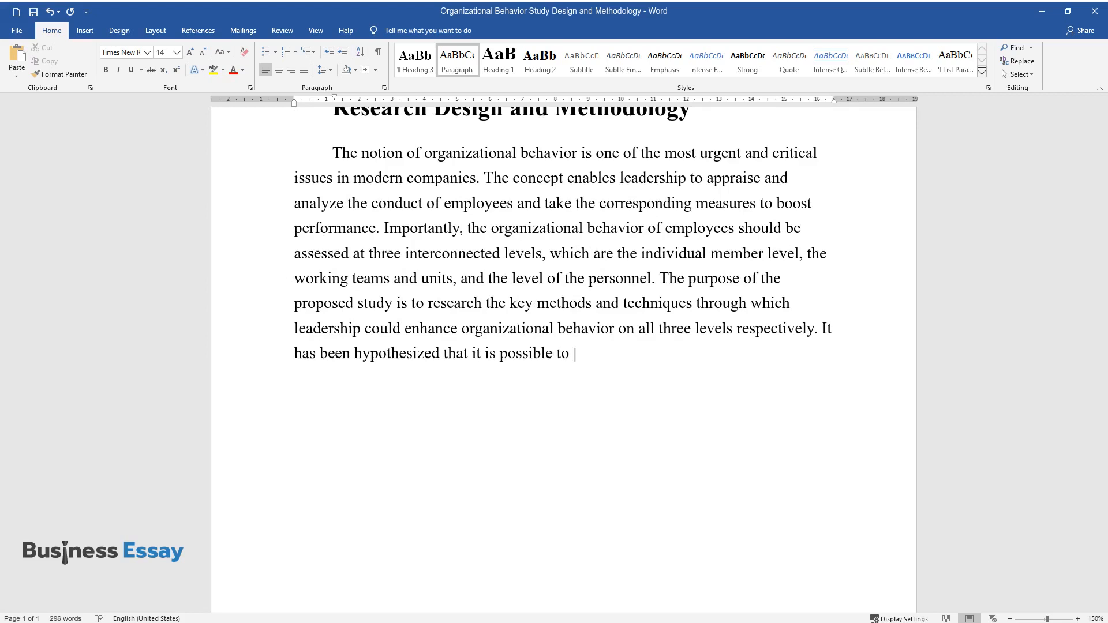
{"action": "type", "text": "increase the motivation of employees"}
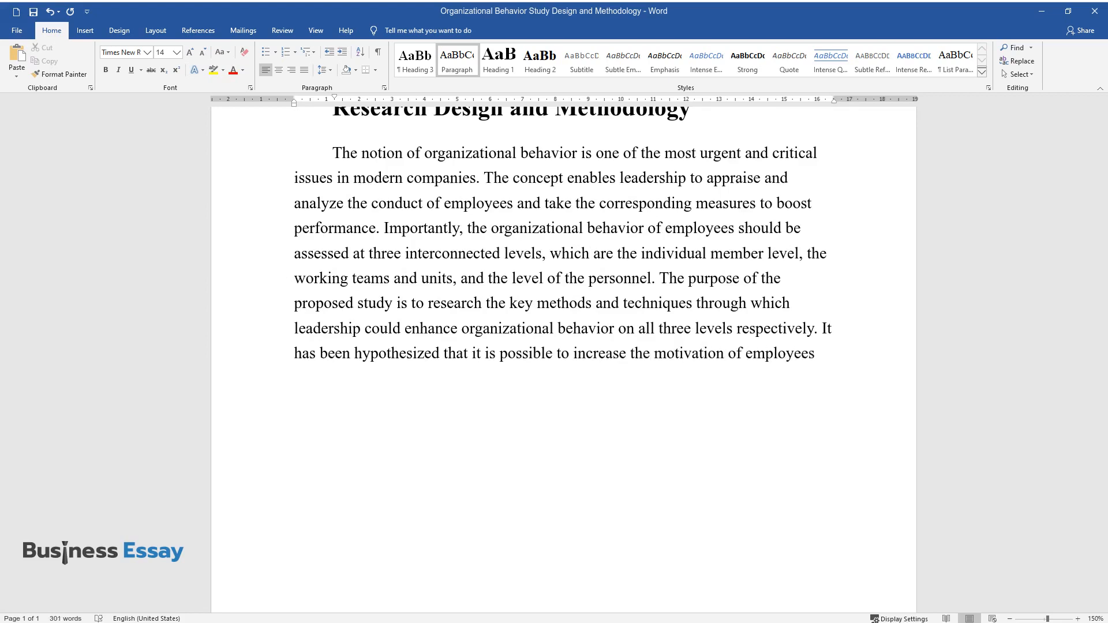
{"action": "type", "text": "solely through the compilation of b"}
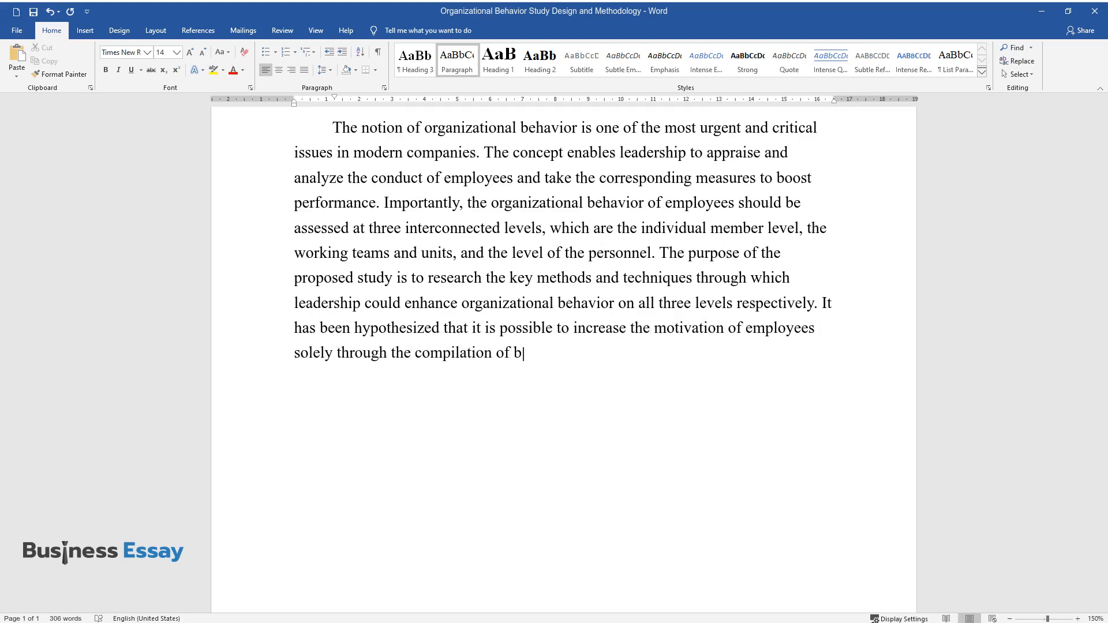
{"action": "type", "text": "oth material and psychological facto"}
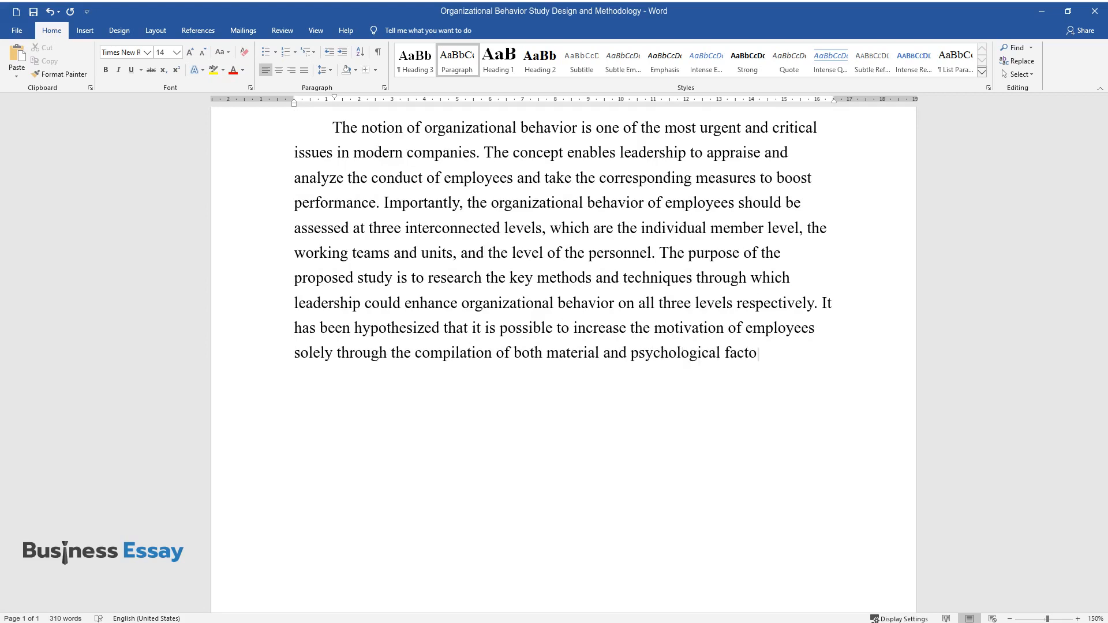
- Finish the paragraph with the study's benefits, ending in simultaneous material and spiritual stimulation
{"action": "type", "text": "rs. Thus, conducting the current study will enable enterprises to reevaluate the level of"}
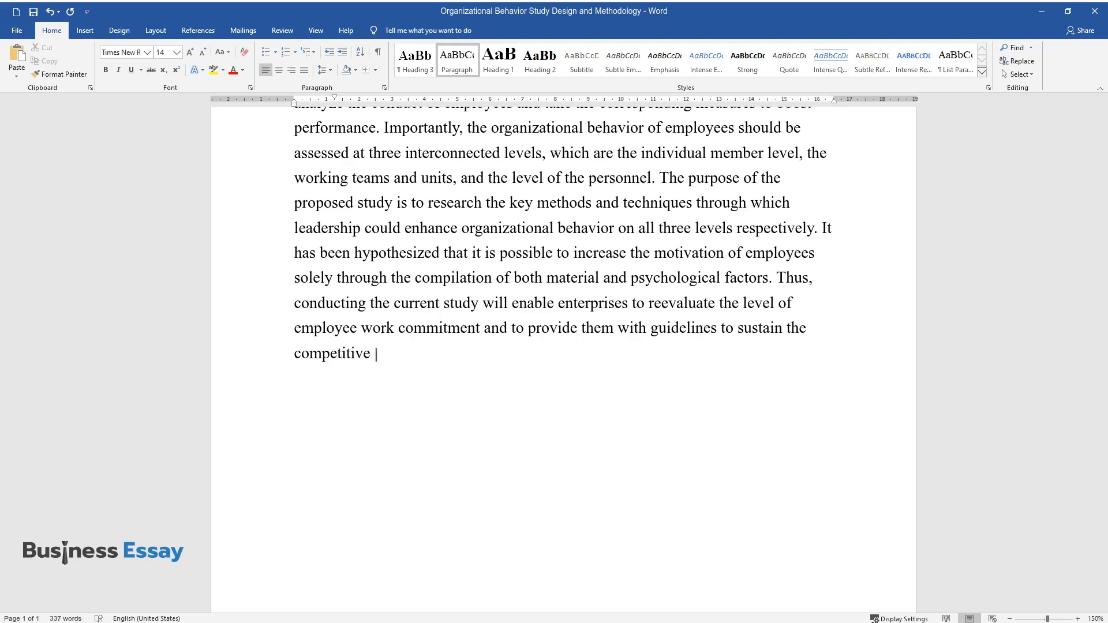
{"action": "type", "text": "edge through employee stimulation. N"}
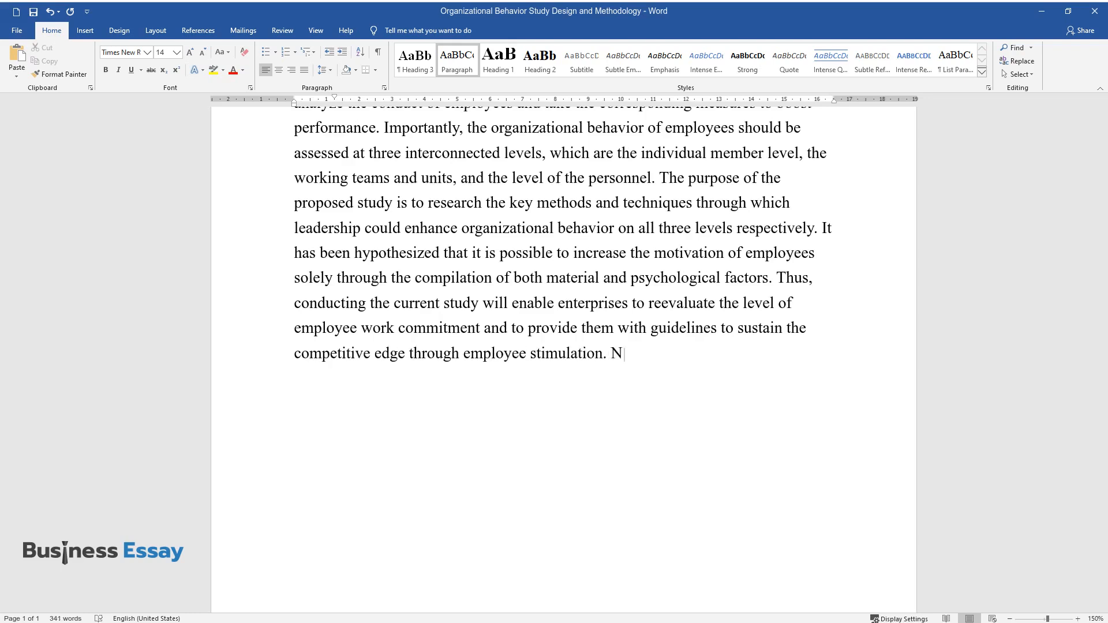
{"action": "type", "text": "otably, the research will allow dwelling upon a new significant perspect"}
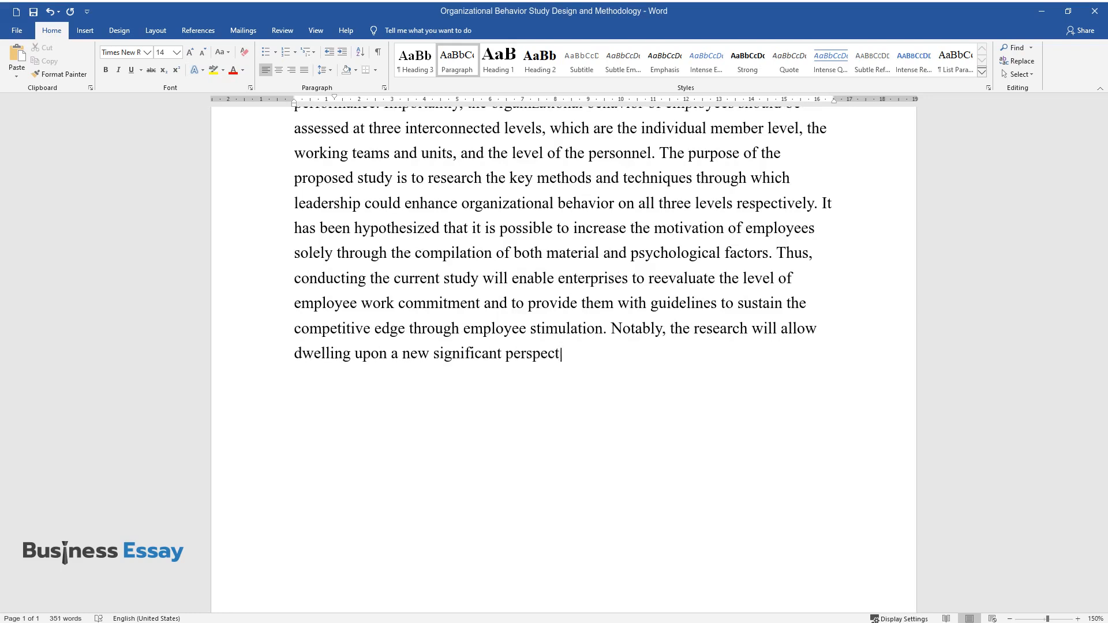
{"action": "type", "text": "ive in that matter, which is an enhanced"}
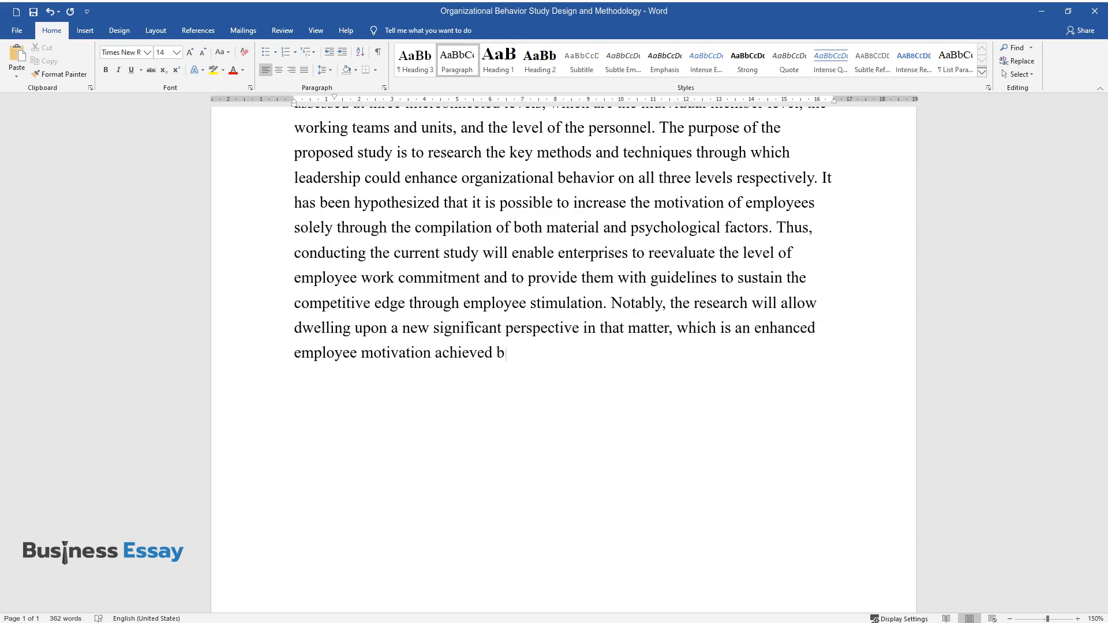
{"action": "type", "text": "y simultaneous material and spiritual stimulation."}
{"action": "type", "text": "Data"}
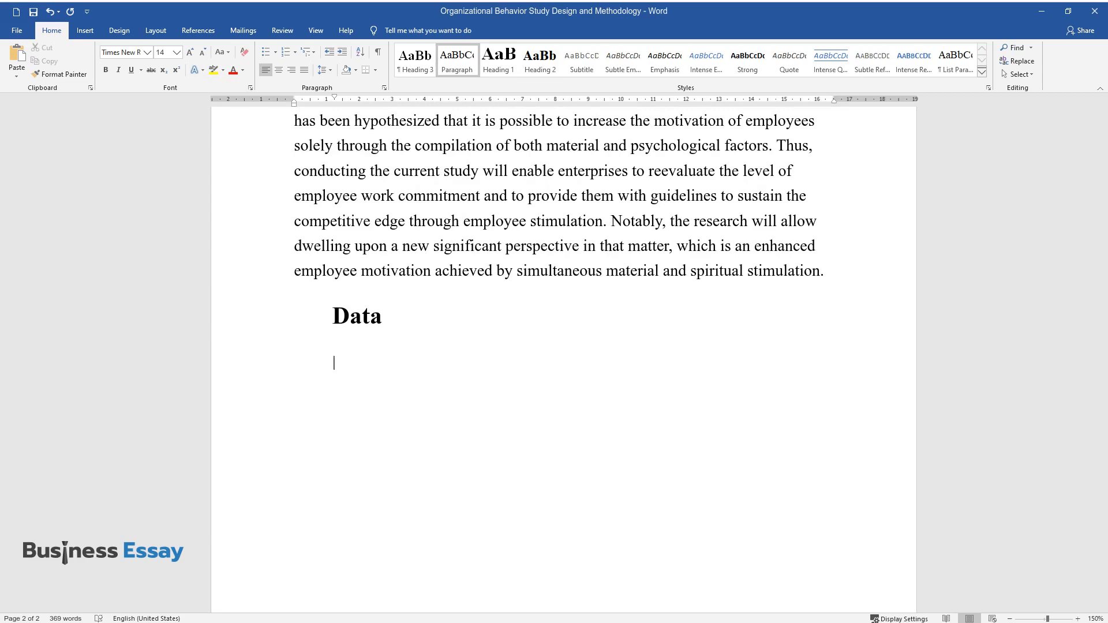
- Write the Data paragraph's opening on data types and define primary data as evidence for the ongoing study
{"action": "type", "text": "When conducting a study, researchers frequently rely on either primary or"}
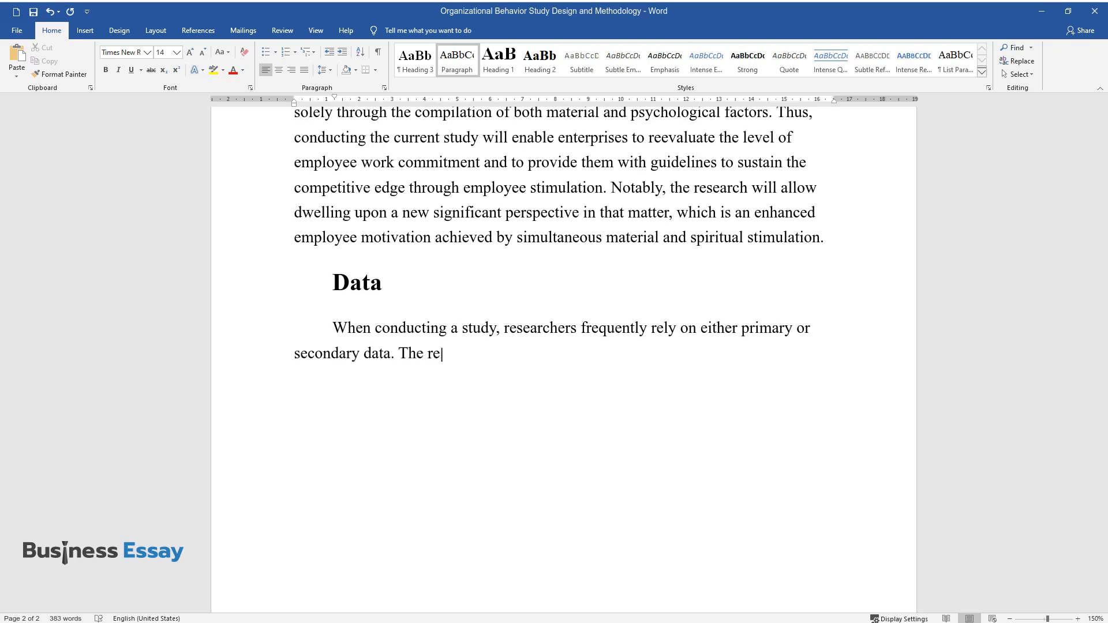
{"action": "type", "text": "levance of one of the data types over another is defined by"}
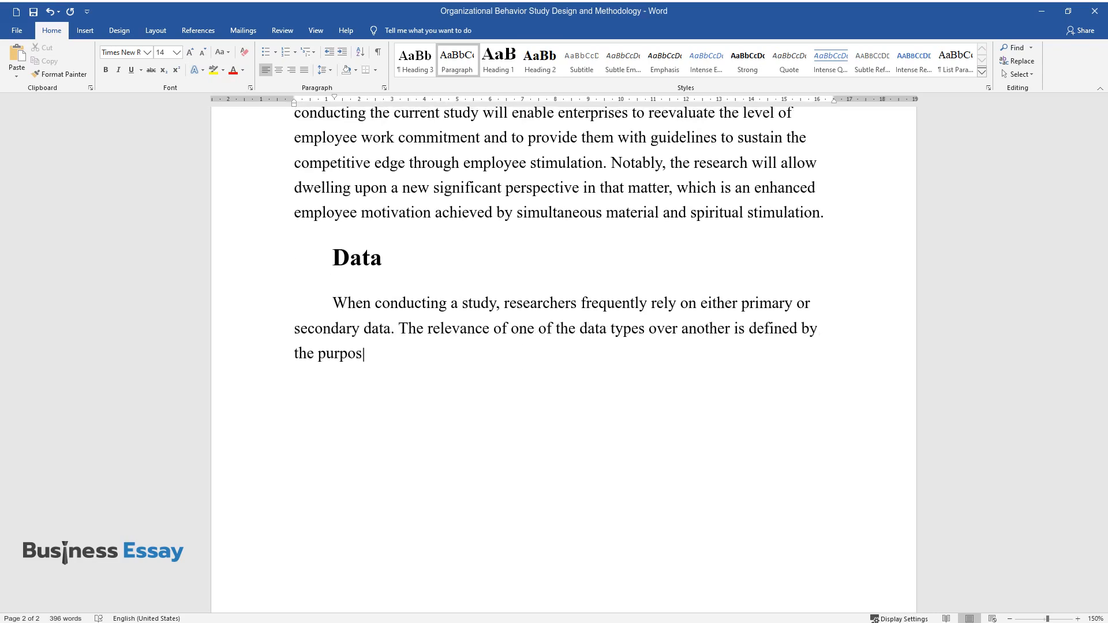
{"action": "type", "text": "es for which they were collected."}
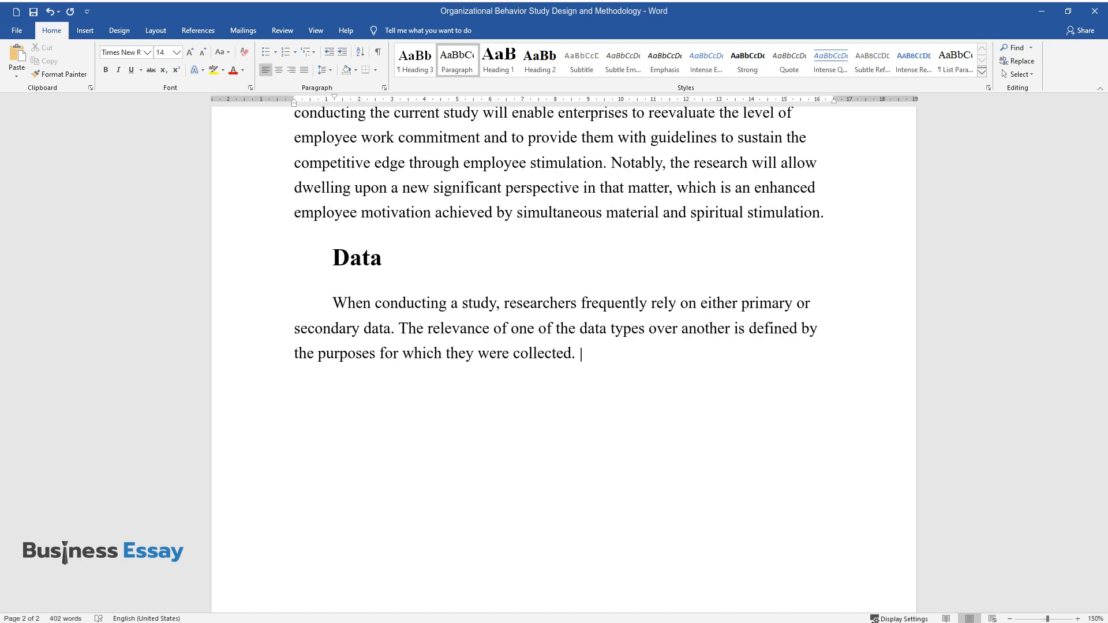
{"action": "type", "text": "Primary data is the information tha"}
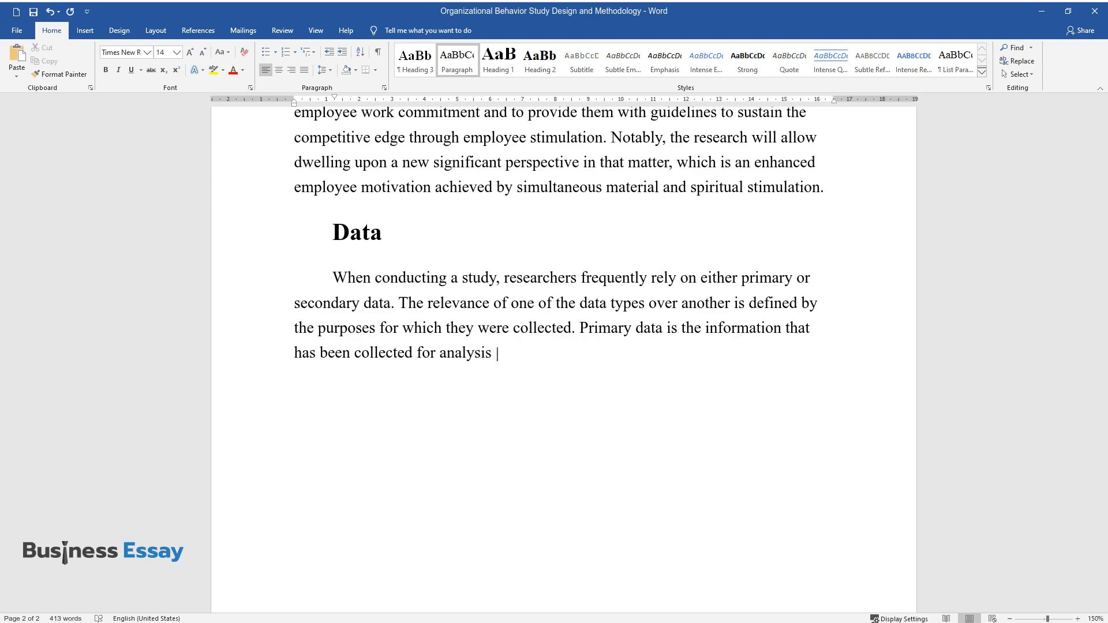
{"action": "type", "text": "to provide evidence or justification for the proposed"}
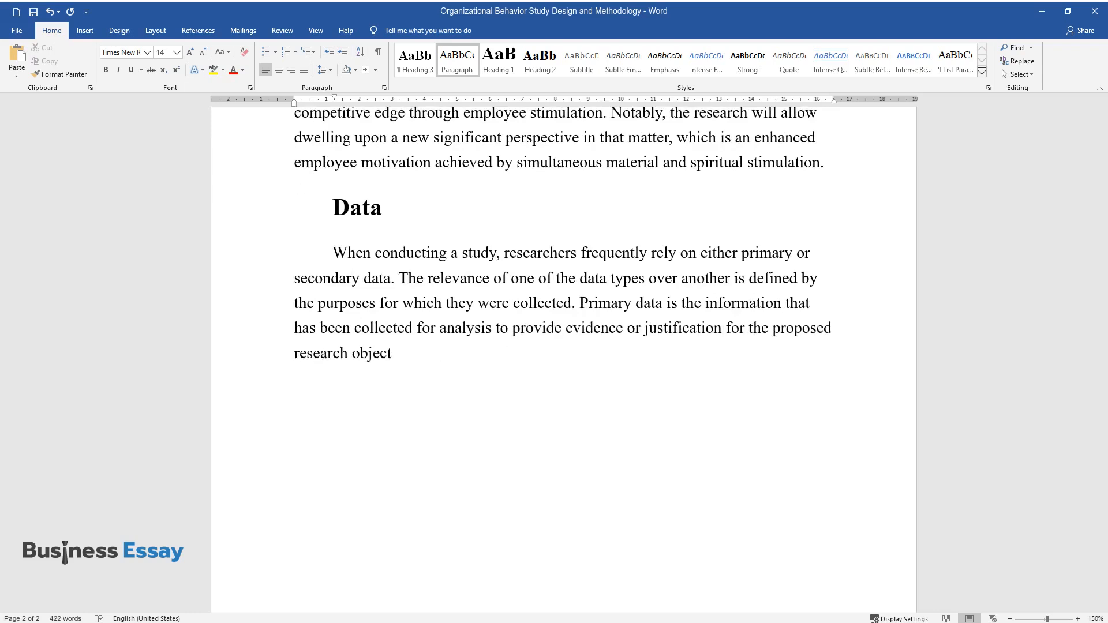
{"action": "type", "text": "ives of the ongoing study. Meanwhile, secondary data is the"}
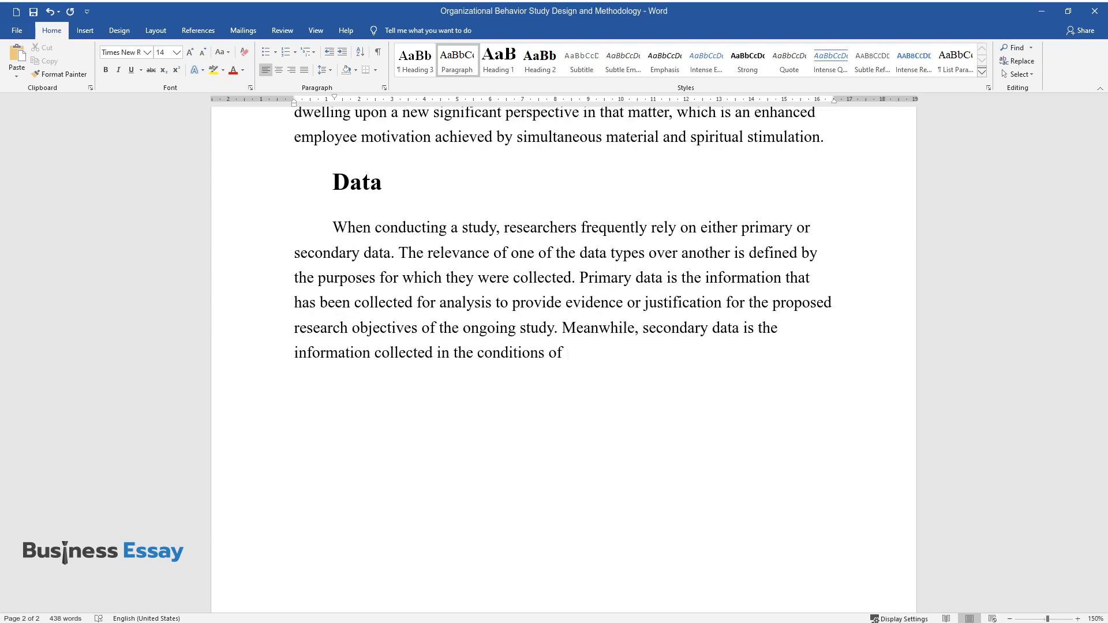
- Describe secondary data from other studies and state the study begins with secondary data before primary
{"action": "type", "text": "other studies. Respectively, they serve as"}
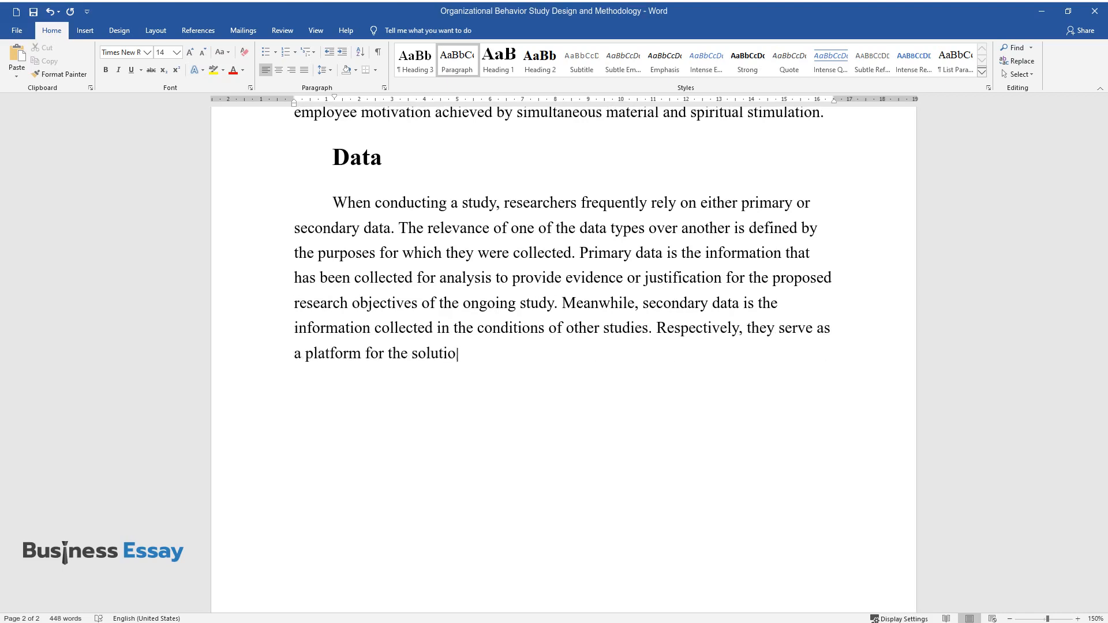
{"action": "type", "text": "n of problems, which may differ fro"}
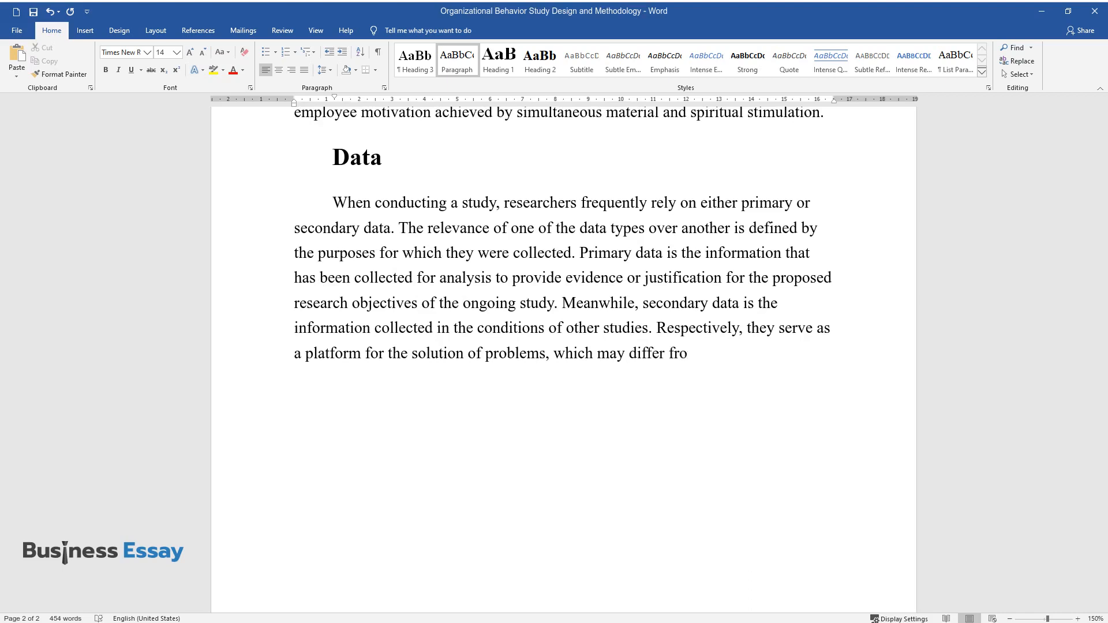
{"action": "type", "text": "m the initial research. However, both primary and secondary data will be used in this study. To be more"}
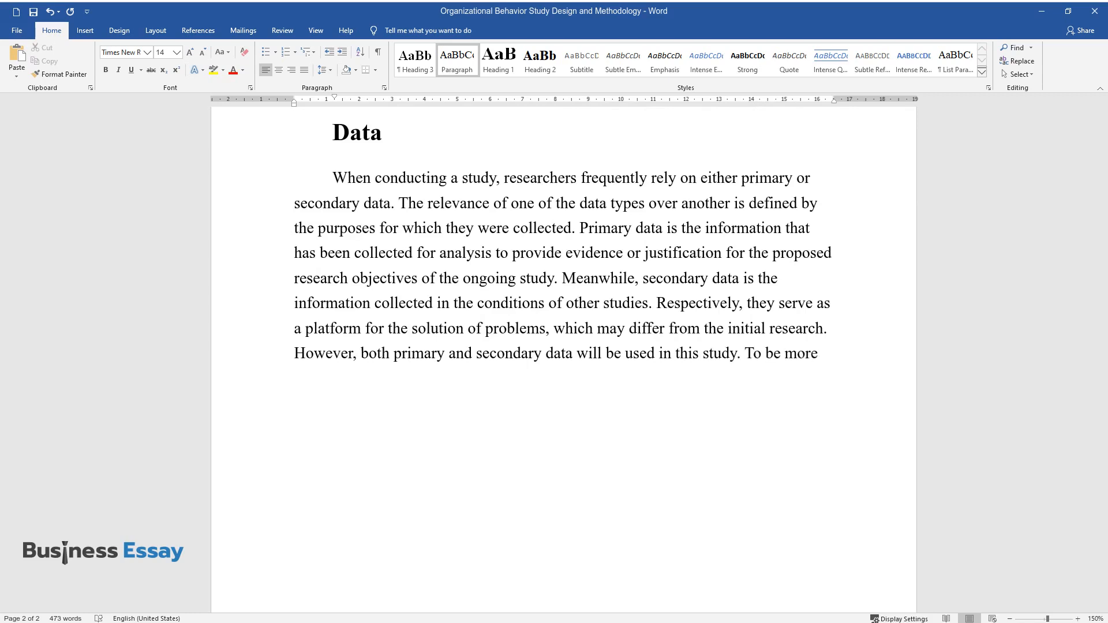
{"action": "type", "text": "precise, the study will begin wit"}
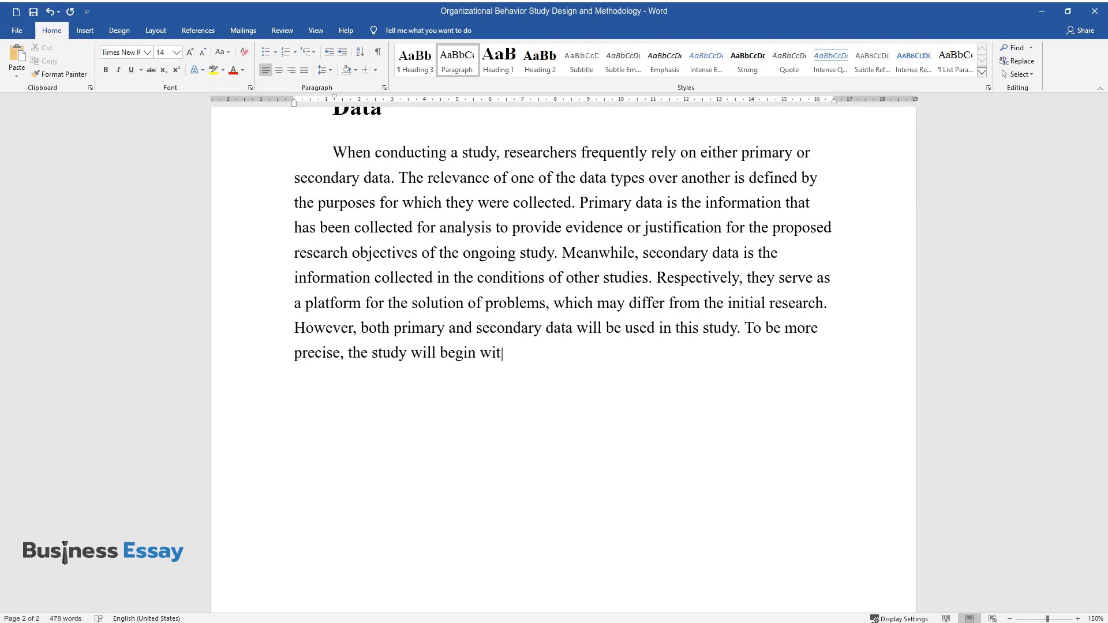
{"action": "type", "text": "h an analysis of the secondary data, and they will"}
{"action": "type", "text": "gath"}
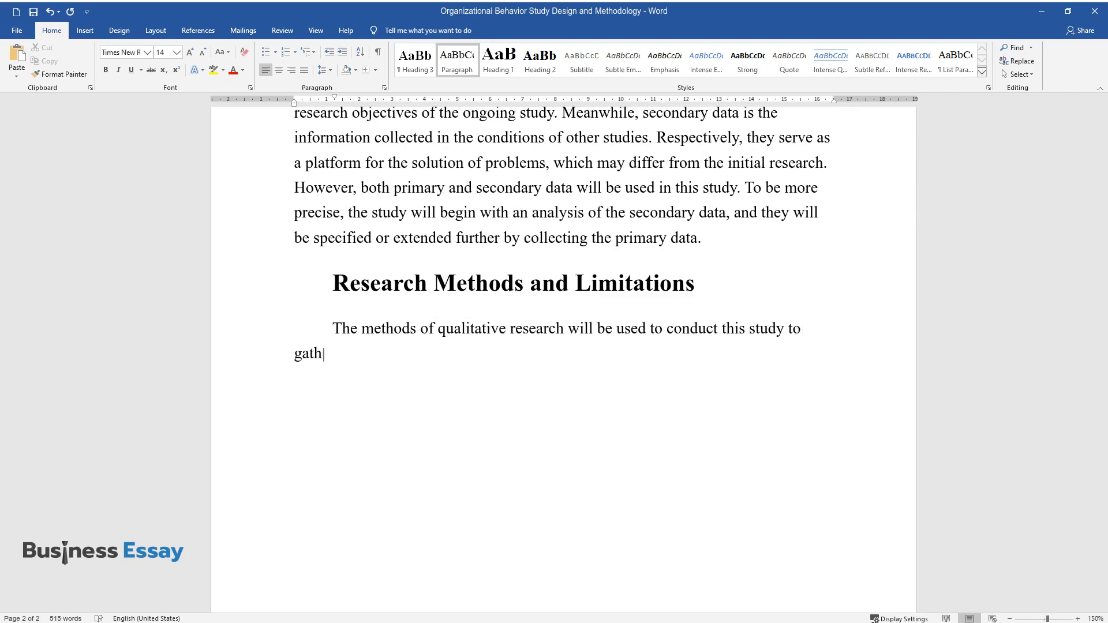
- Type the qualitative-research paragraph on gathering participants' beliefs, opinions and motives about organizational behavior
{"action": "type", "text": "er detailed information about the par"}
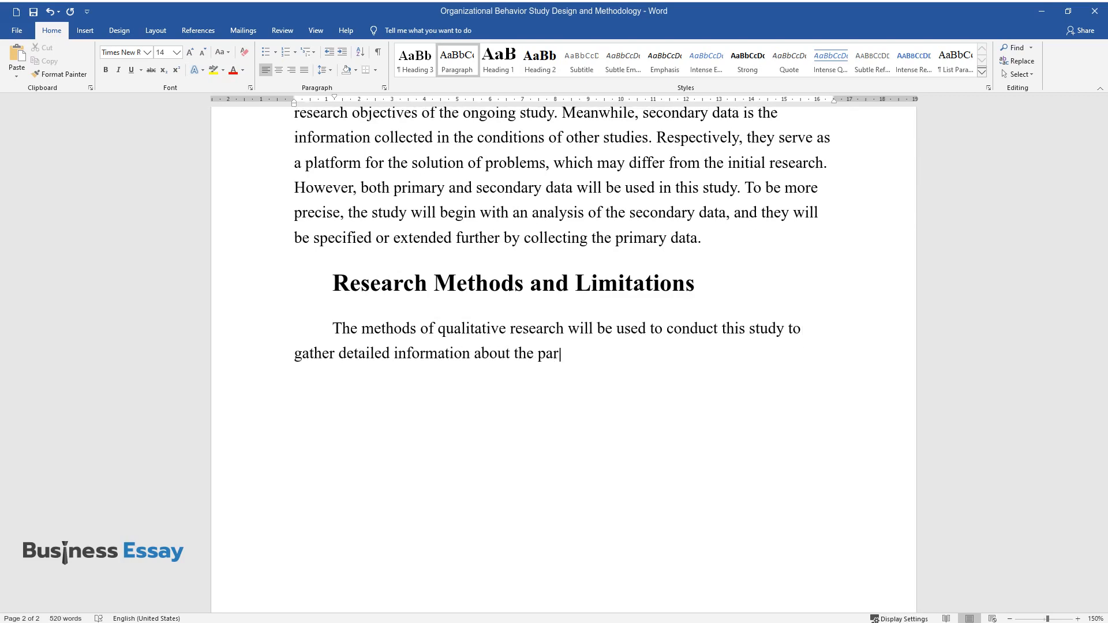
{"action": "type", "text": "ticular beliefs, opinions, and motives of"}
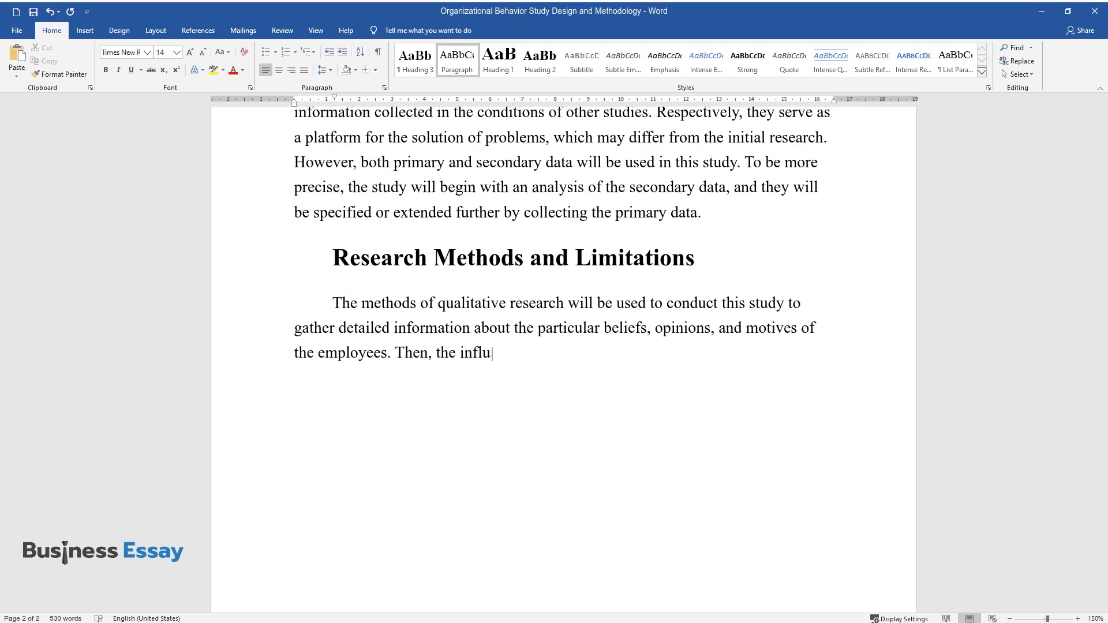
{"action": "type", "text": "ence and significance of these characteristics will be"}
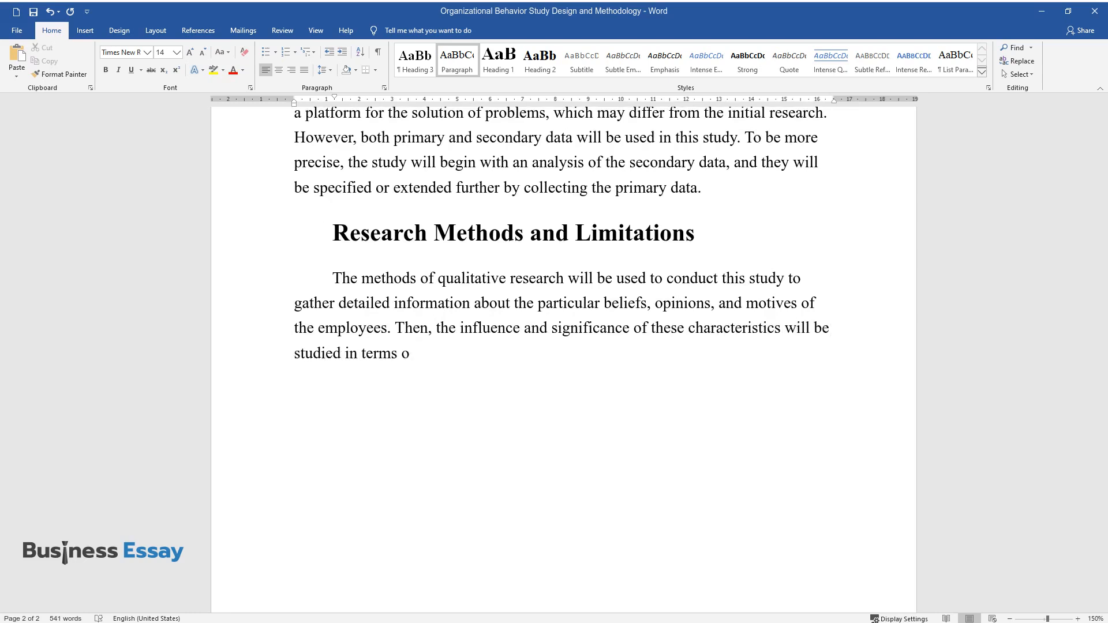
{"action": "type", "text": "f the company's organizational behavior. Conducting the"}
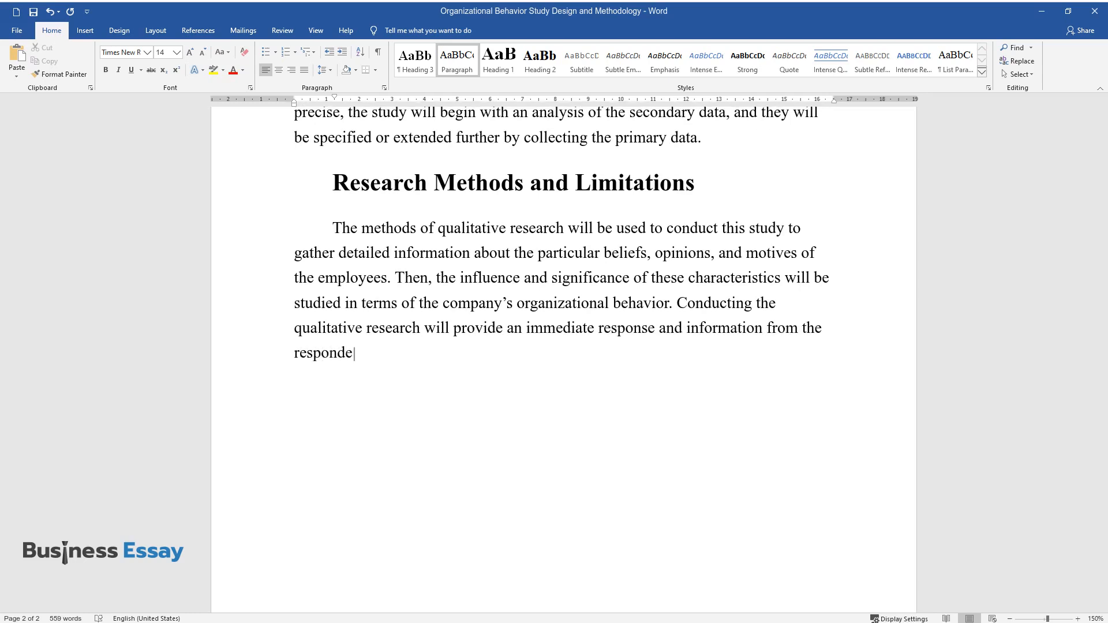
- Finish with the method's small sampling size and the need for relevant results, ending 'for the results to be relevant.'
{"action": "type", "text": "nts’ standpoints. One of the crucial"}
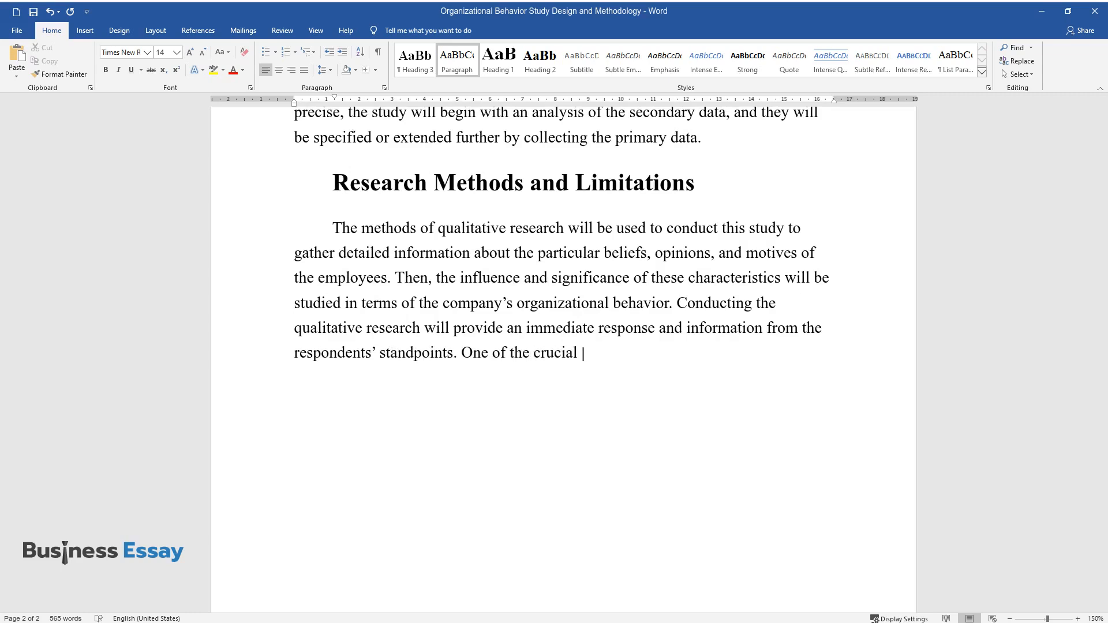
{"action": "type", "text": "characteristics of this method of research is the small sampling size; a"}
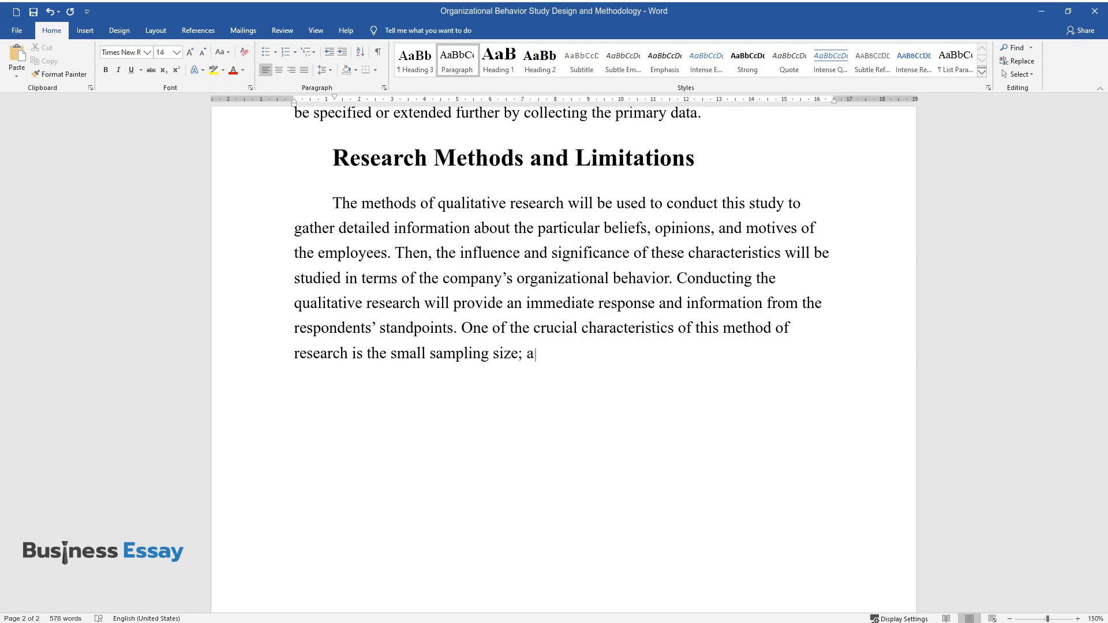
{"action": "type", "text": "ccordingly, it is necessary to determine"}
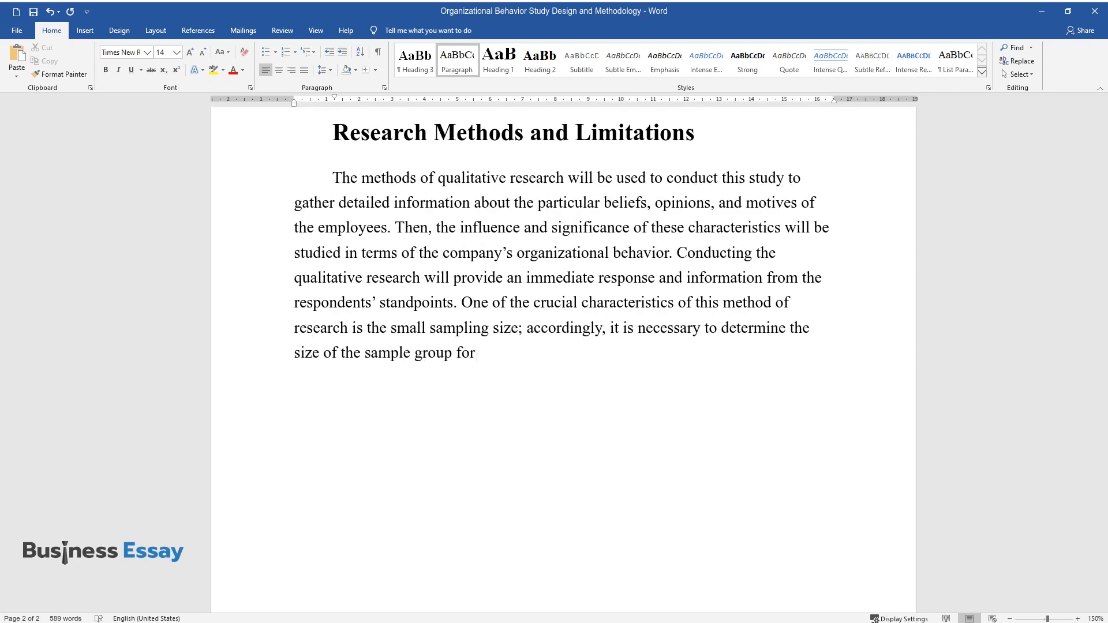
{"action": "type", "text": "the results to be relevant."}
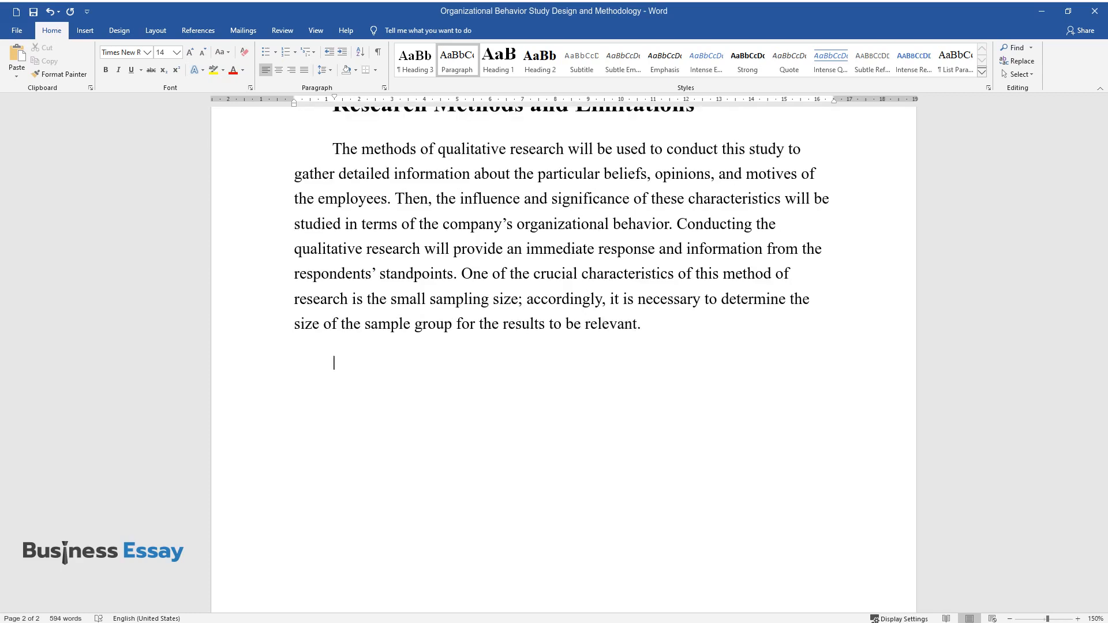
- Write that an intensive survey interview with a small number of employees will yield fuller motivations
{"action": "type", "text": "In the course of th"}
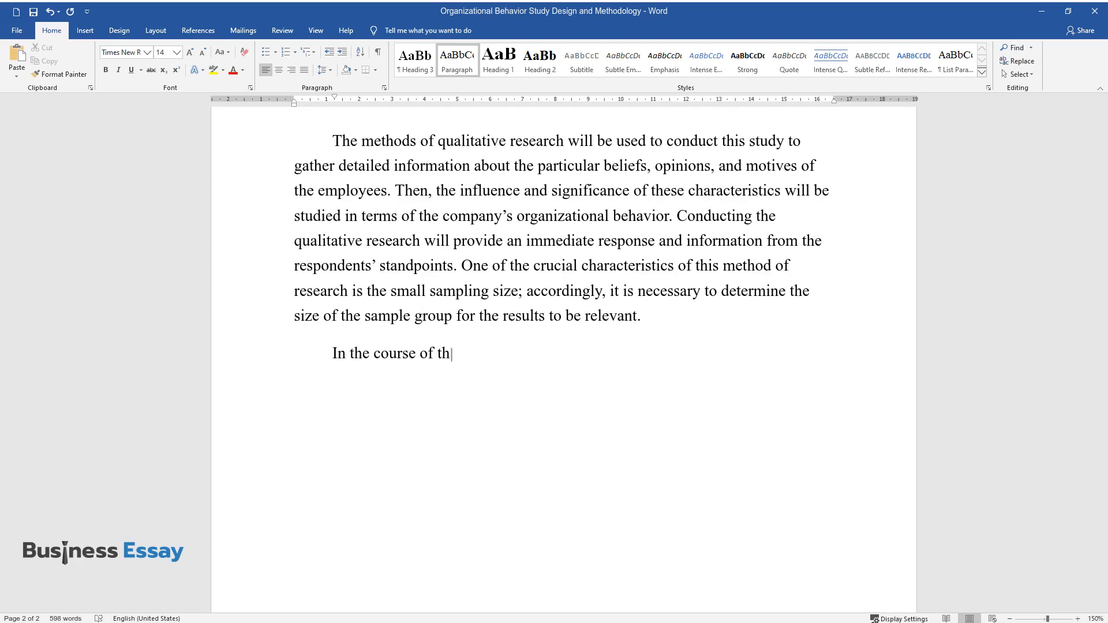
{"action": "type", "text": "e study, an intensive interview (in the form of a survey"}
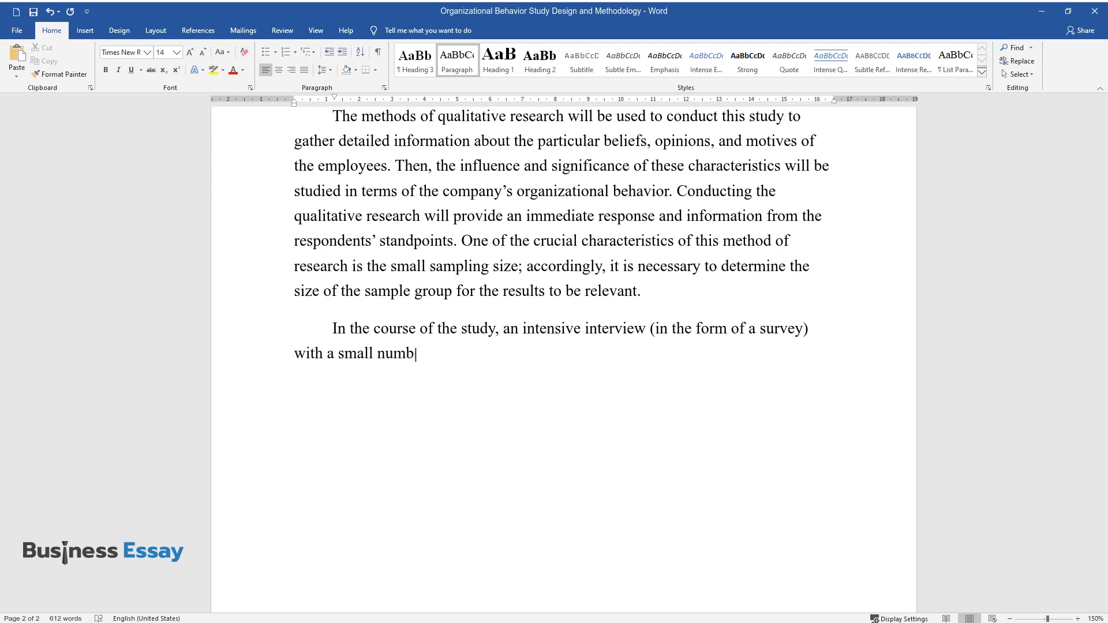
{"action": "type", "text": "er of employees will be conducted to observe such a picture of"}
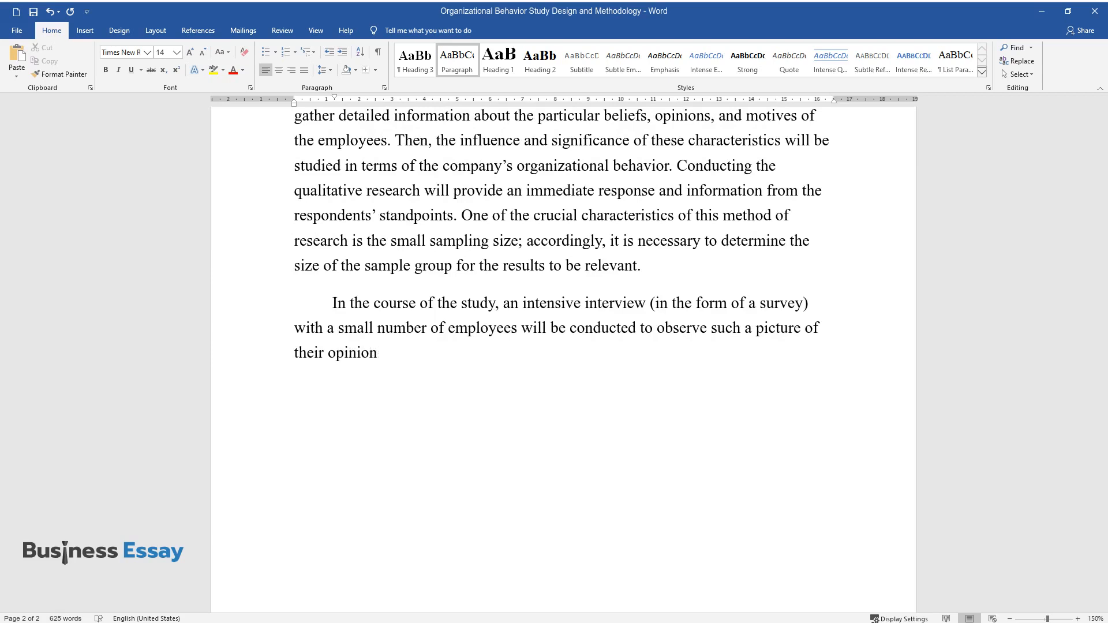
{"action": "type", "text": "s and motivations that is more comple"}
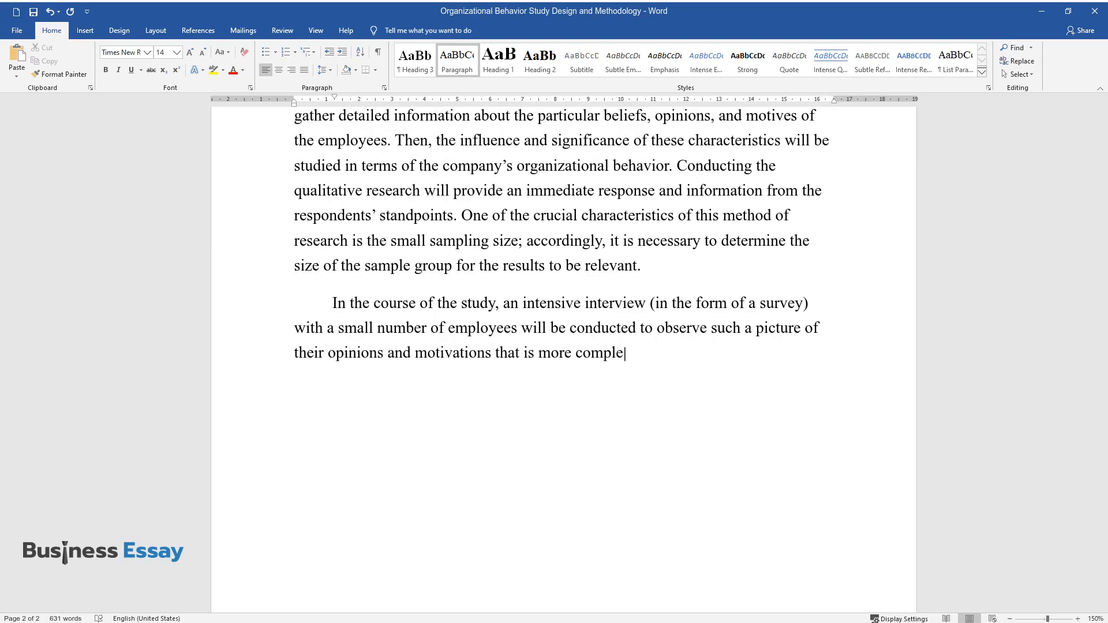
{"action": "type", "text": "te. The gathering of information will"}
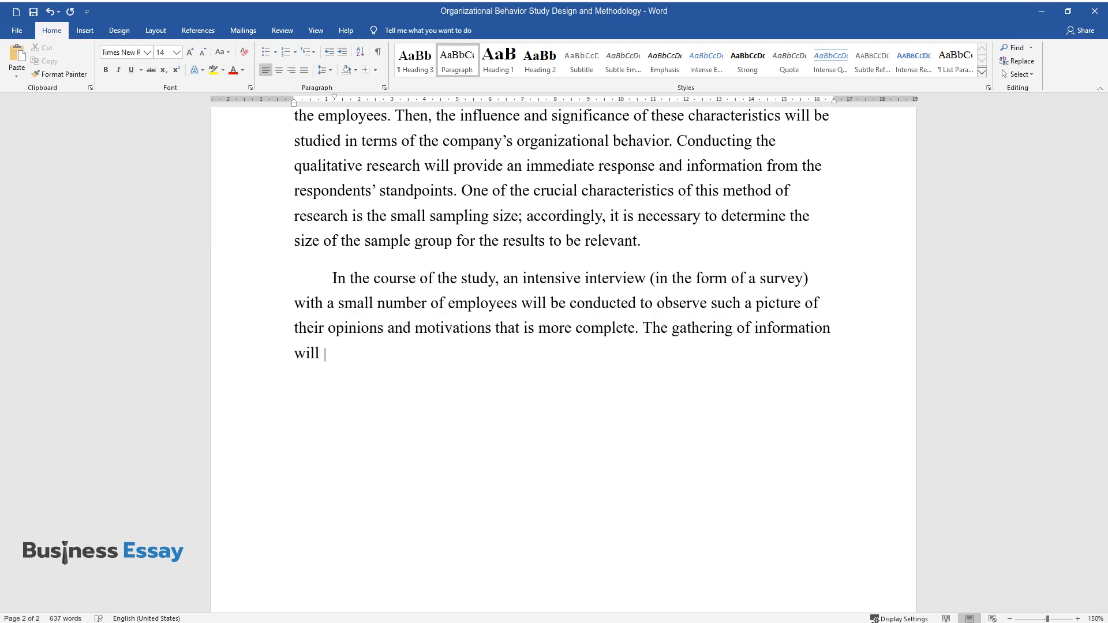
- Finish with confirming the hypotheses and the relationship between emotions, perceptions, opinions and organizational behavior
{"action": "type", "text": "contribute to the confirmation or res"}
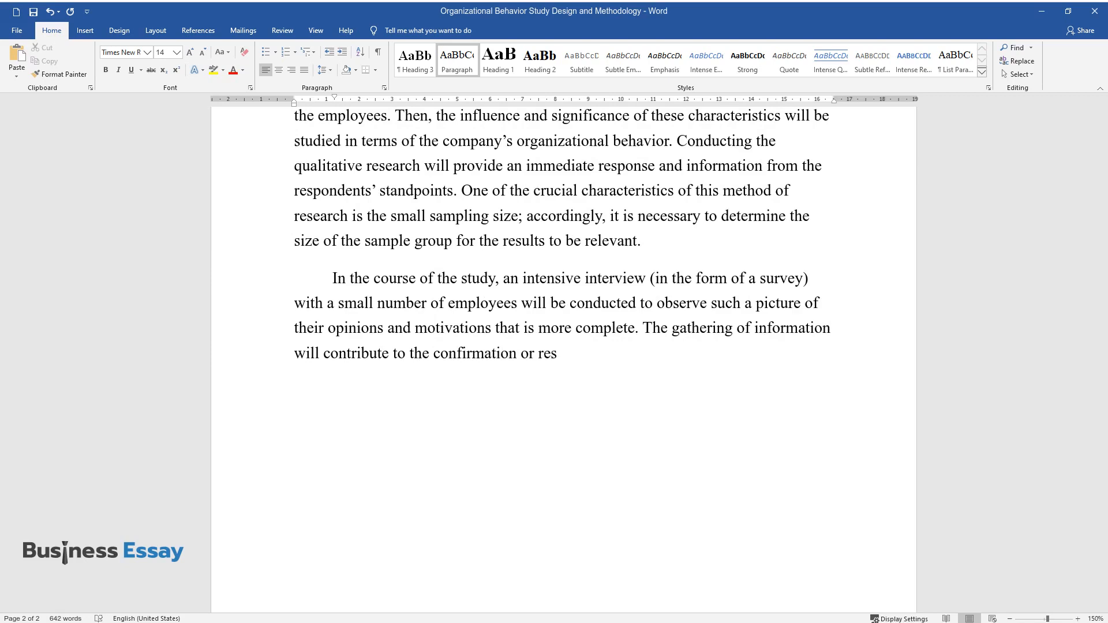
{"action": "type", "text": "tatement of the research hypotheses,"}
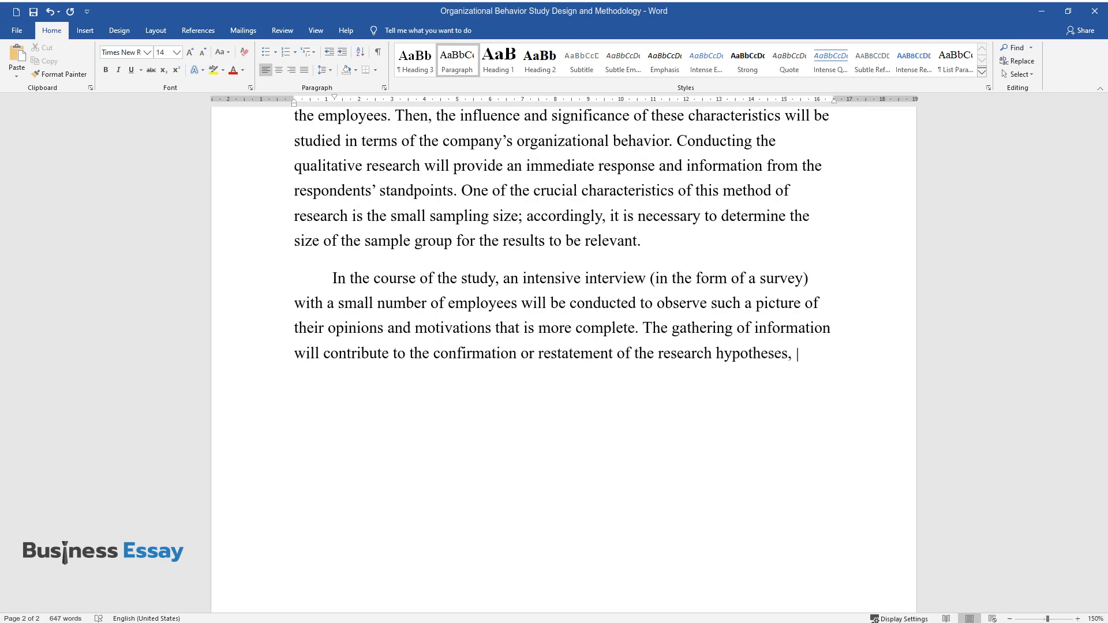
{"action": "type", "text": "and it will help to understand the way"}
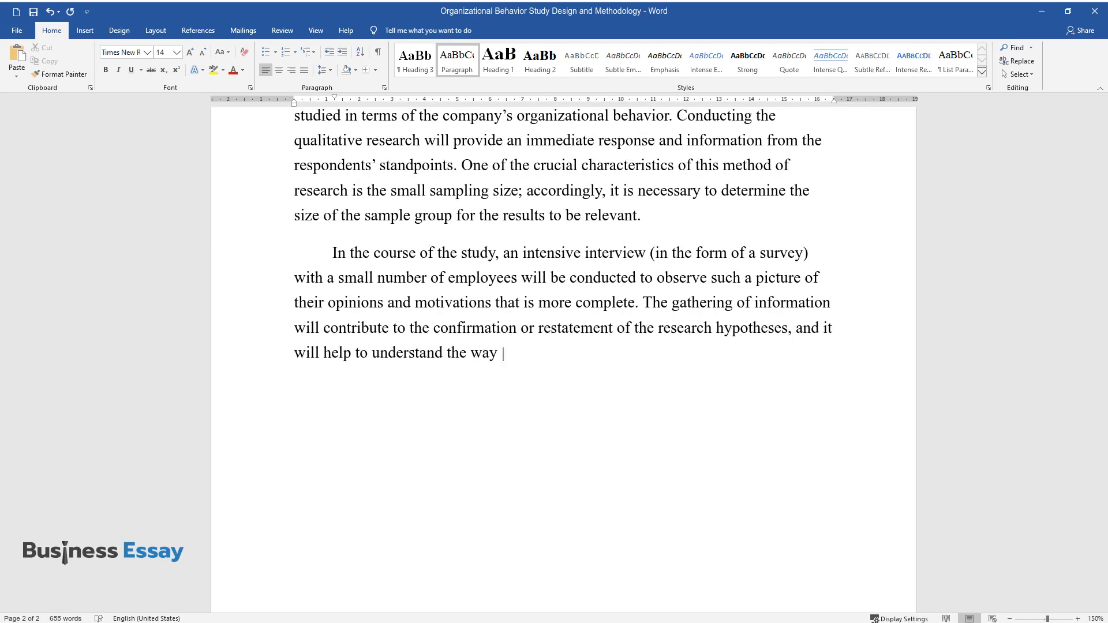
{"action": "type", "text": "employees express their thoughts to get a thorough"}
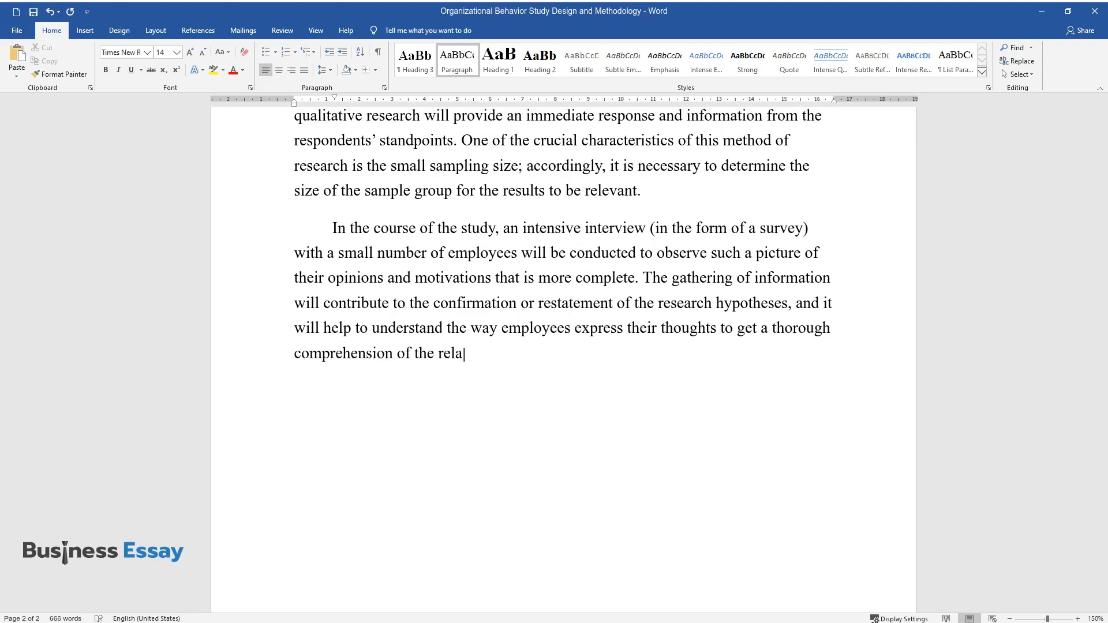
{"action": "type", "text": "tionship between emotions, perception"}
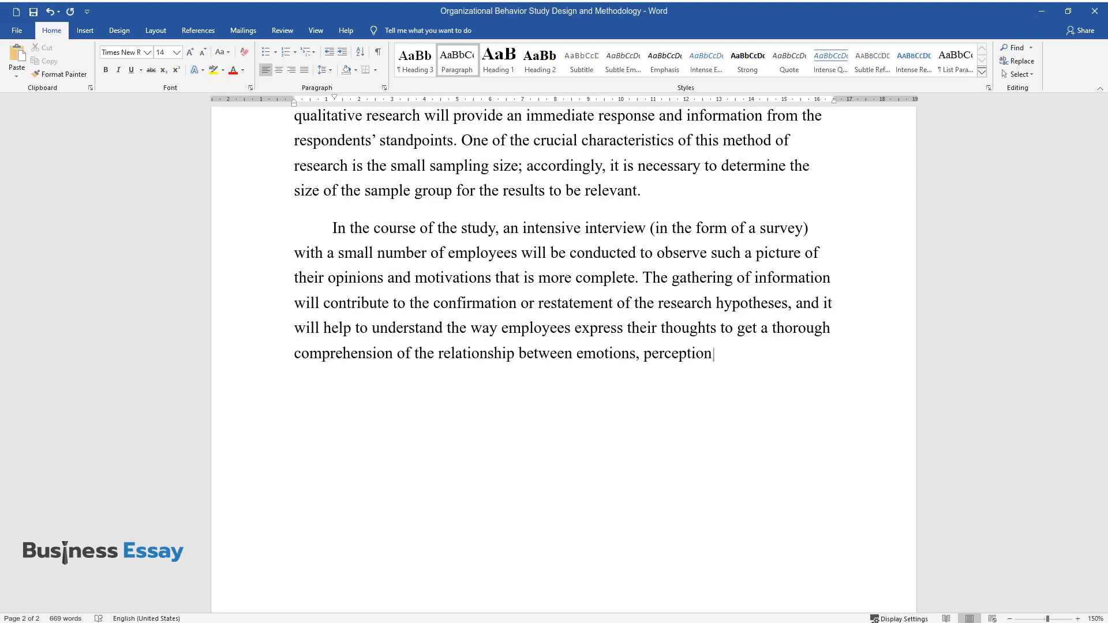
{"action": "type", "text": "s, opinions, and the domain of organizational behavior of the employees."}
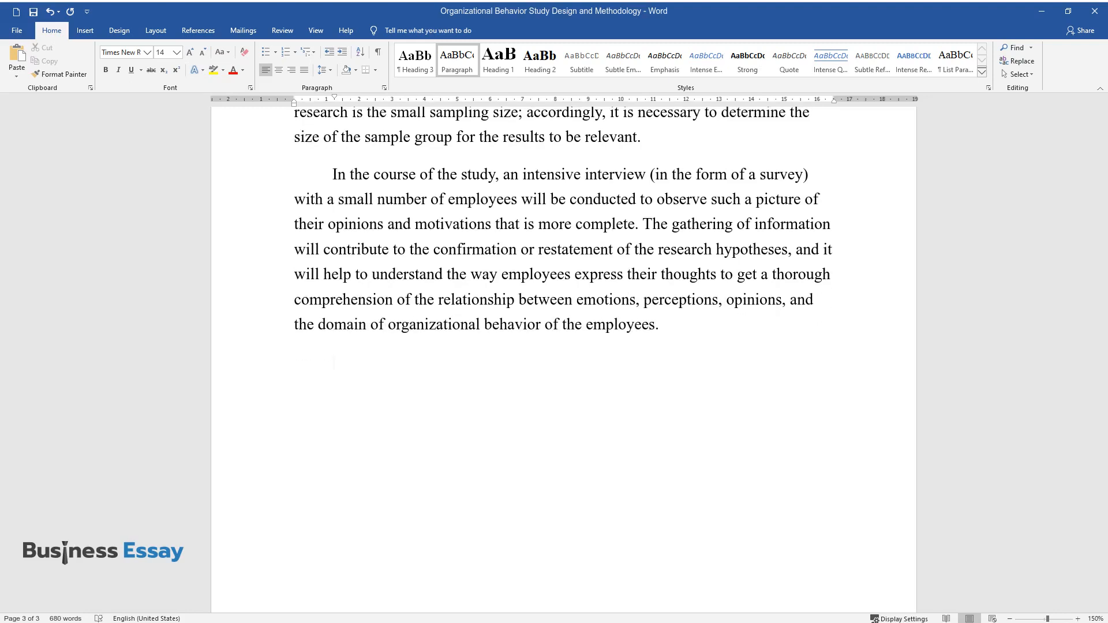
- Write the disadvantage of limited generalizability, with validity concluded only for this study's members
{"action": "type", "text": "However, it is essenti"}
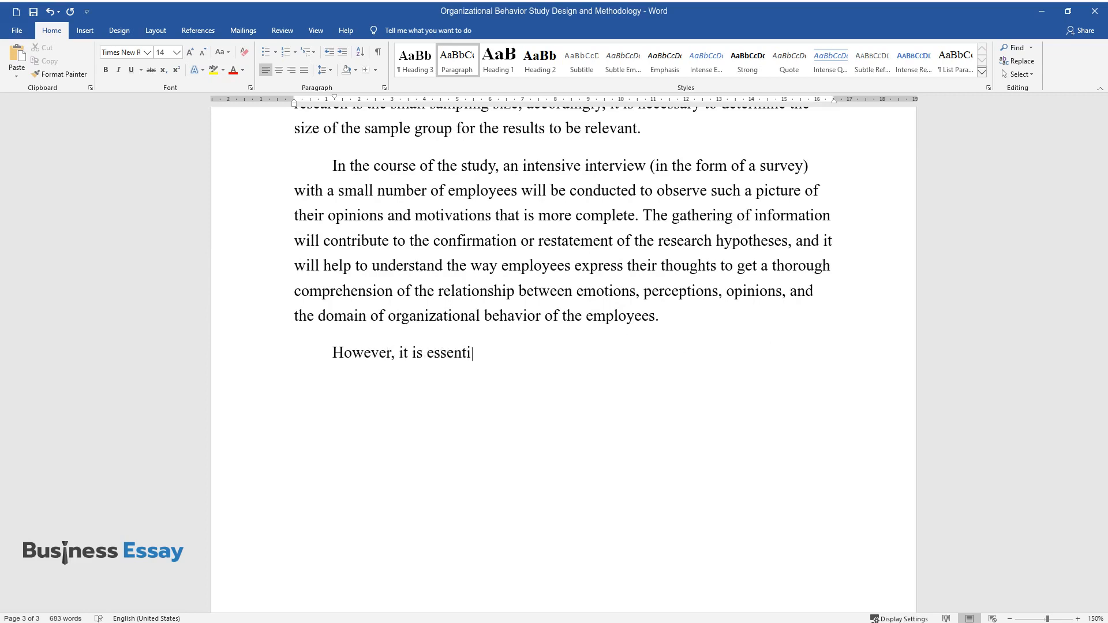
{"action": "type", "text": "al to emphasize the existing disadv"}
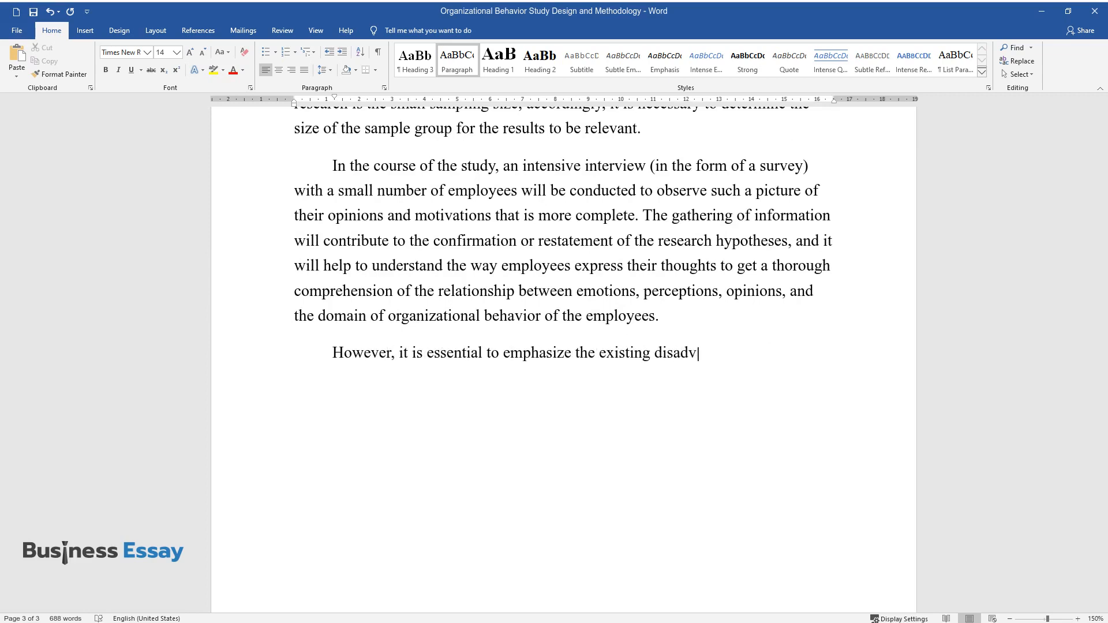
{"action": "type", "text": "antage of this research method, wh"}
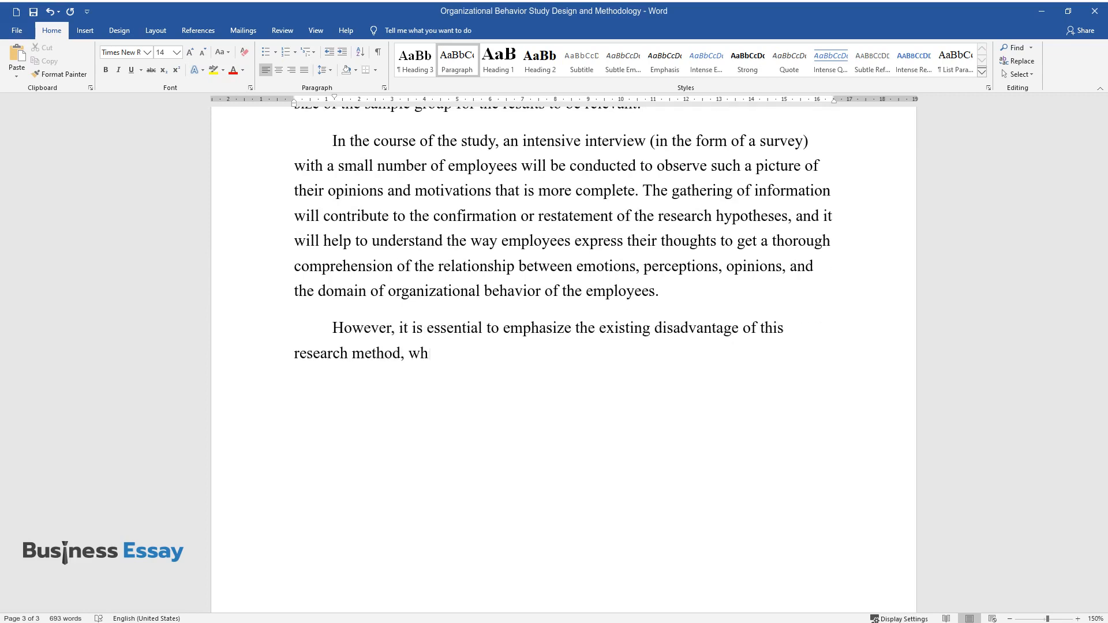
{"action": "type", "text": "ich is the limited generalizability"}
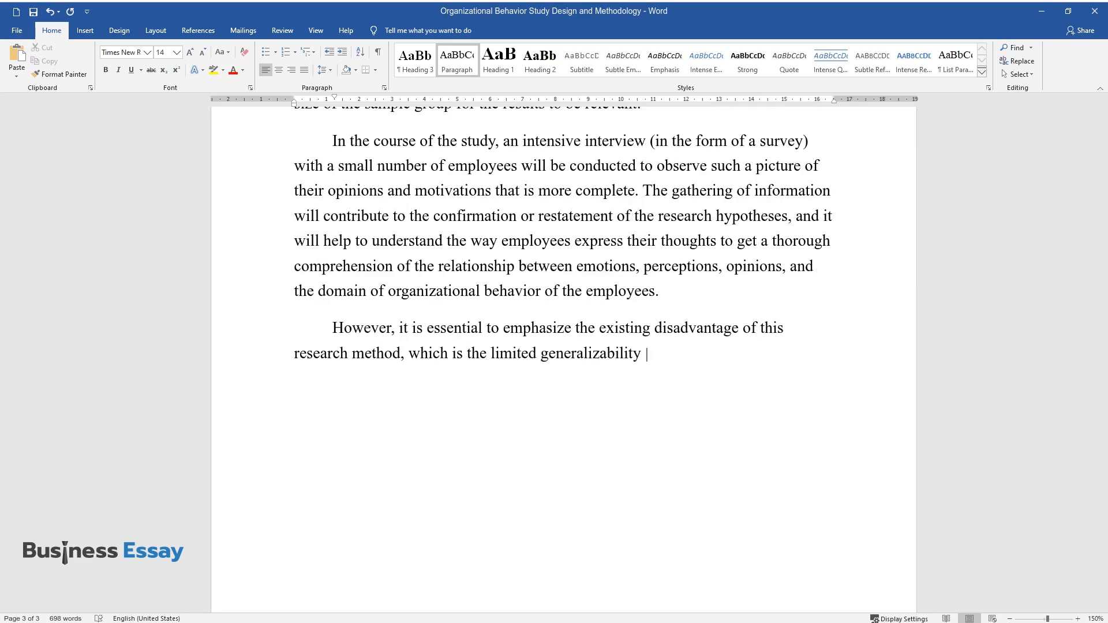
{"action": "type", "text": "of the results. In that matter, it"}
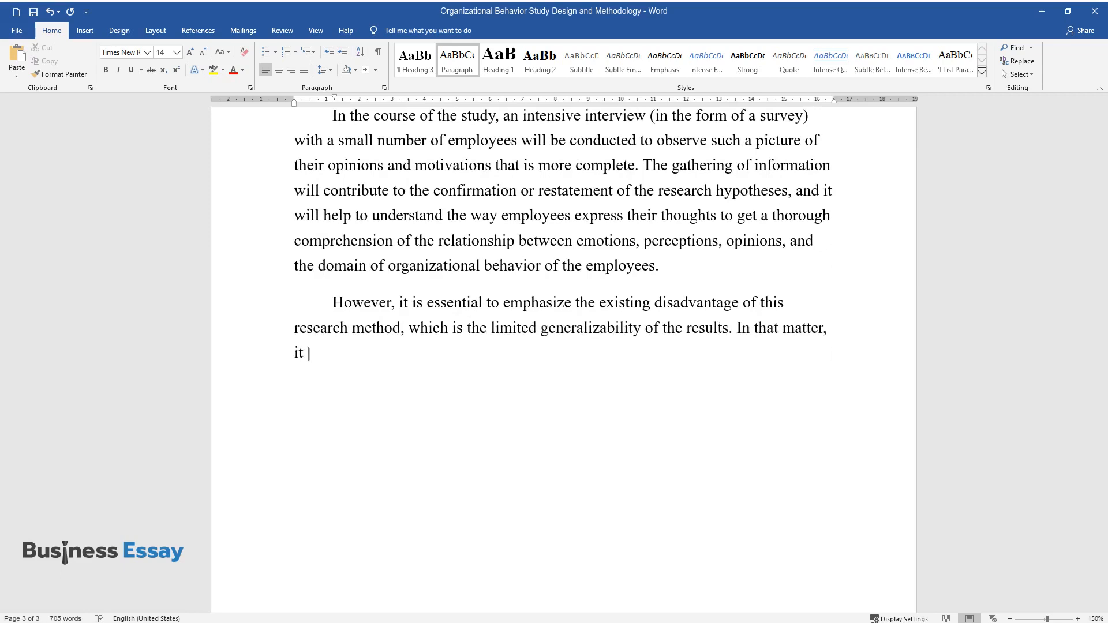
{"action": "type", "text": "will be possible to conclude the va"}
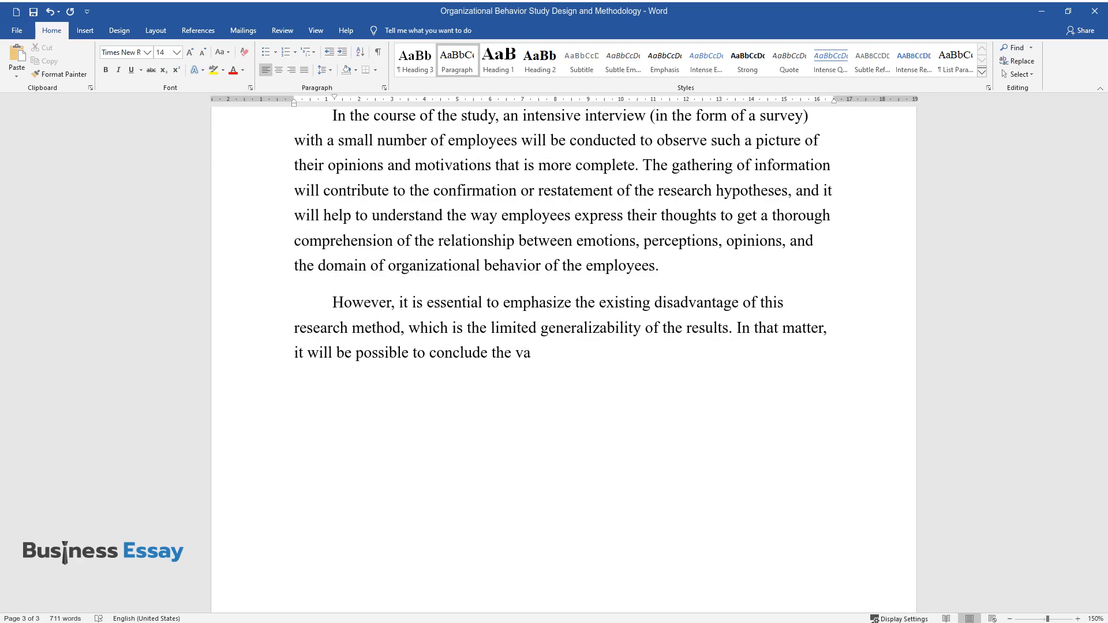
{"action": "type", "text": "lidity of the outcomes of the membe"}
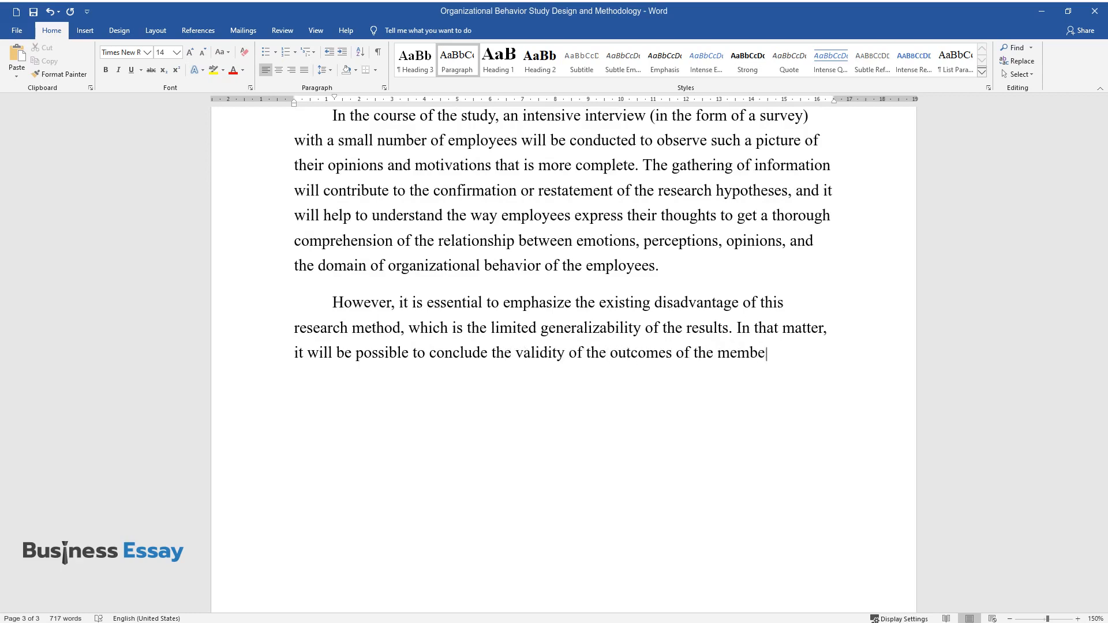
- Finish with the small sample preventing quantitative description and qualitative interpretation being more subjective
{"action": "type", "text": "rs of this particular study. The sm"}
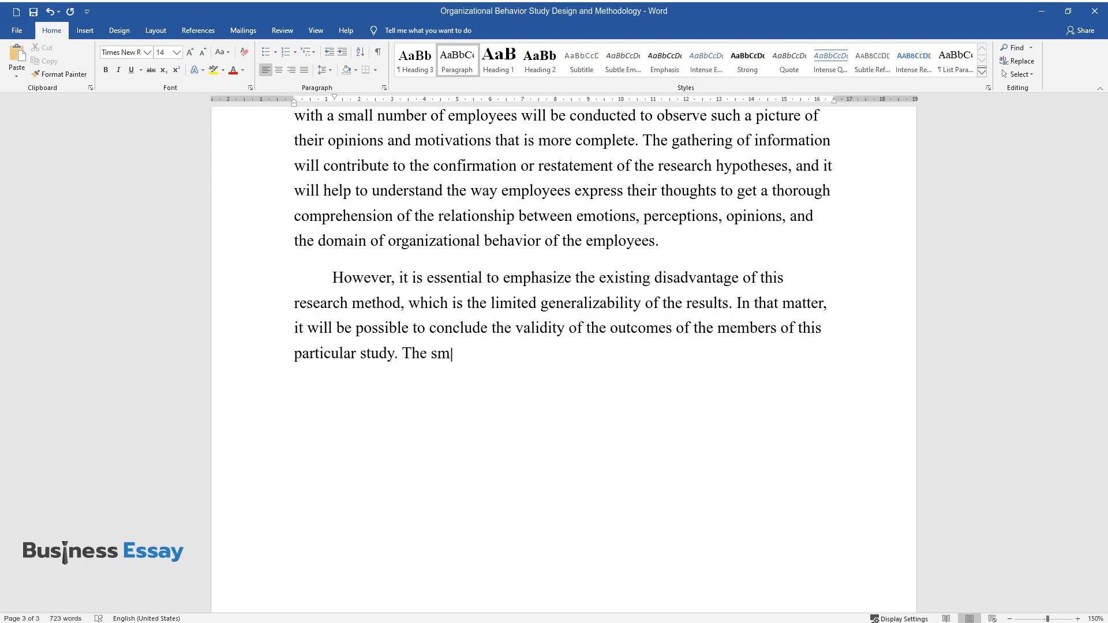
{"action": "type", "text": "all sample size is not conducive to"}
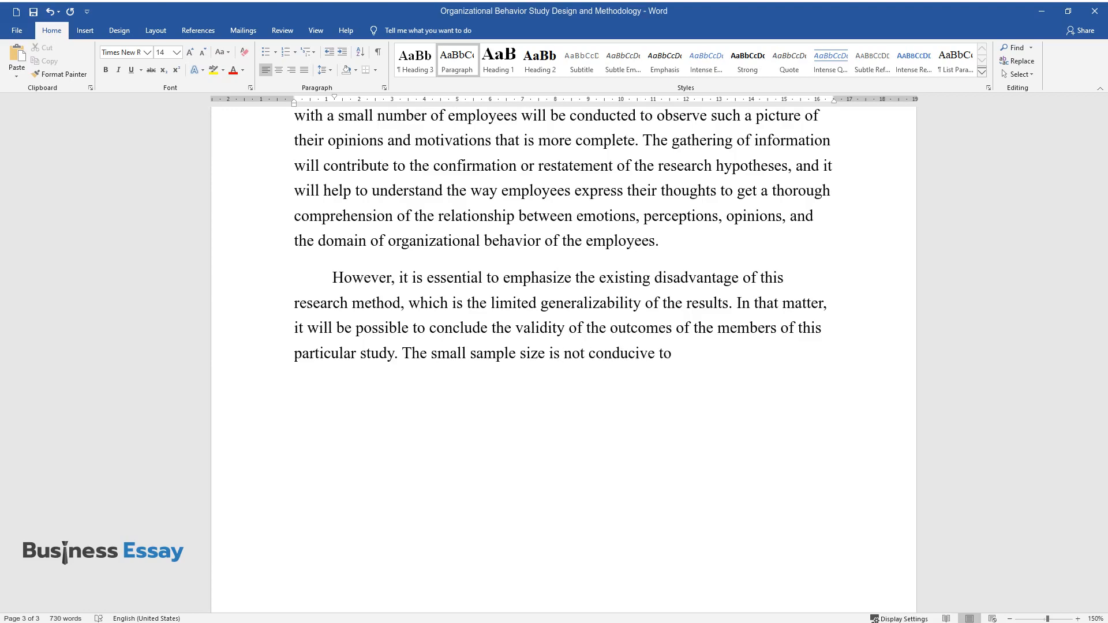
{"action": "type", "text": "obtaining a quantitative descript"}
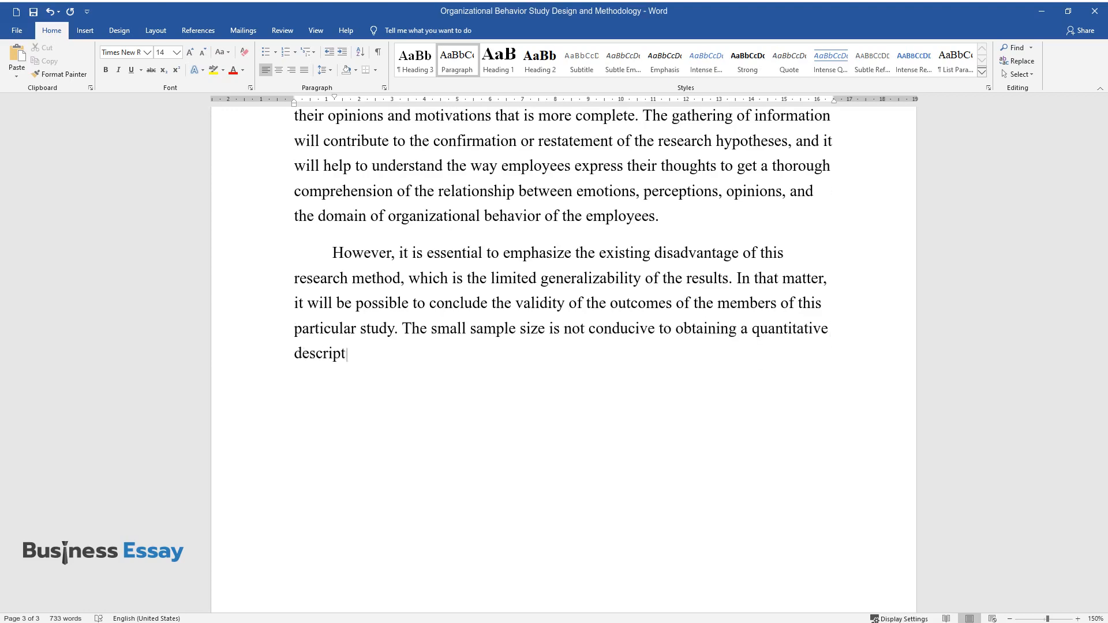
{"action": "type", "text": "ion of the results, which may be impo"}
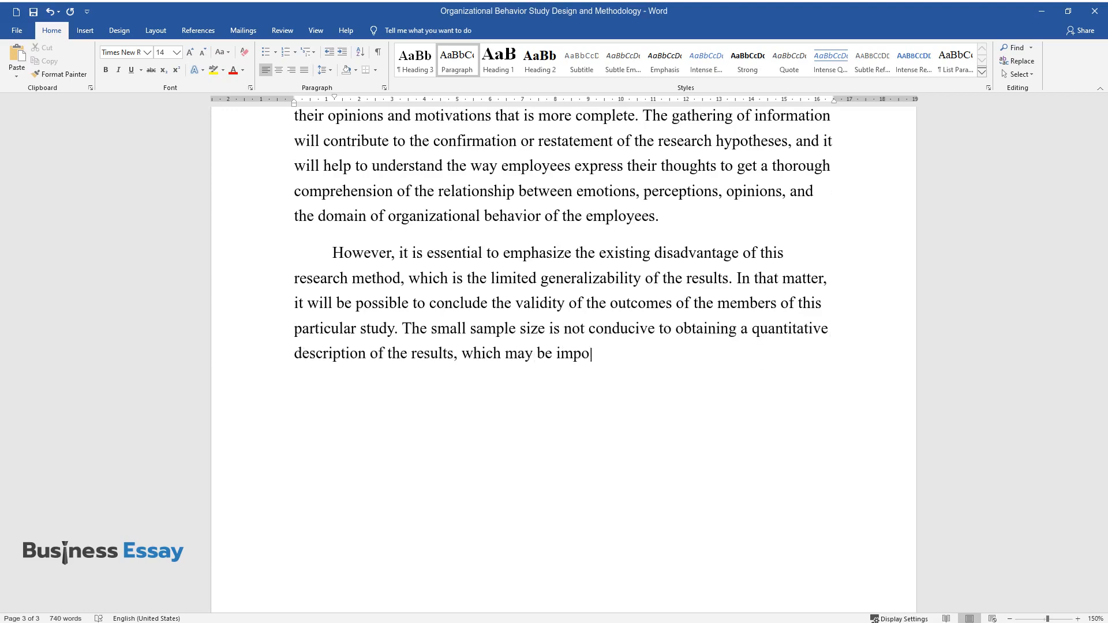
{"action": "type", "text": "rtant from a statistical point of view."}
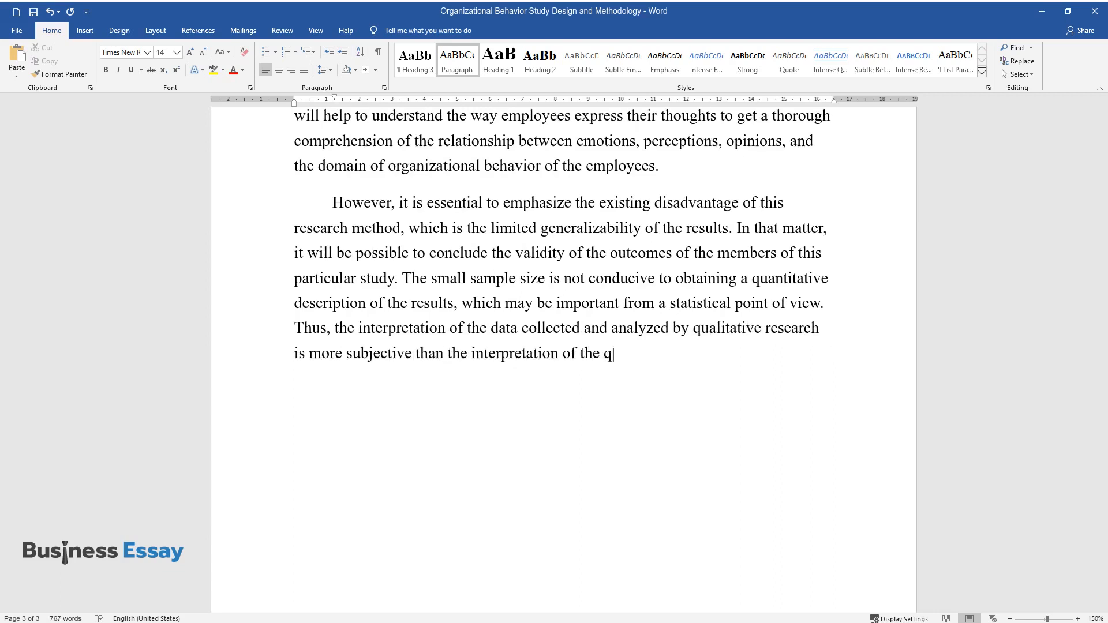
{"action": "type", "text": "uantitative data."}
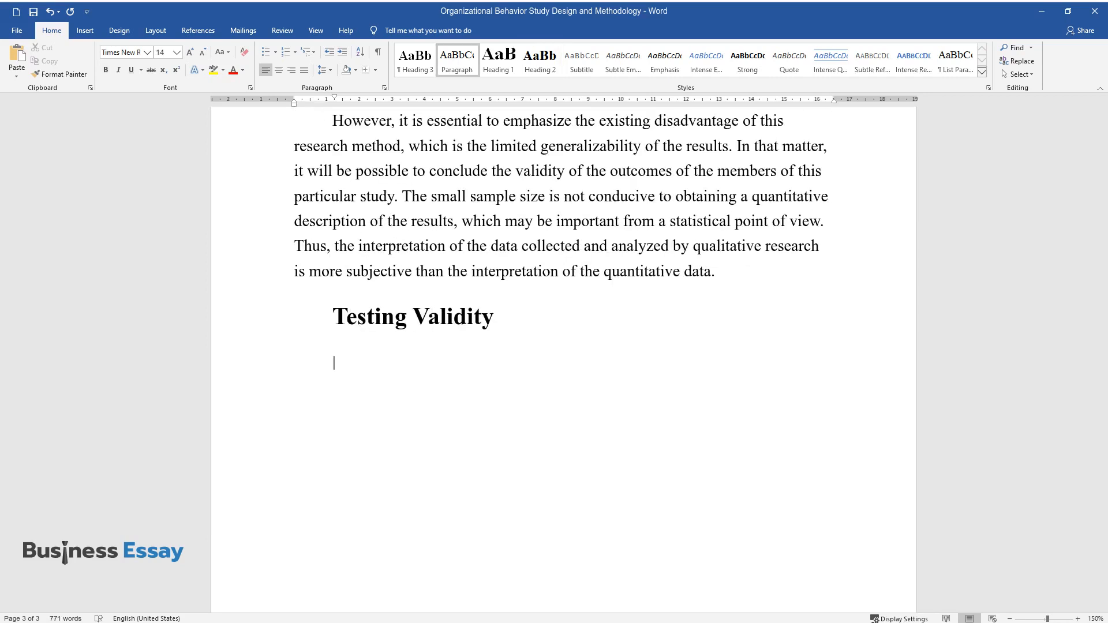
- Write the Testing Validity paragraph applying theoretical triangulation to explain the phenomenon via scientists' and theorists' views
{"action": "type", "text": "As discussed above,"}
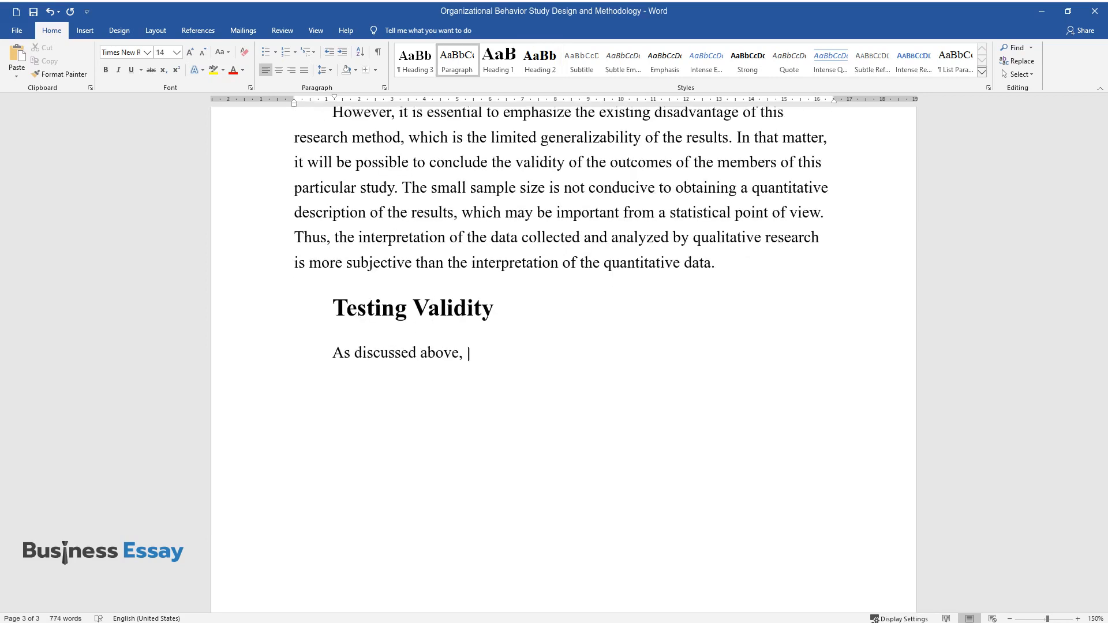
{"action": "type", "text": "the possible limitation of the study is the lack of"}
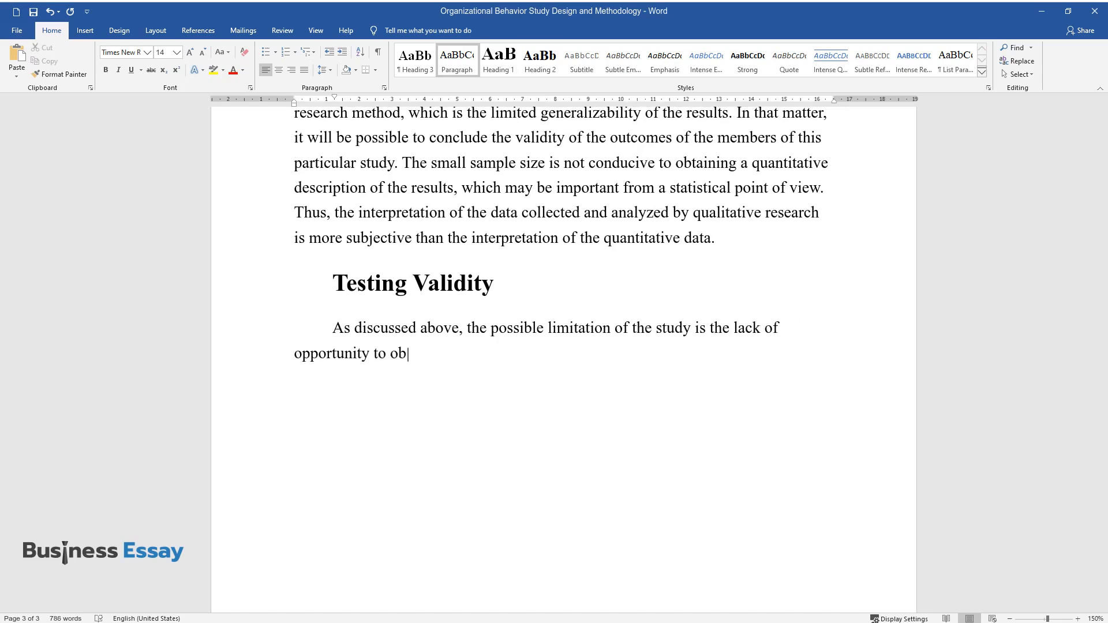
{"action": "type", "text": "tain statistically significant res"}
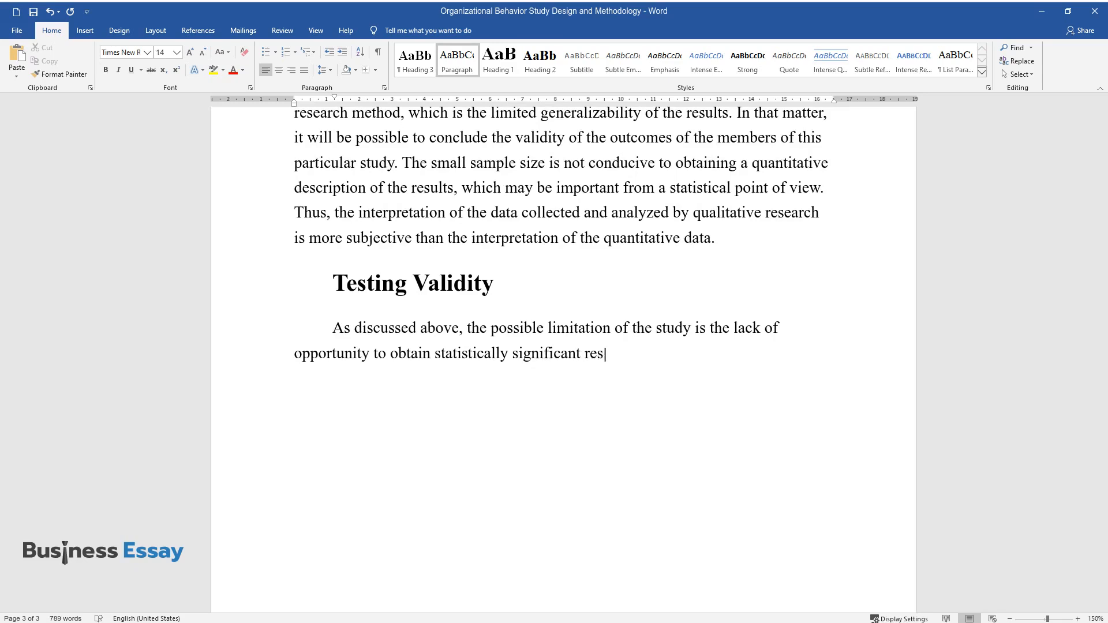
{"action": "type", "text": "ults. For the study outcomes to be"}
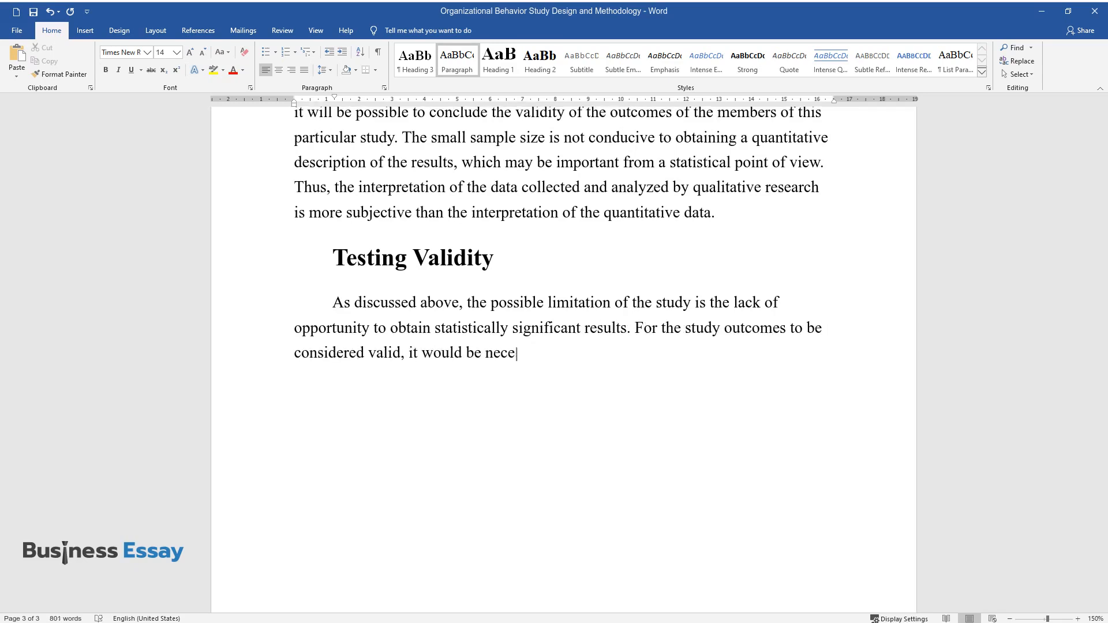
{"action": "type", "text": "ssary to apply theoretical triangul"}
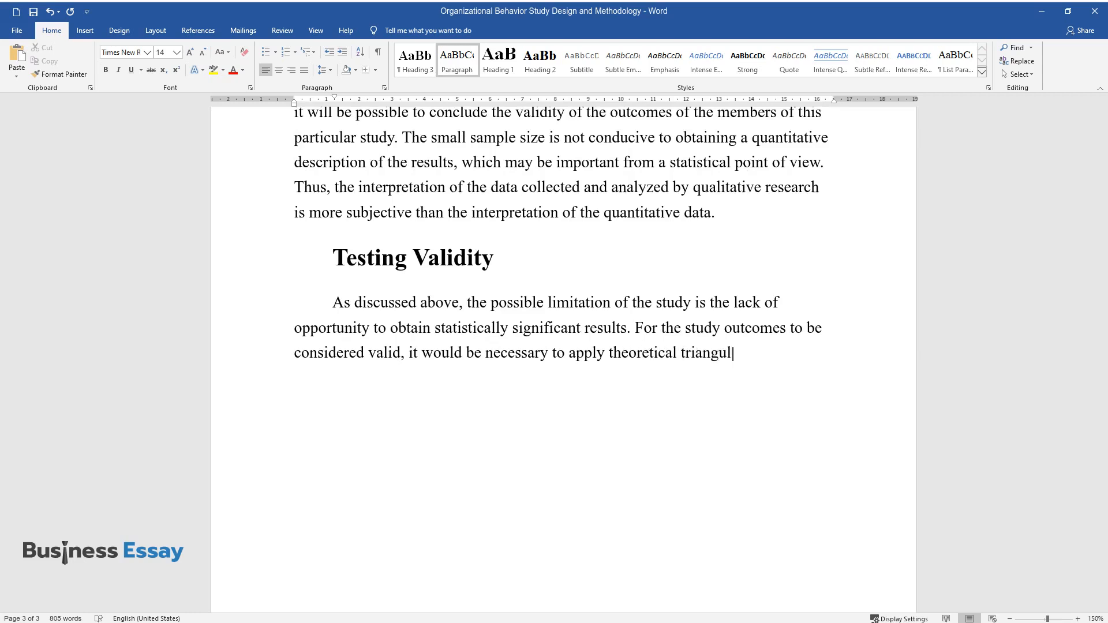
{"action": "type", "text": "ation. It aims to explain the phe"}
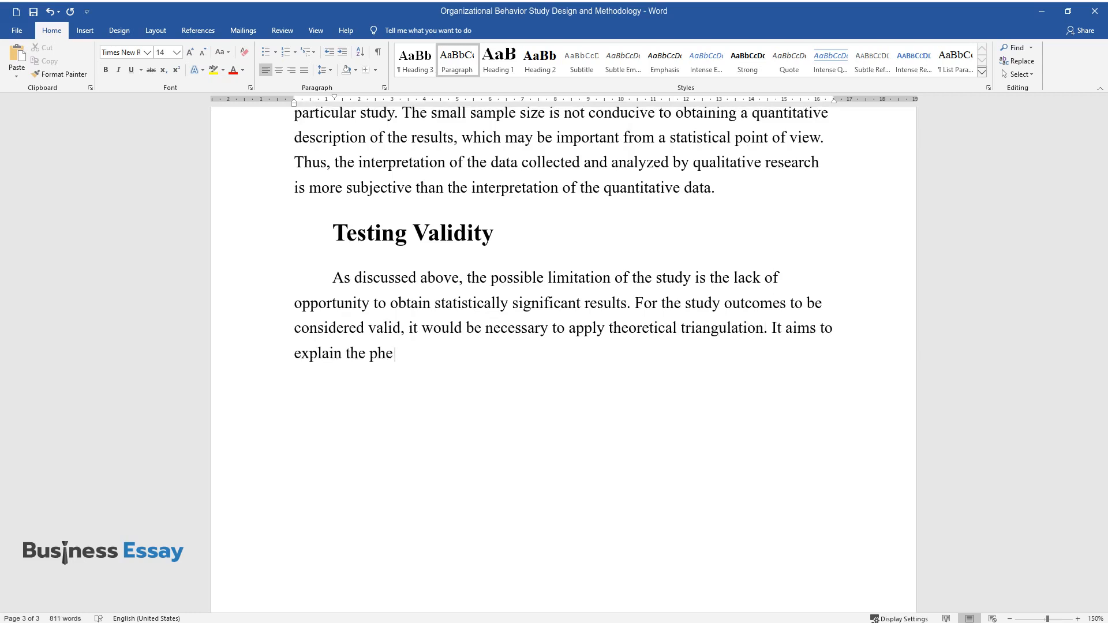
{"action": "type", "text": "nomenon under study in terms of the different concepts put forward"}
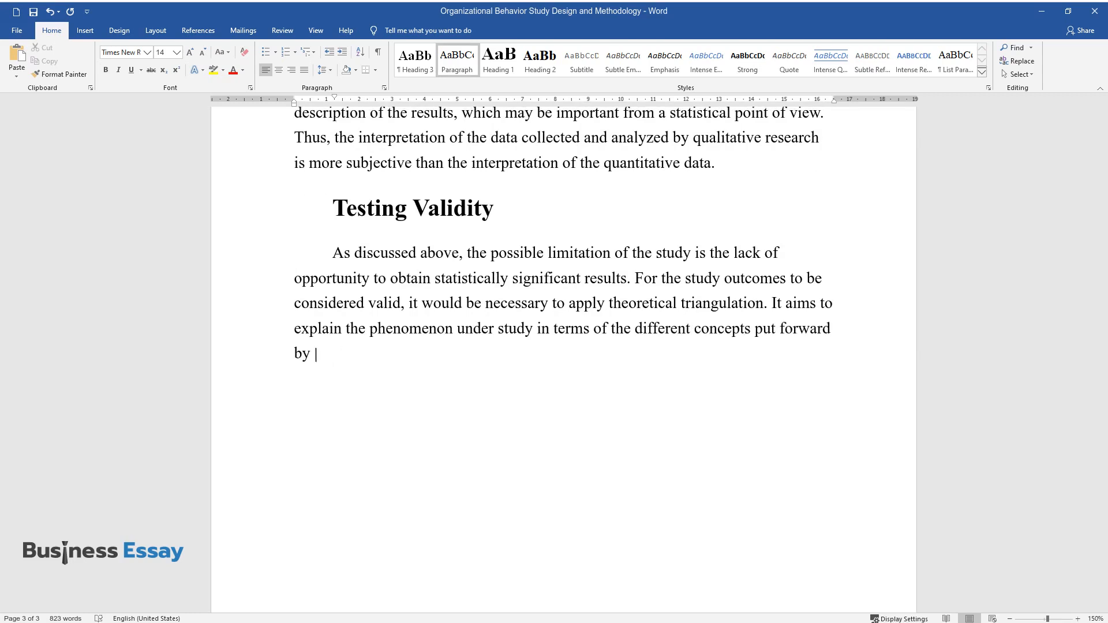
{"action": "type", "text": "scientists and theorists. In discu"}
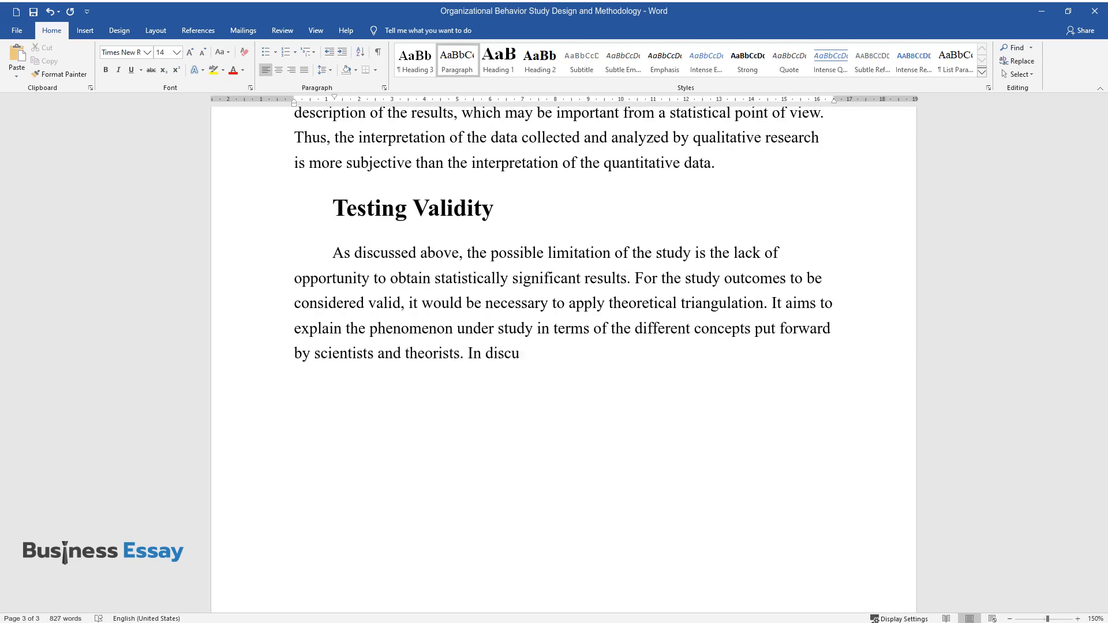
- Finish with discussing results through theoretical approaches and selecting appropriate instructional techniques and data
{"action": "type", "text": "ssing the results, it will be possible to combine"}
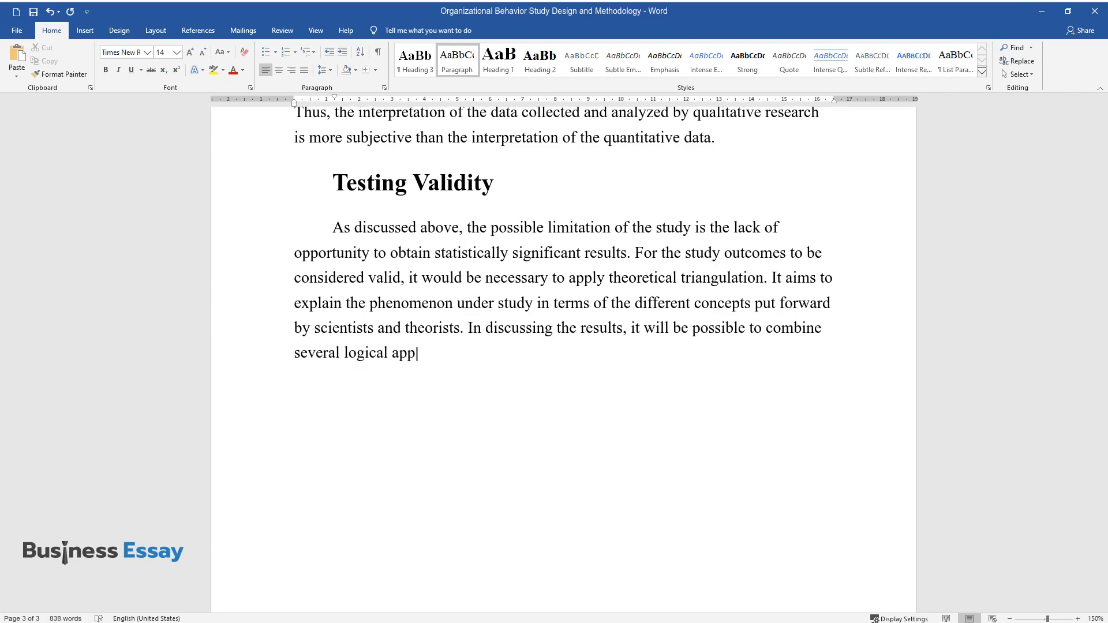
{"action": "type", "text": "roaches and theoretical concept discourse. The combination of"}
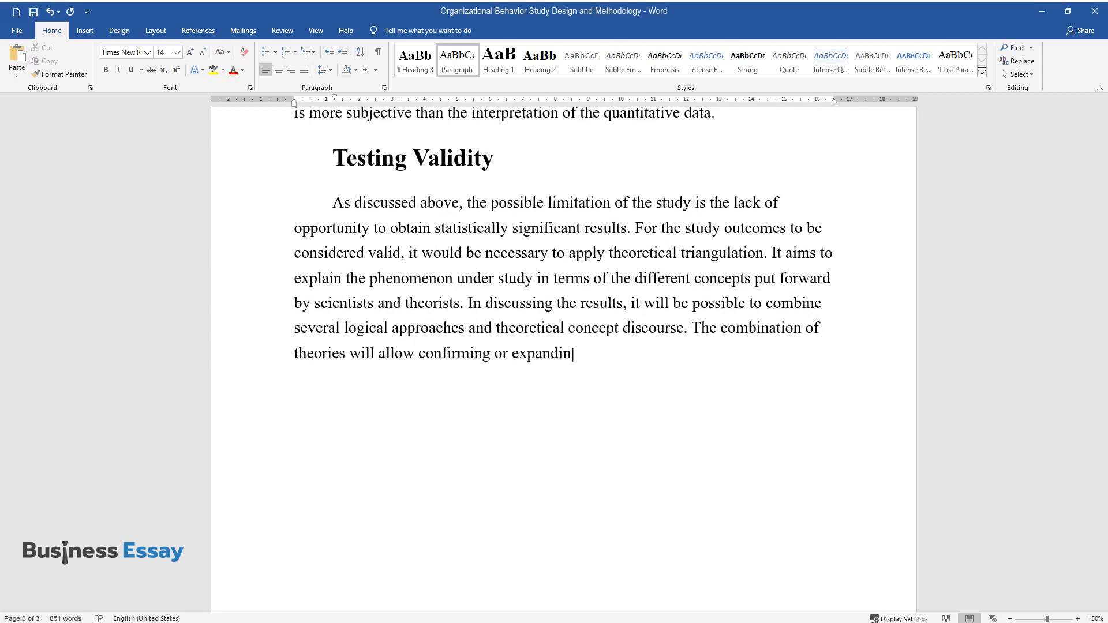
{"action": "type", "text": "g the results. To verify the relevance"}
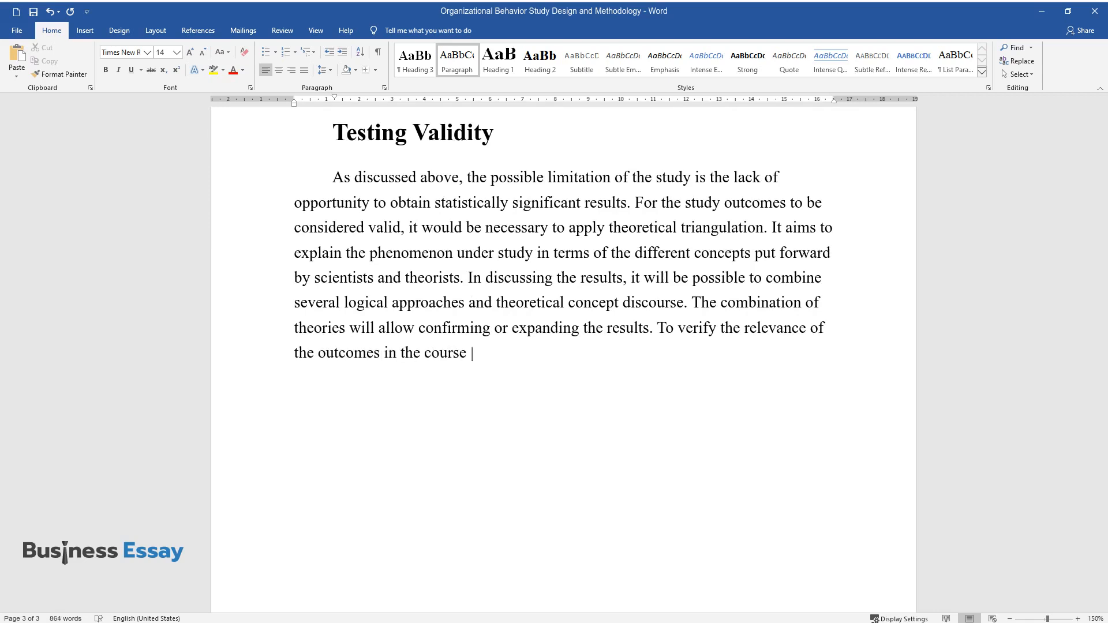
{"action": "type", "text": "of the research, the theoretical p"}
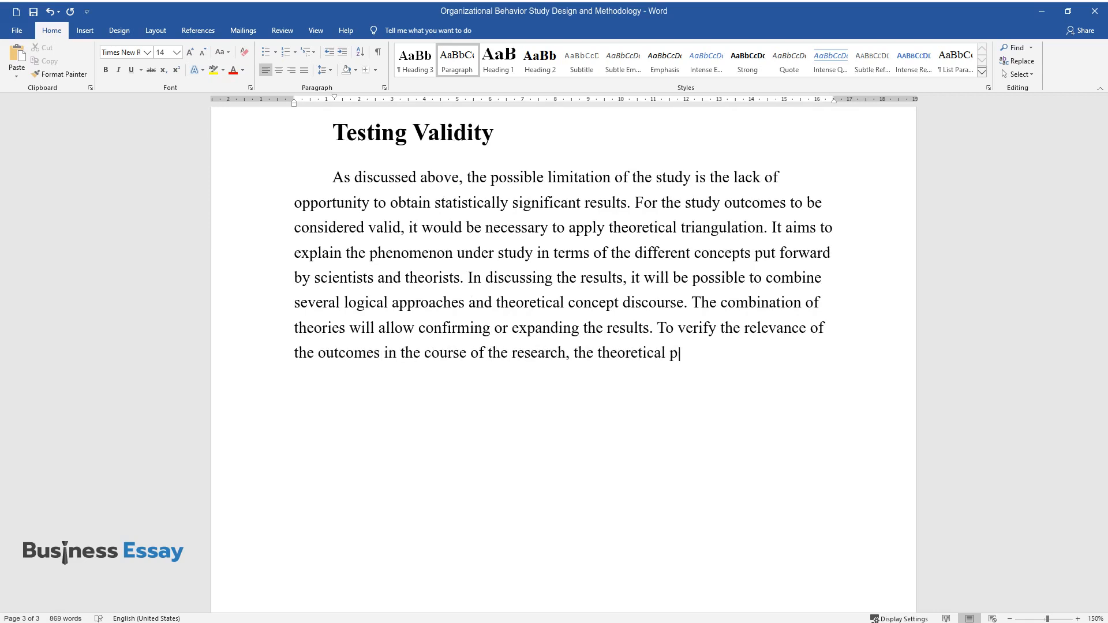
{"action": "type", "text": "erspective of the study was identif"}
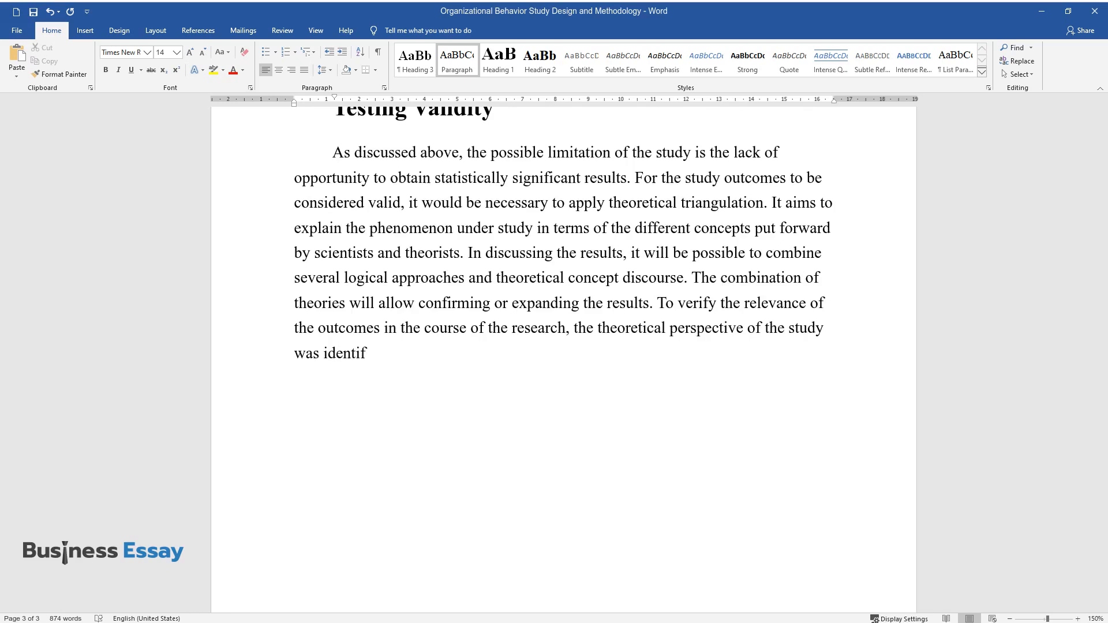
{"action": "type", "text": "ied, and the appropriate instructi"}
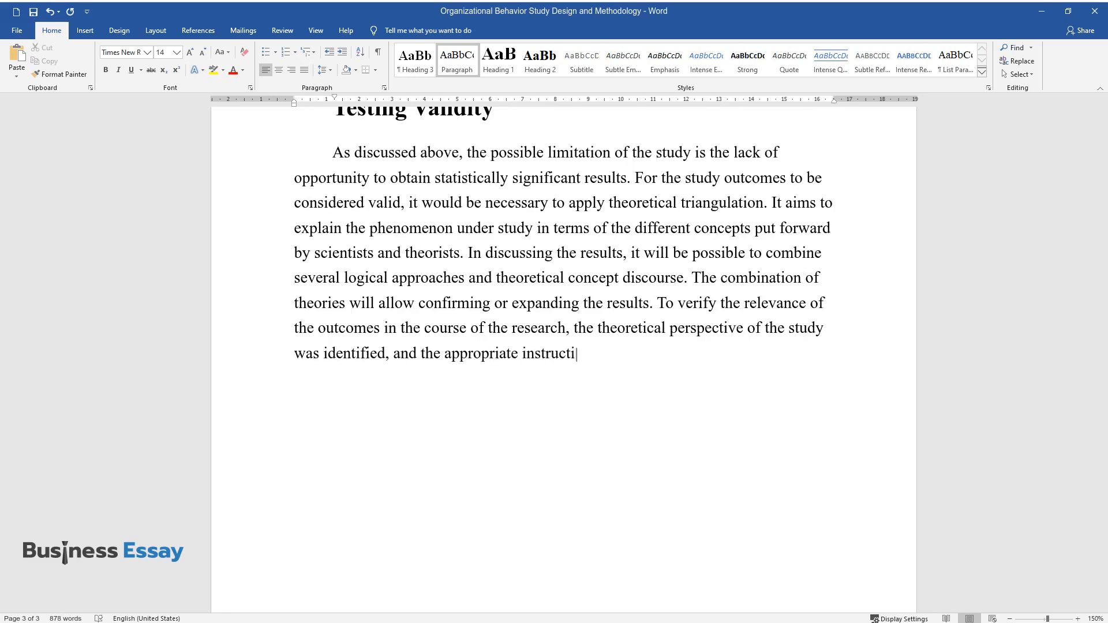
{"action": "type", "text": "onal techniques and data were selected."}
{"action": "type", "text": "Data Colle"}
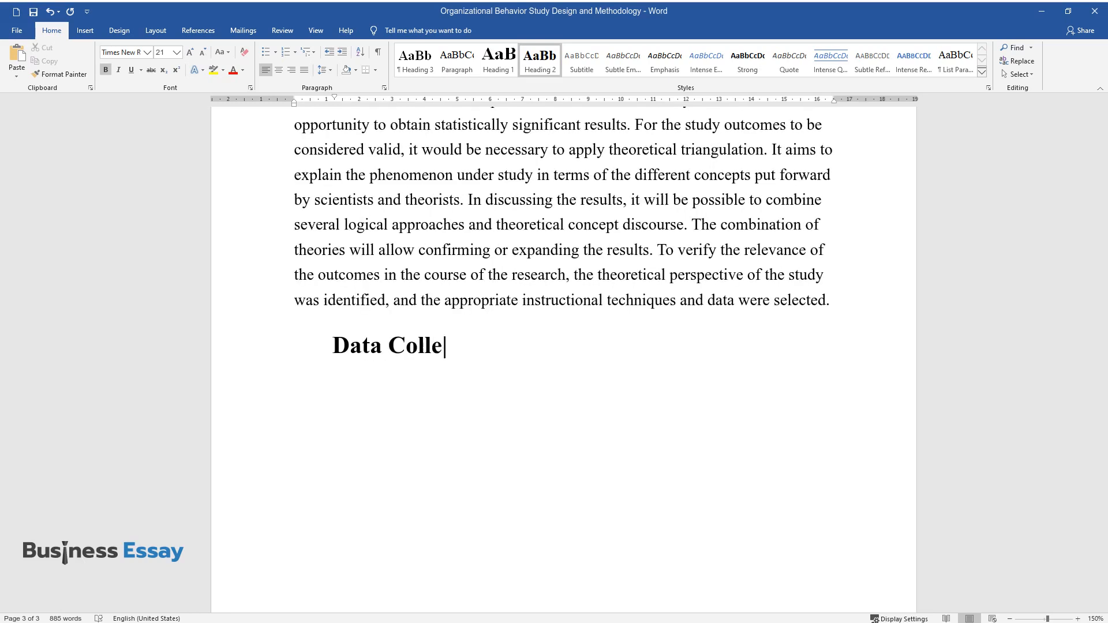
- Finish the heading and write that the qualitative method is faster and cheaper than a quantitative one
{"action": "type", "text": "ction Timeframe and Feasibil"}
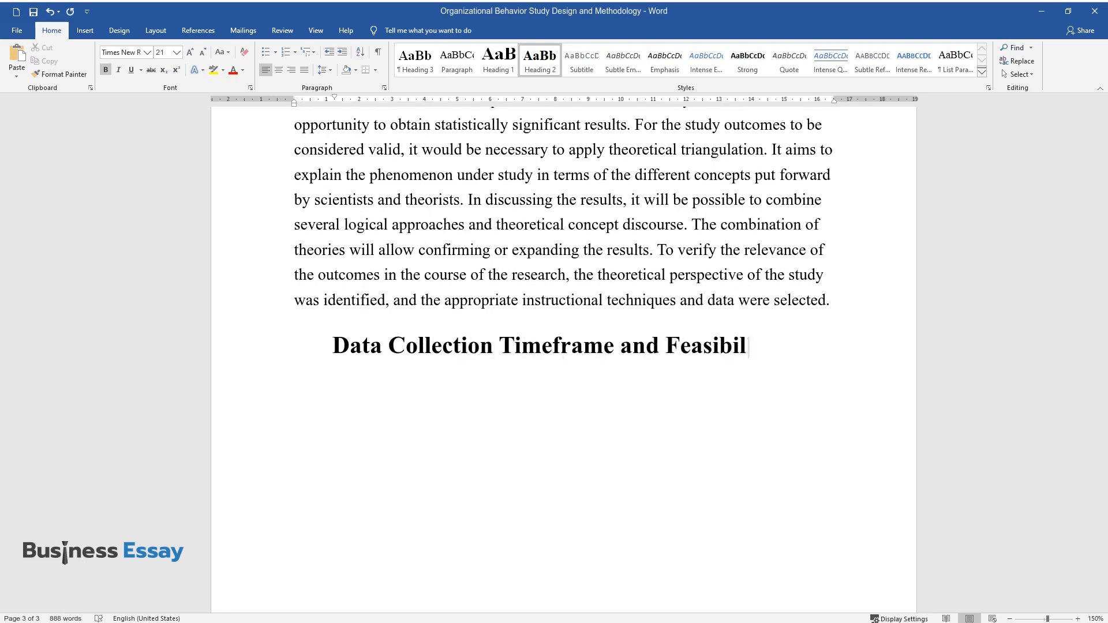
{"action": "type", "text": "ity"}
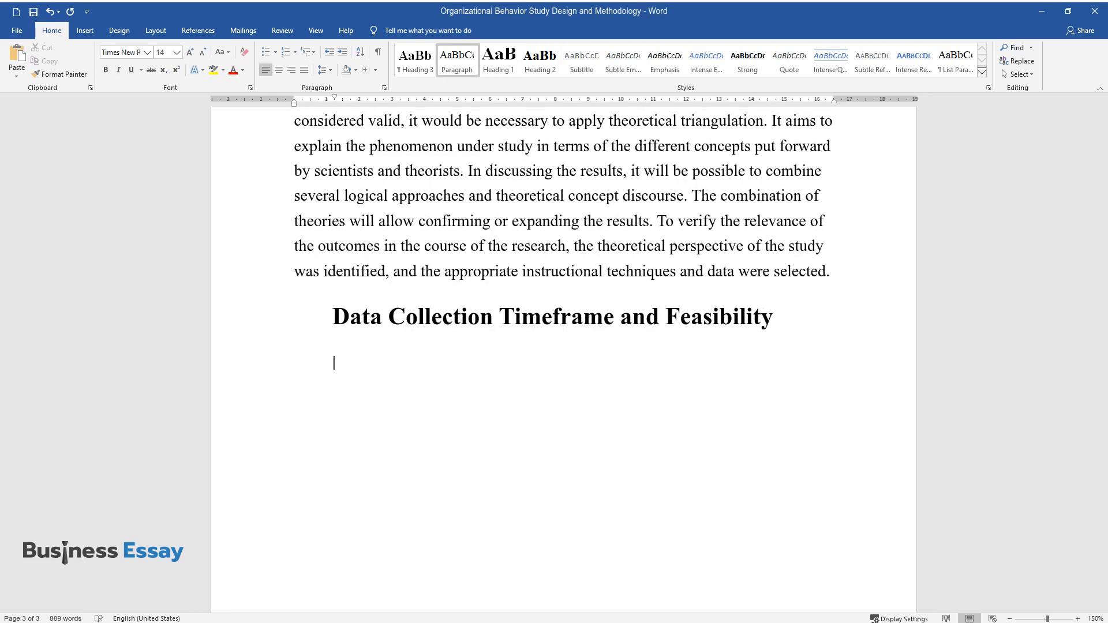
{"action": "type", "text": "The convenience of the qualitativ"}
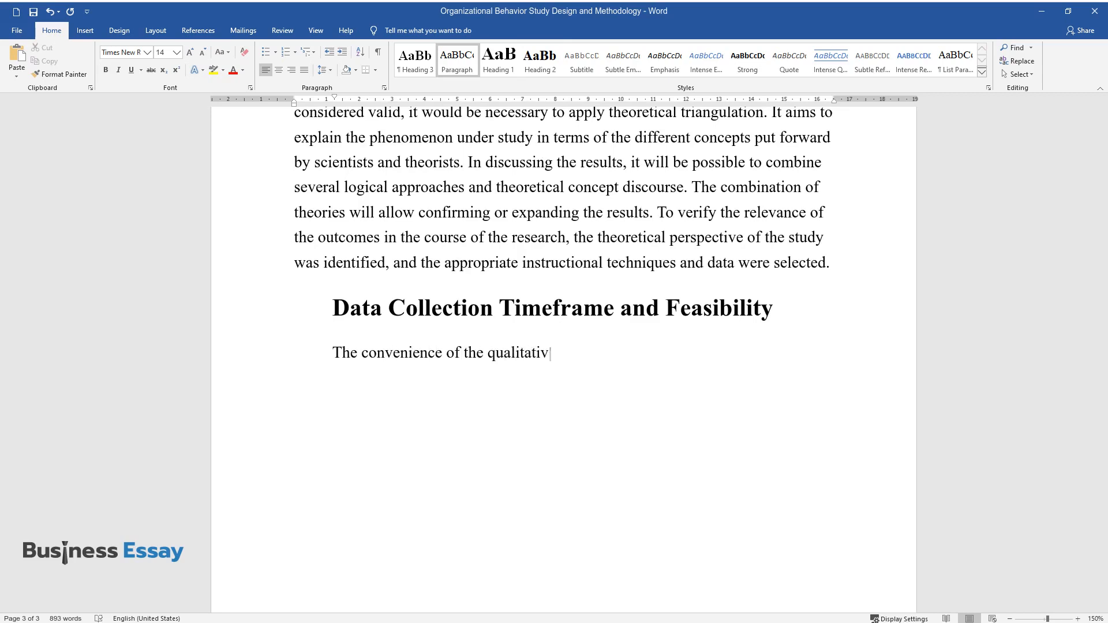
{"action": "type", "text": "e research method is reflected in the fact"}
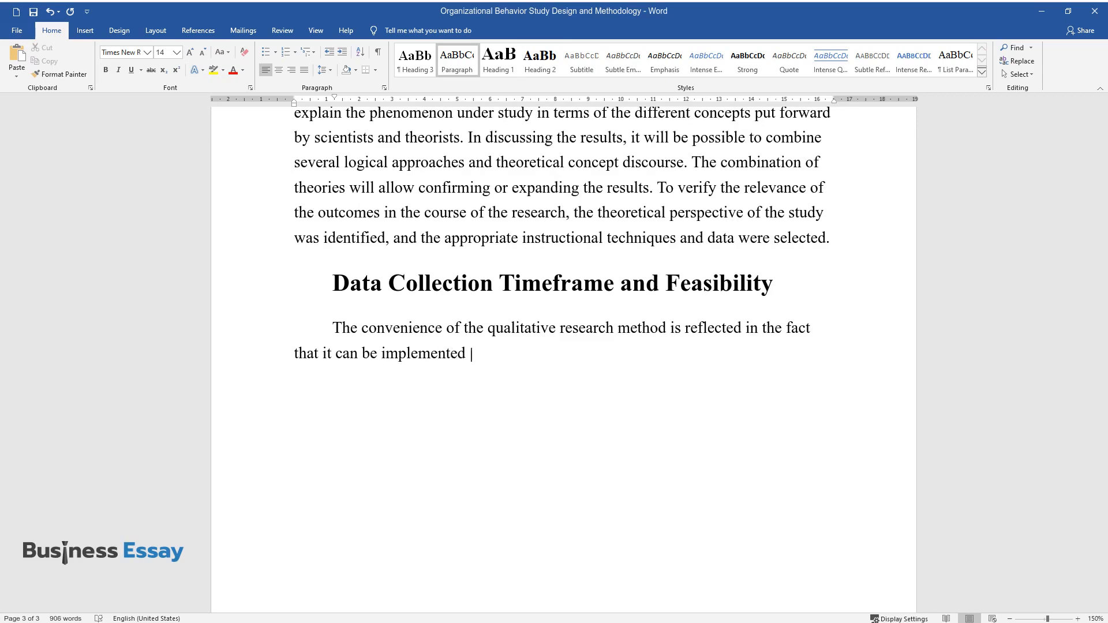
{"action": "type", "text": "faster and cheaper than a quantitative study. The"}
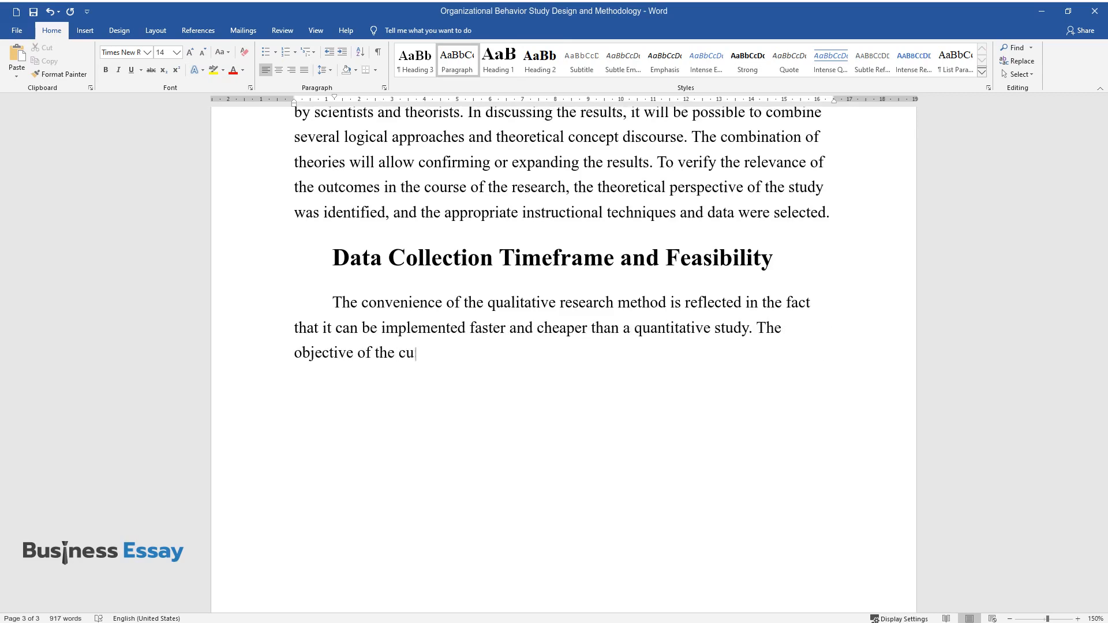
{"action": "type", "text": "rrent research is to meet the informational needs that are of non-"}
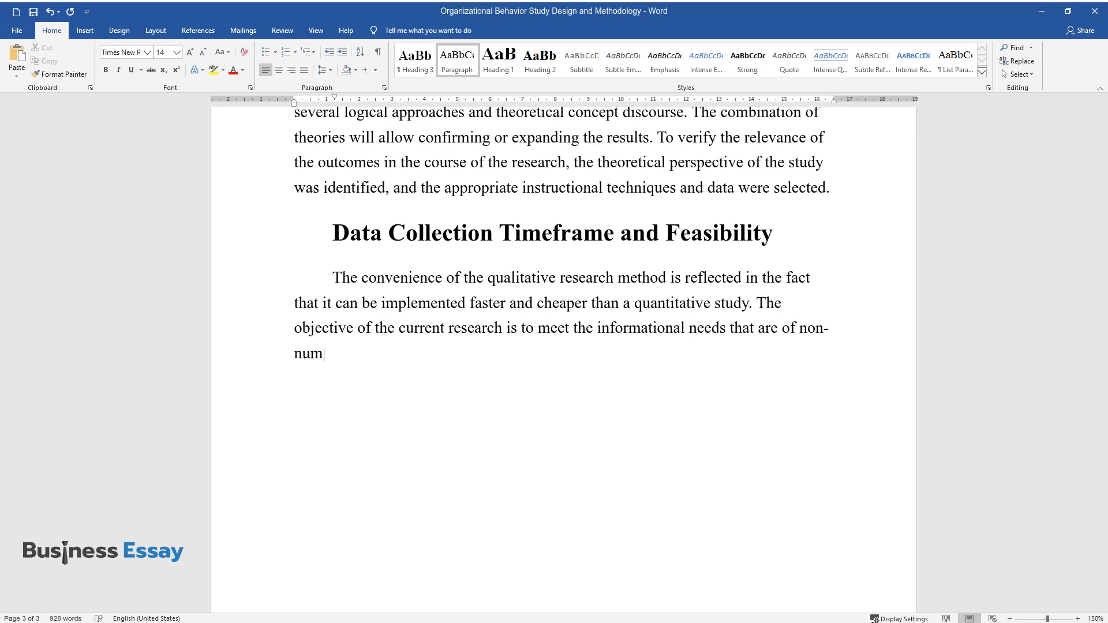
- Add that no statistical generalization is needed, expenditures are minimal, and both primary and secondary data are used
{"action": "type", "text": "erical, statistical character (as per the company size) and there is"}
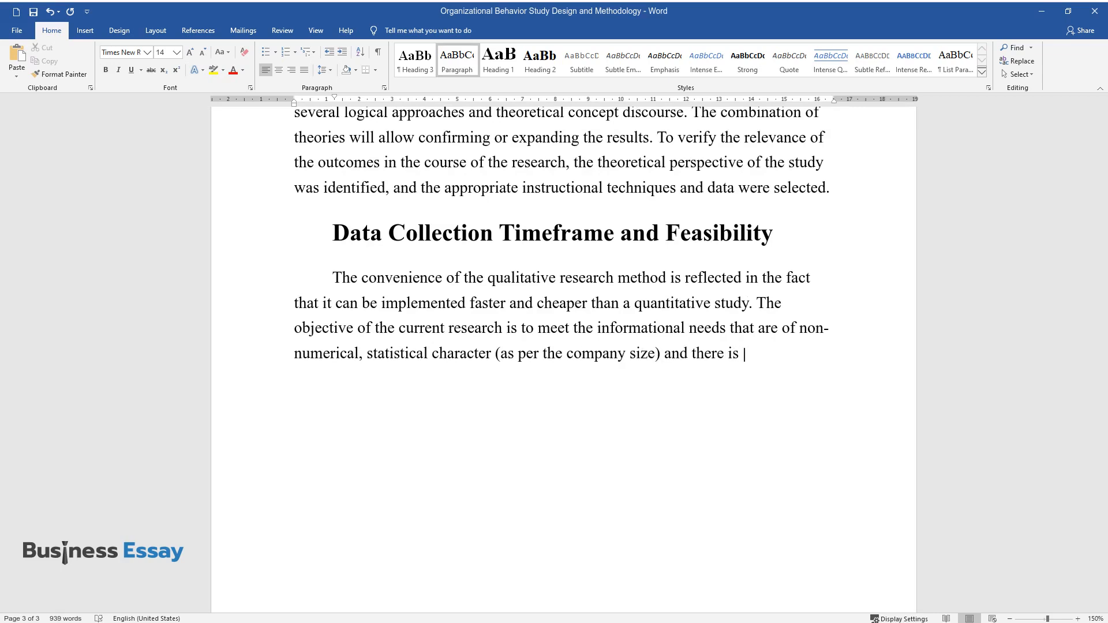
{"action": "type", "text": "no need to generalize the data at t"}
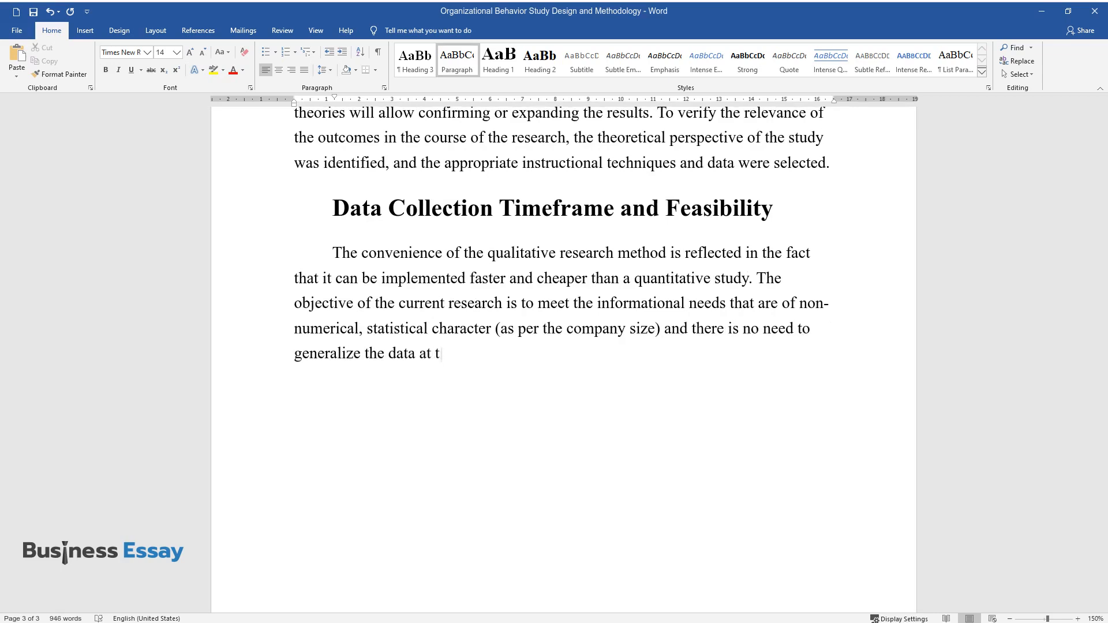
{"action": "type", "text": "his stage of academic research. Consequently, the timeframe"}
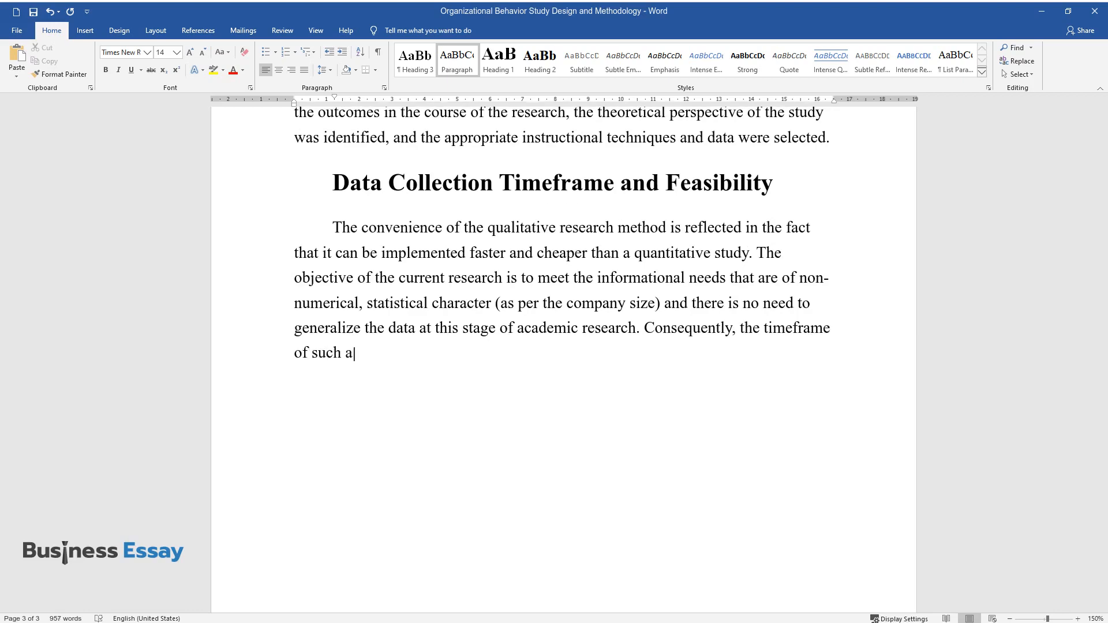
{"action": "type", "text": "study and the expenditures will b"}
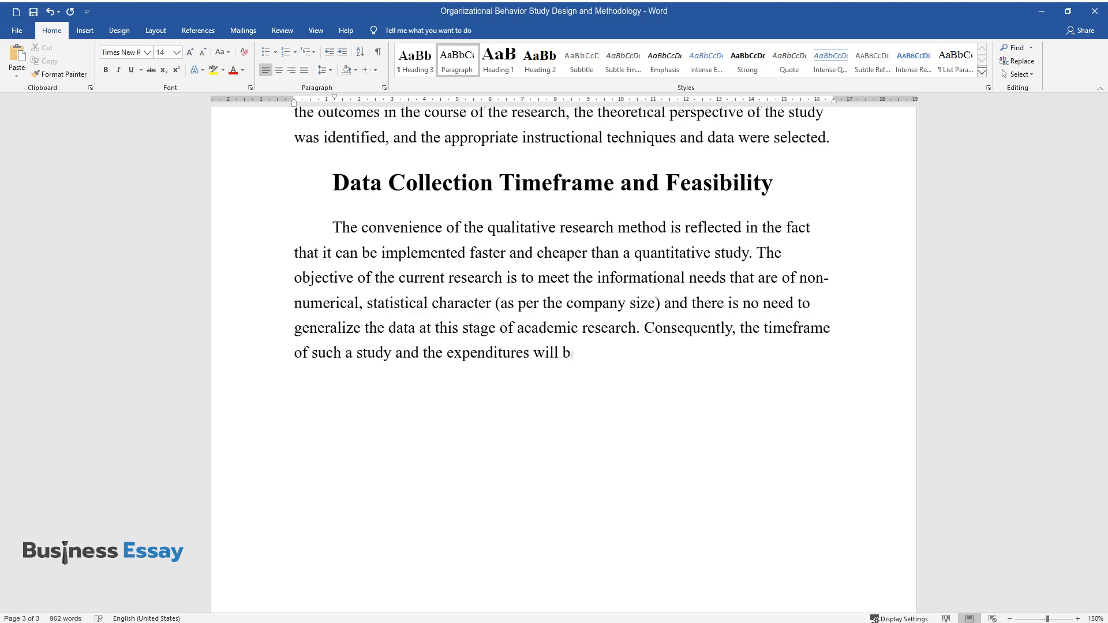
{"action": "type", "text": "e minimal. In addition, as discusse"}
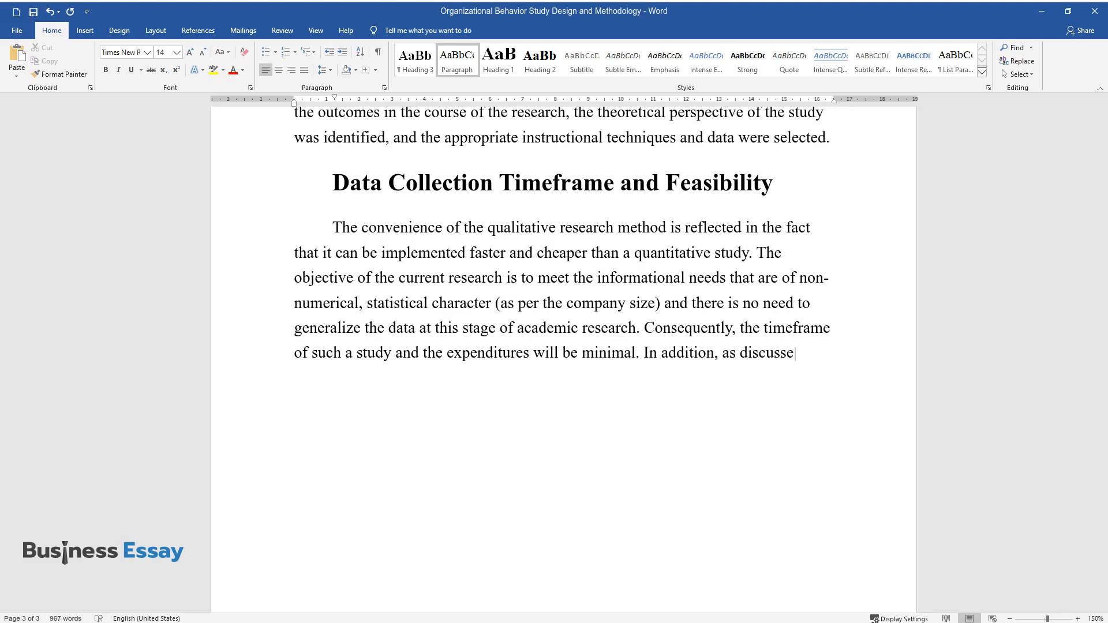
{"action": "type", "text": "d above, the study will use both primary and secondary data. Regardi"}
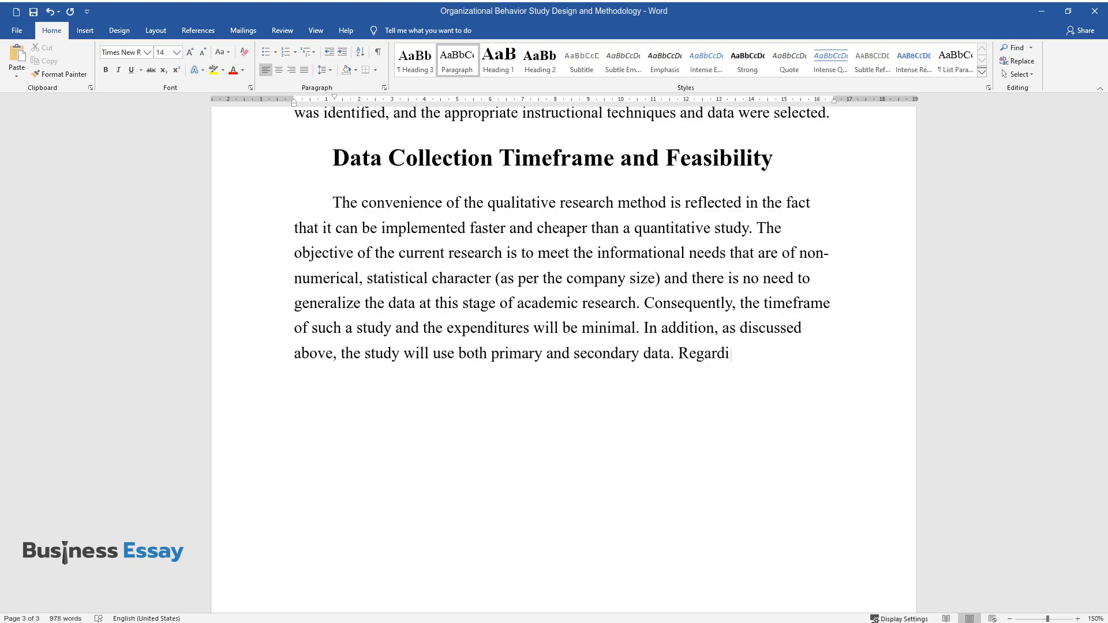
- Write that secondary data is rich and obtainable from various databases and academic resources
{"action": "type", "text": "ng the secondary data, the information gathering will not be costly b"}
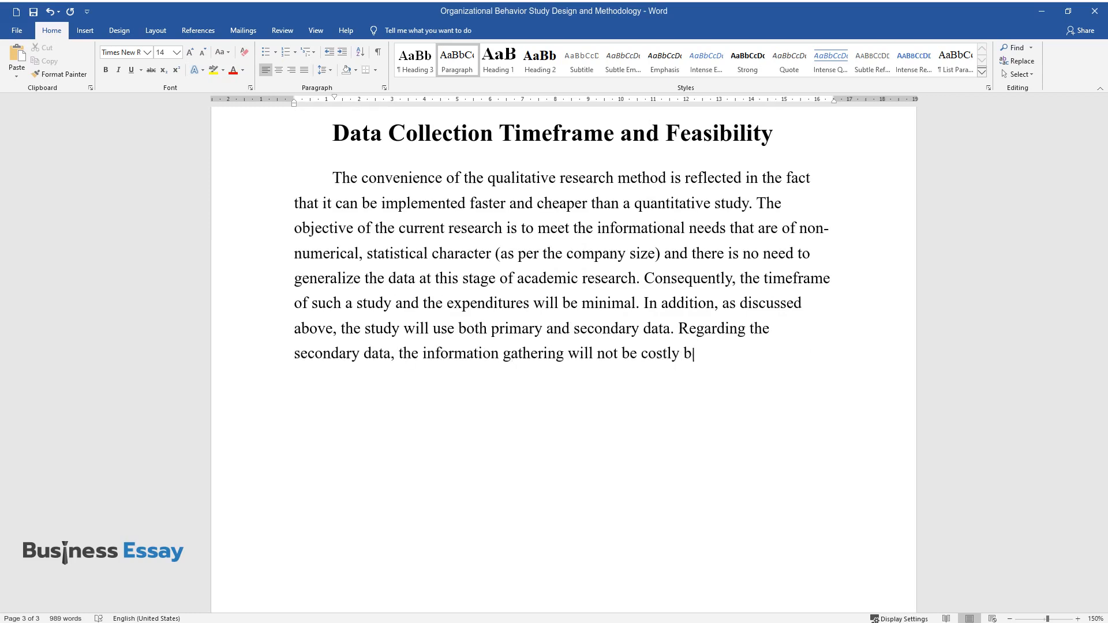
{"action": "type", "text": "ecause extensive research has been"}
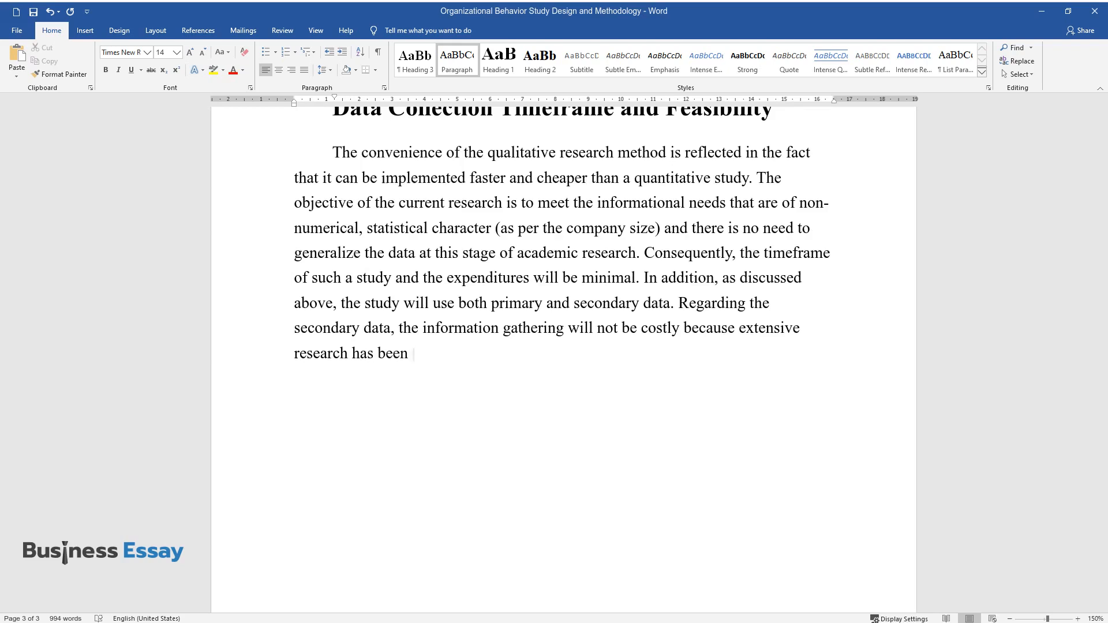
{"action": "type", "text": "carried out on the topic of organizational behavior, and the"}
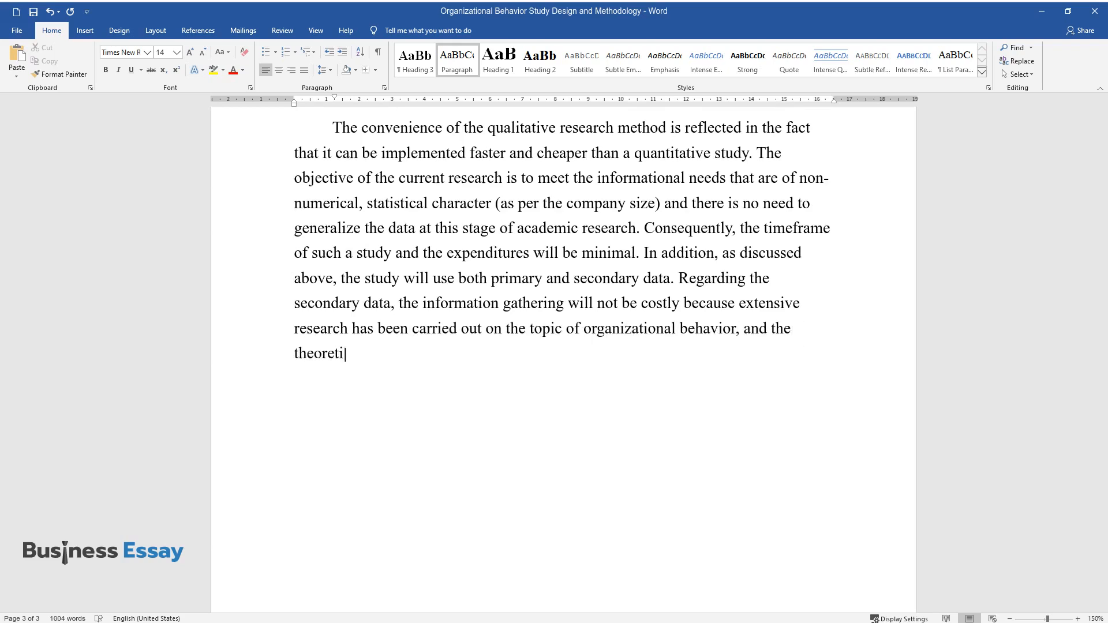
{"action": "type", "text": "cal base is quite rich. The requir"}
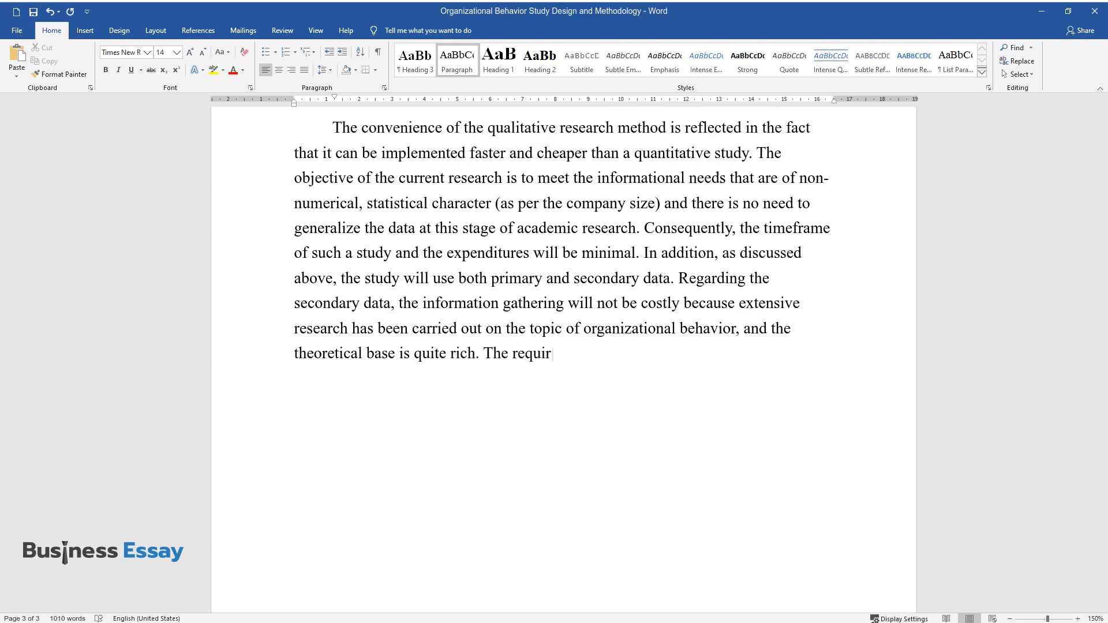
{"action": "type", "text": "ed information can be obtained from"}
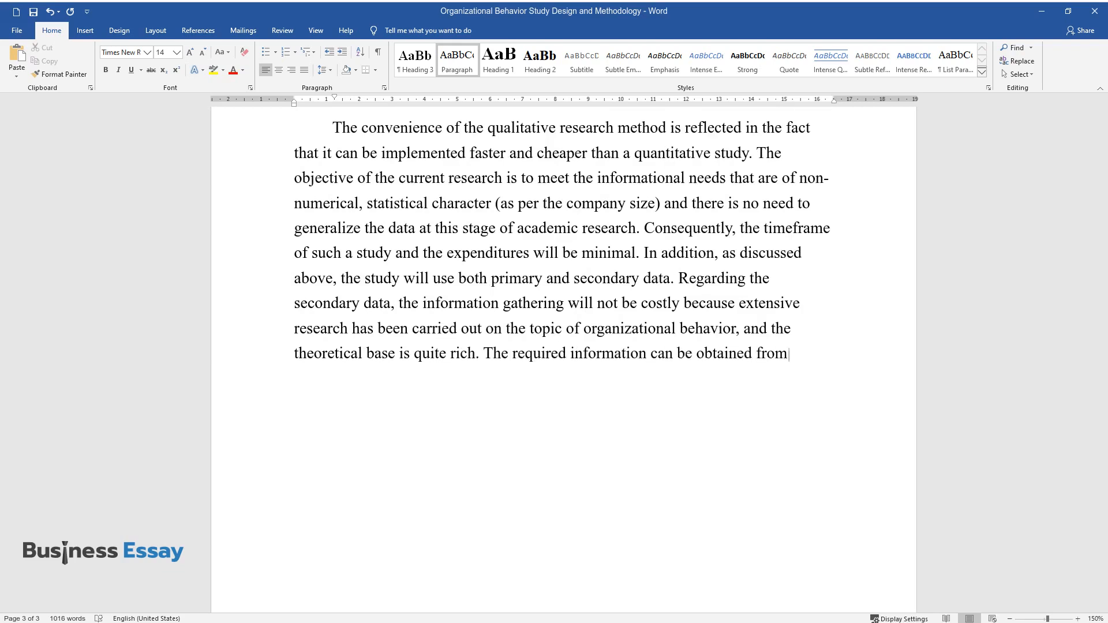
{"action": "type", "text": "various databases and academic re"}
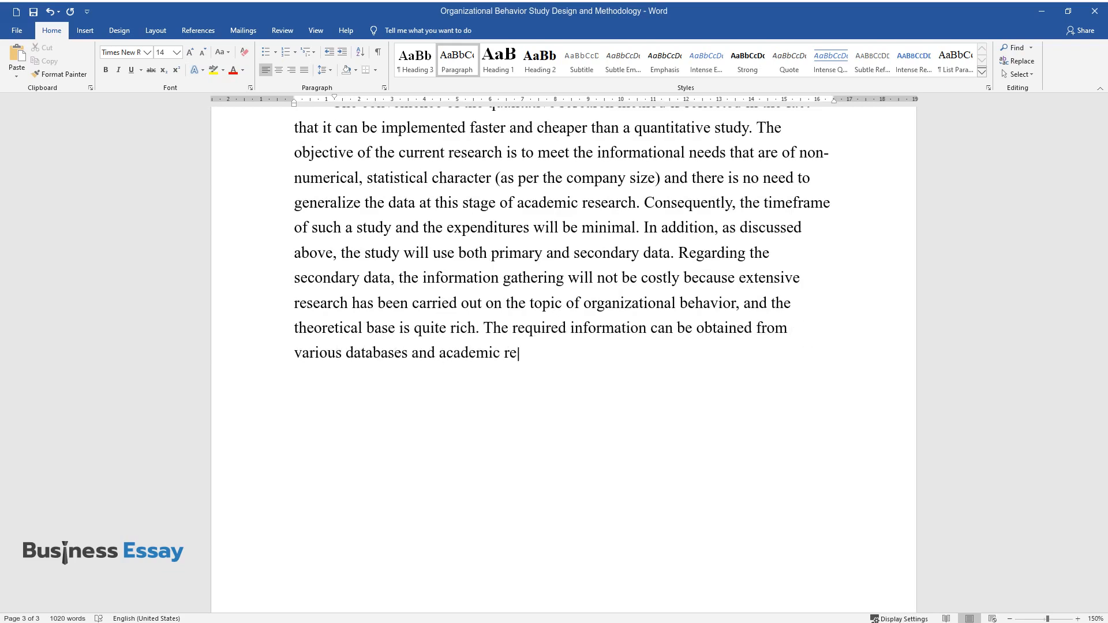
{"action": "type", "text": "sources. In addition, it will be possible to"}
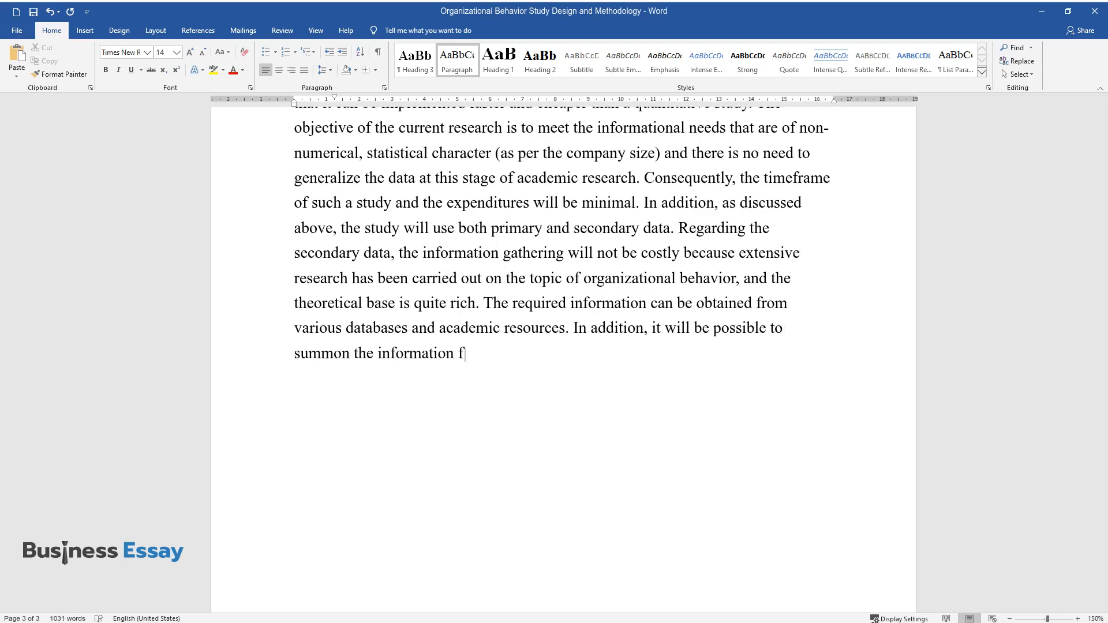
- State that reliable institutional sources justify the feasibility of the proposed research methodology
{"action": "type", "text": "rom reliable sources available at t"}
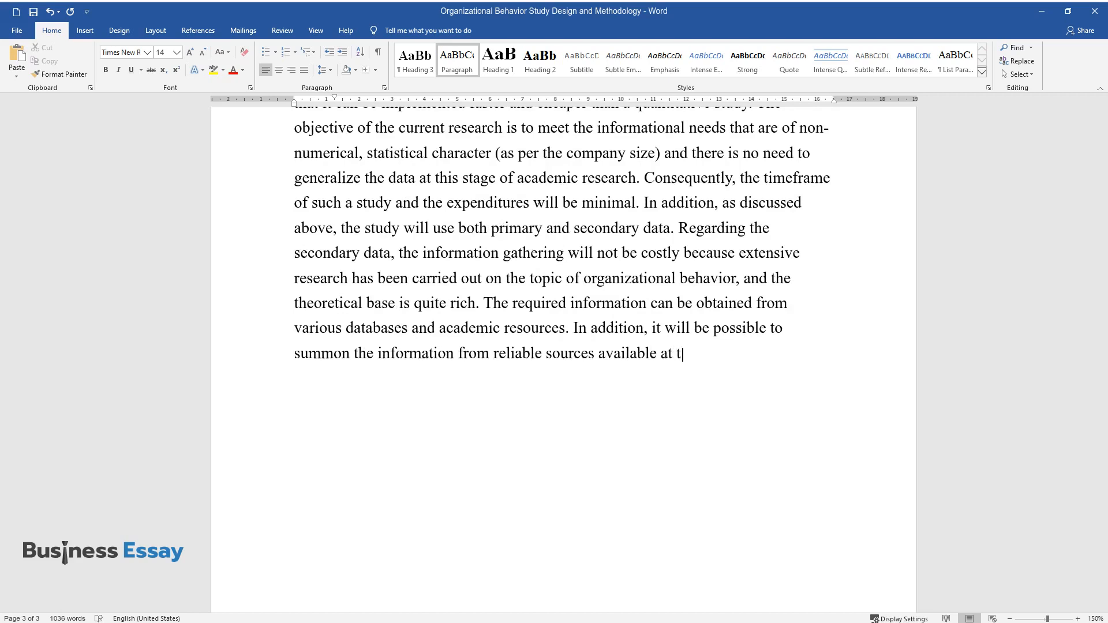
{"action": "type", "text": "he educational institution. Theref"}
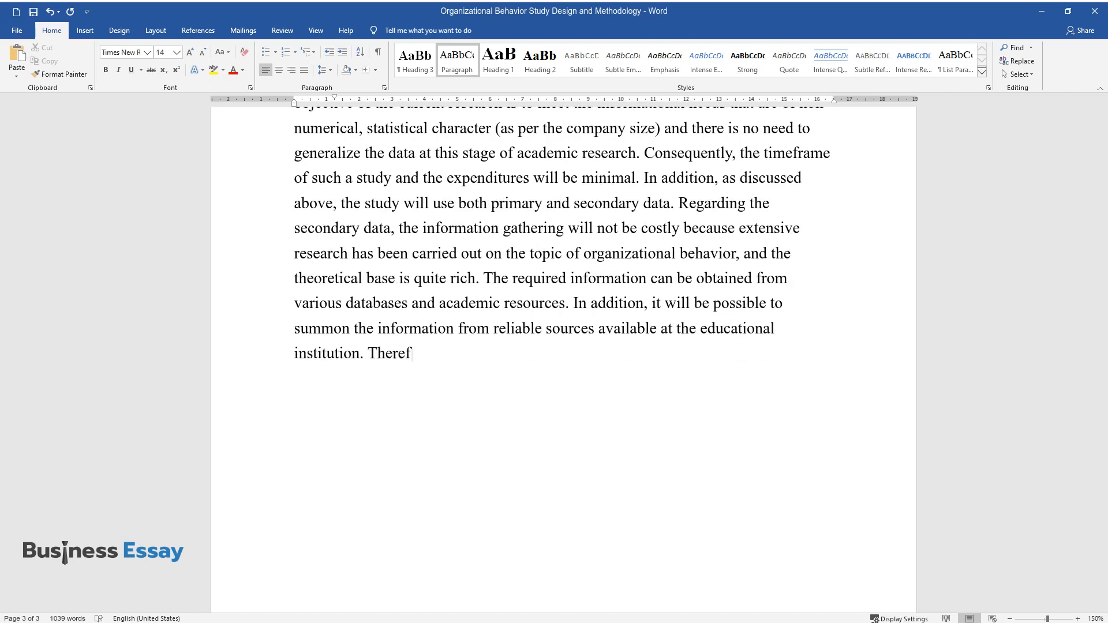
{"action": "type", "text": "ore, the feasibility of the propose"}
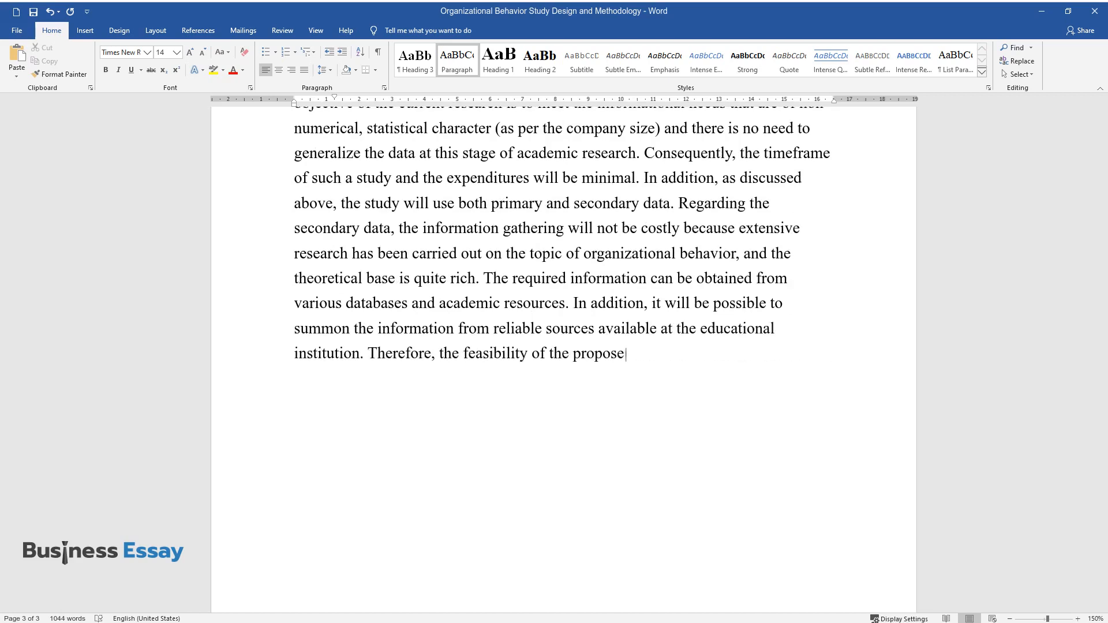
{"action": "type", "text": "d research methodology can be just"}
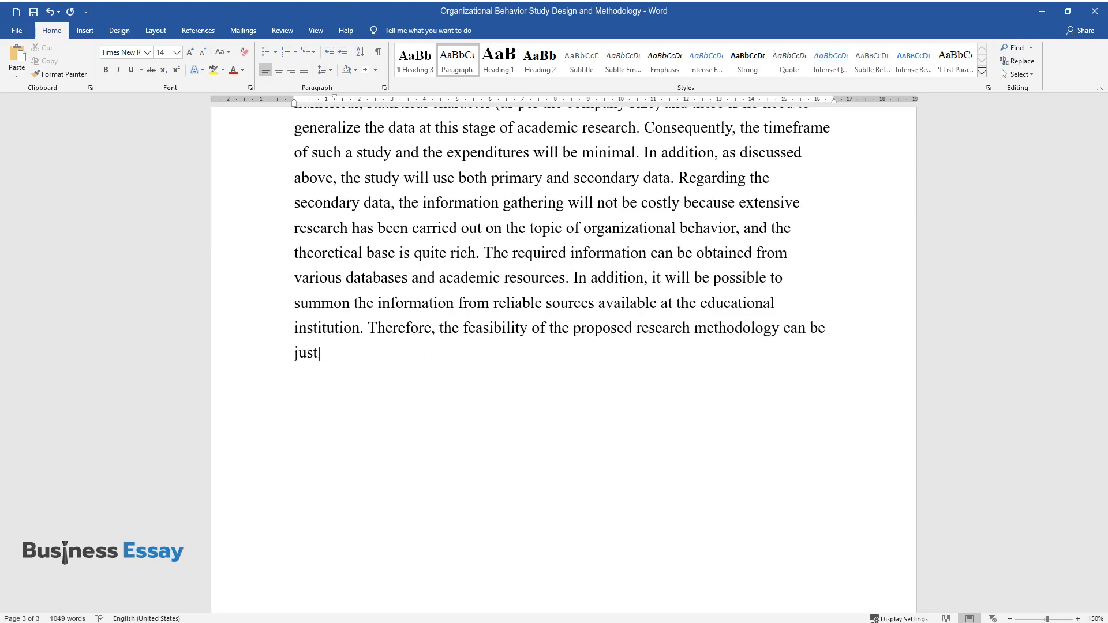
{"action": "type", "text": "ified due to the nature of the required data, high accessibility of t"}
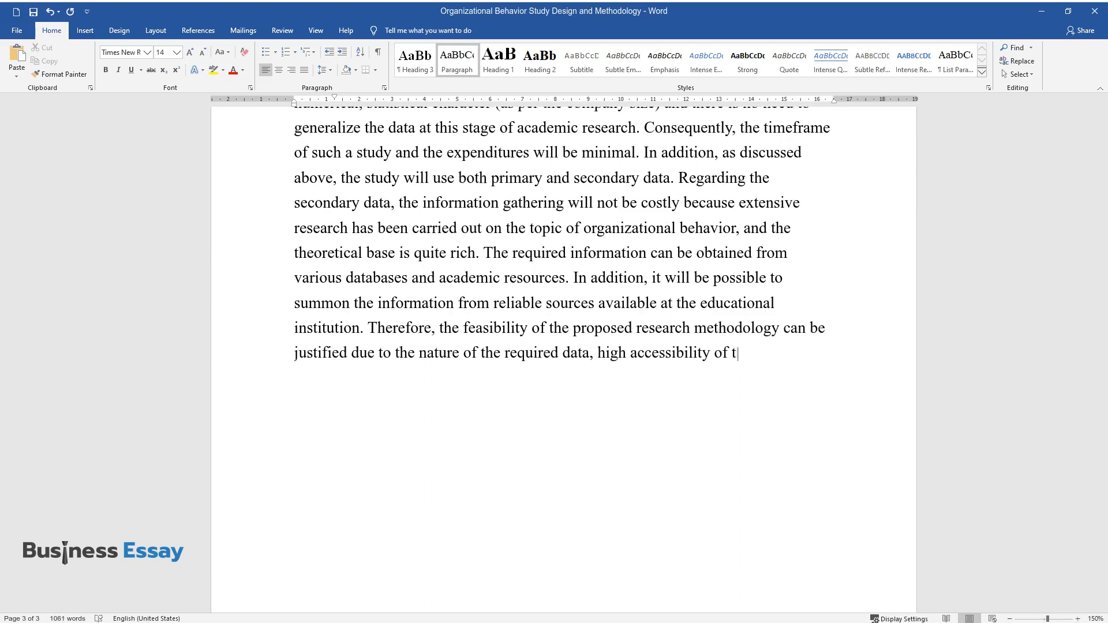
- Add that the only survey expense to consider will be printing out the materials
{"action": "type", "text": "he secondary sources, and an oppor"}
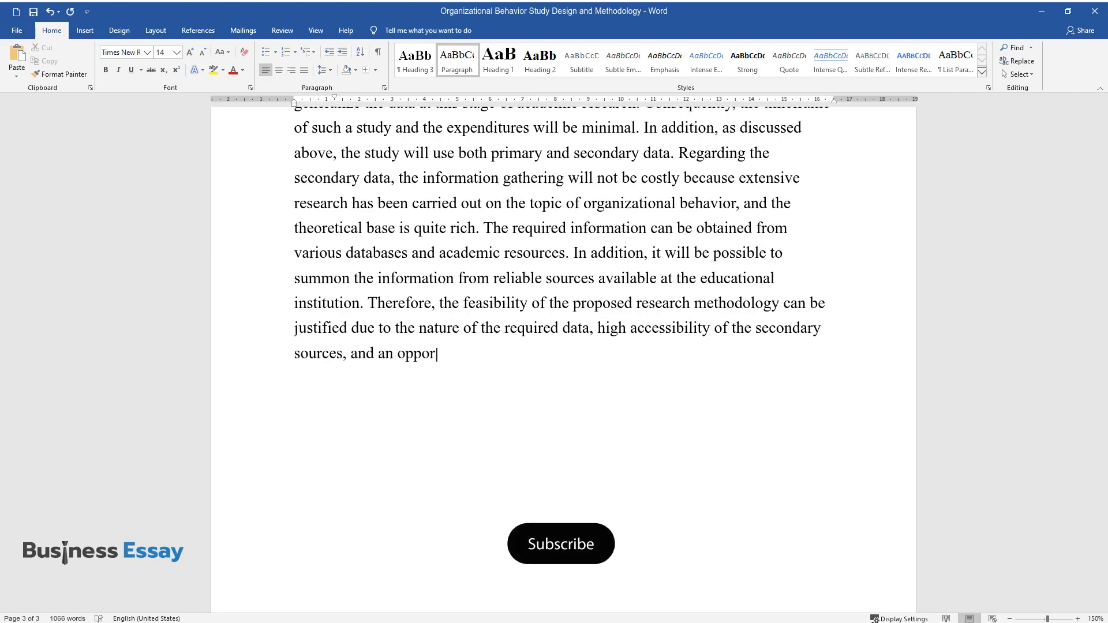
{"action": "left_click", "coordinate": [561, 543]}
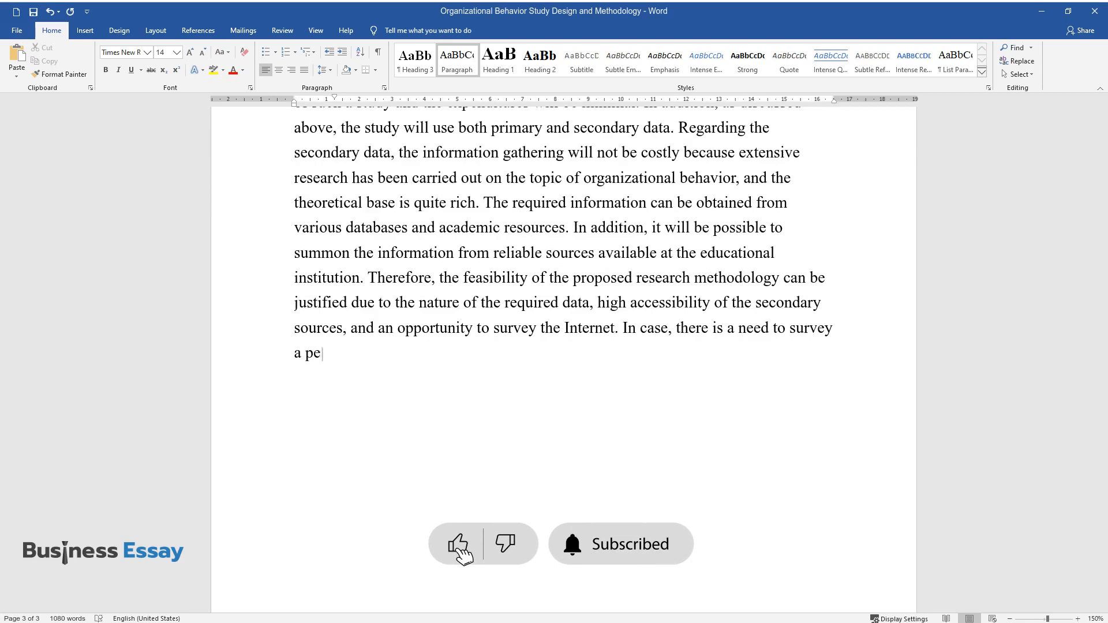
{"action": "type", "text": "rson, the only expense to consider"}
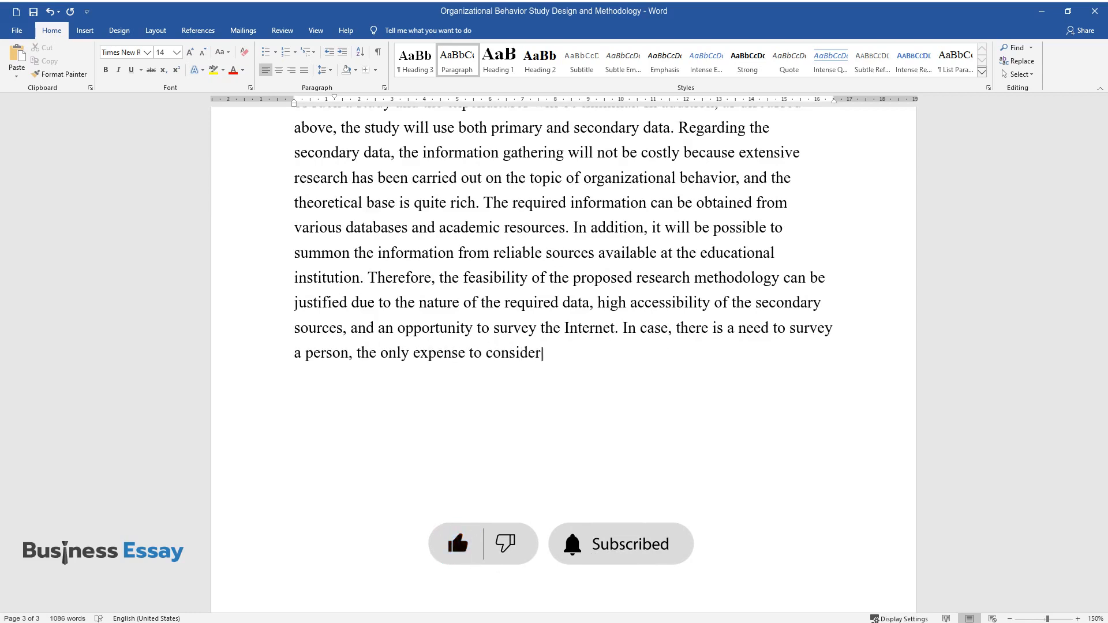
{"action": "type", "text": "will be printing out the materials"}
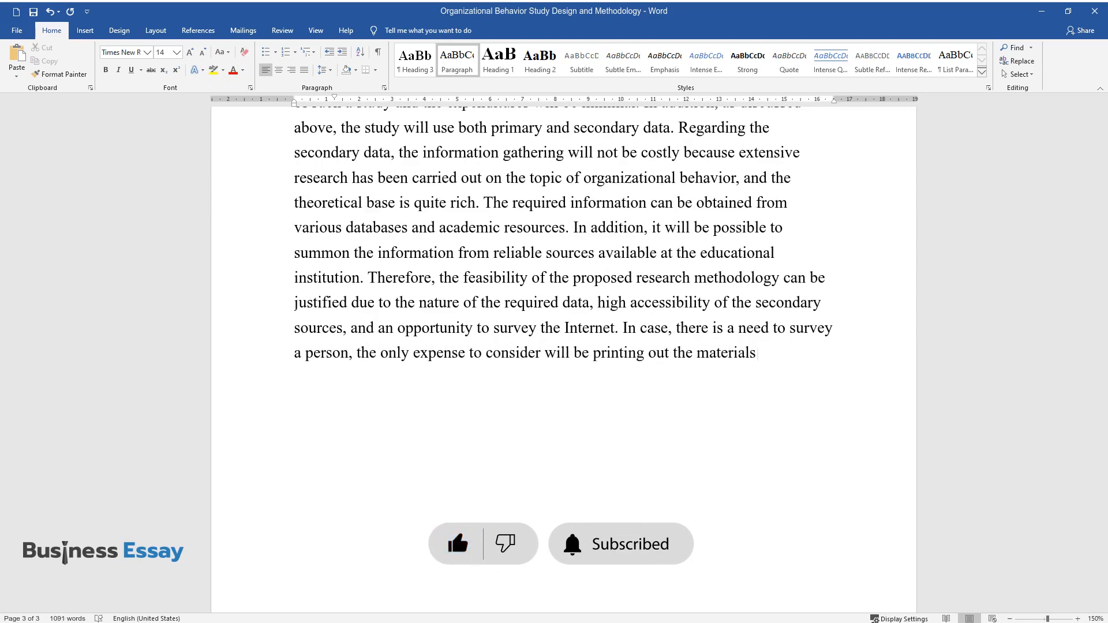